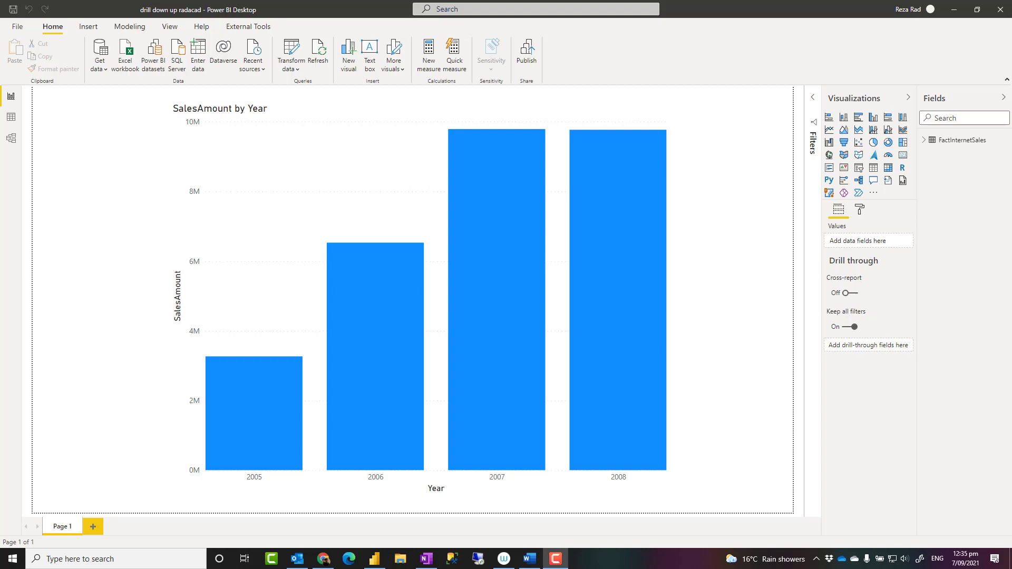
mouse_move(523, 118)
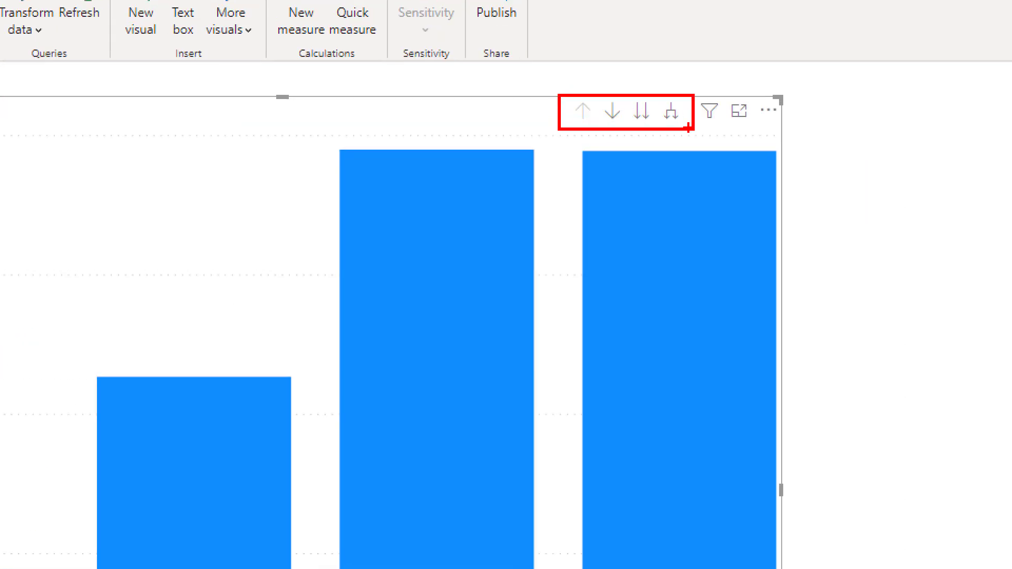
mouse_move(623, 123)
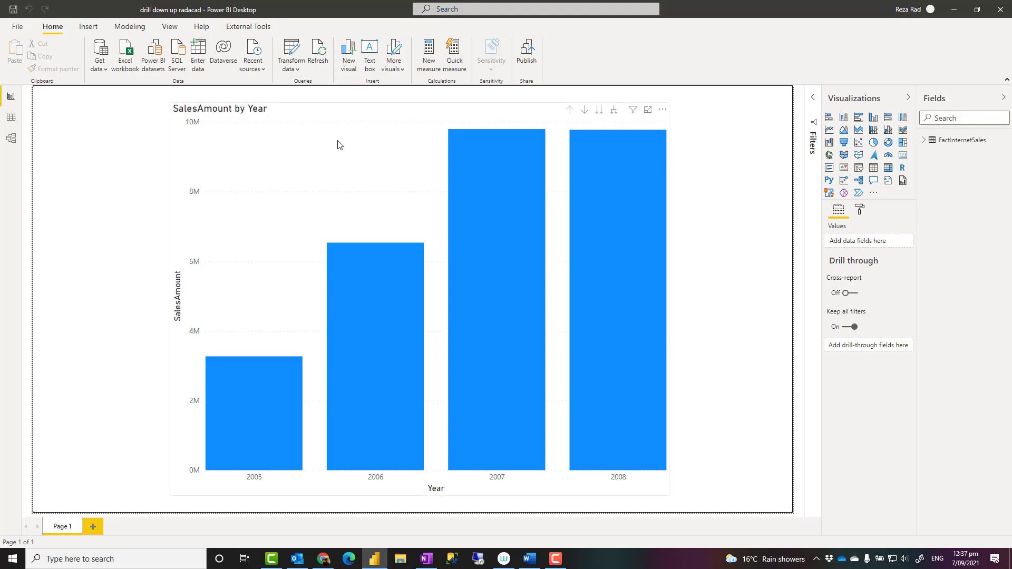
Step: Select the sales chart and expand OrderDate's hierarchy to show Year, Quarter, Month and Day
left_click(413, 291)
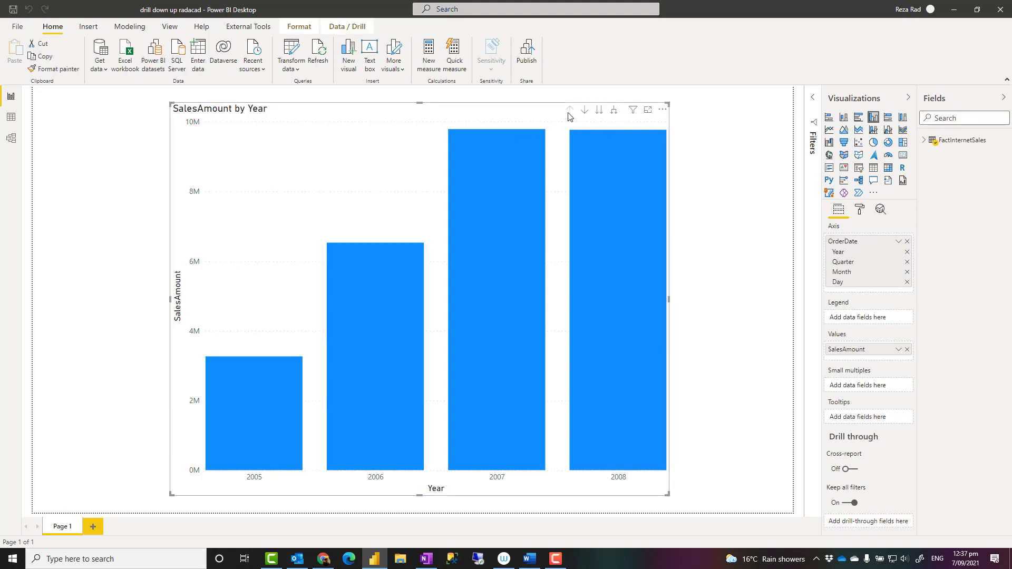
mouse_move(572, 121)
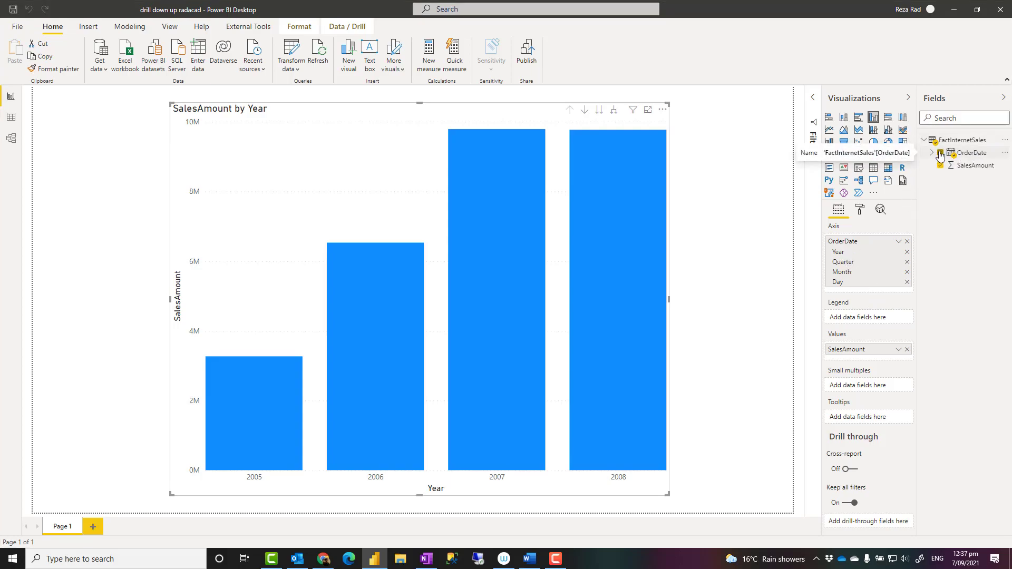
left_click(931, 152)
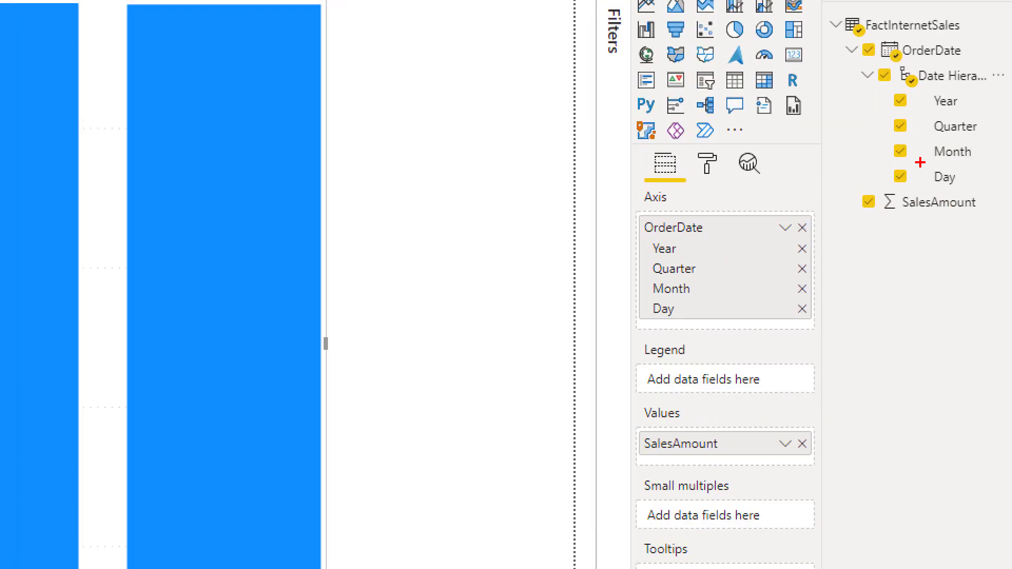
left_click(930, 50)
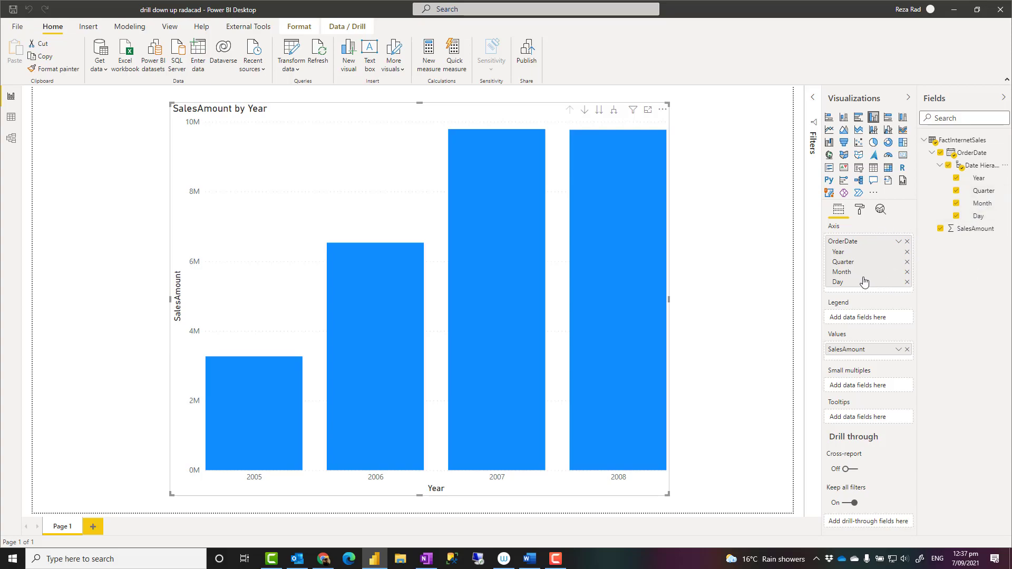
mouse_move(840, 231)
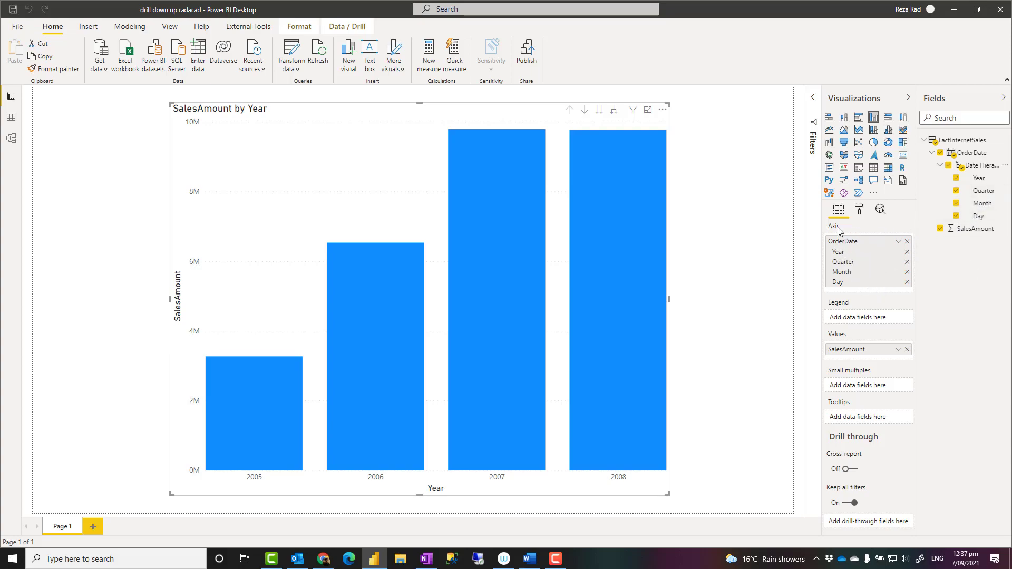
mouse_move(859, 250)
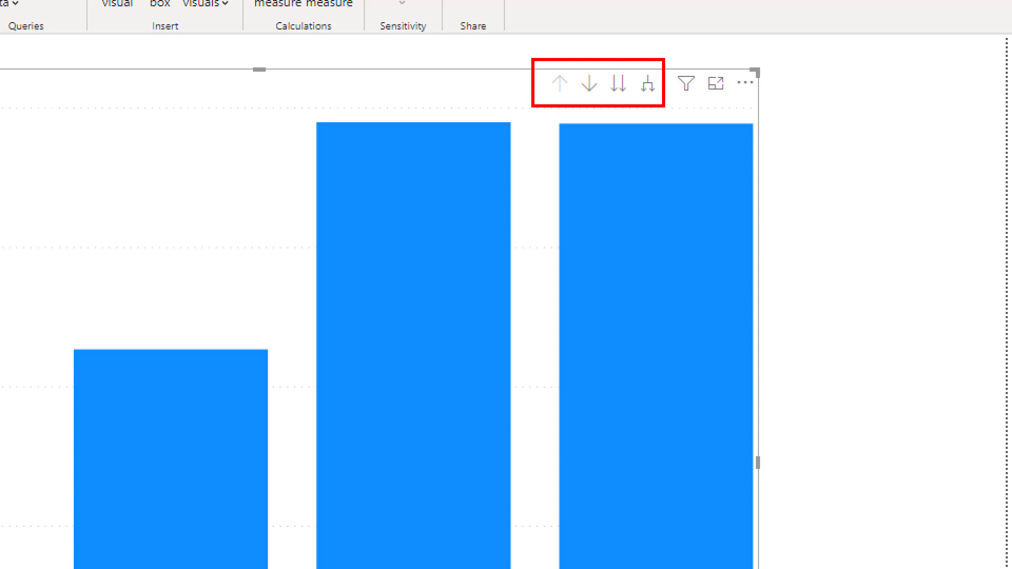
mouse_move(588, 101)
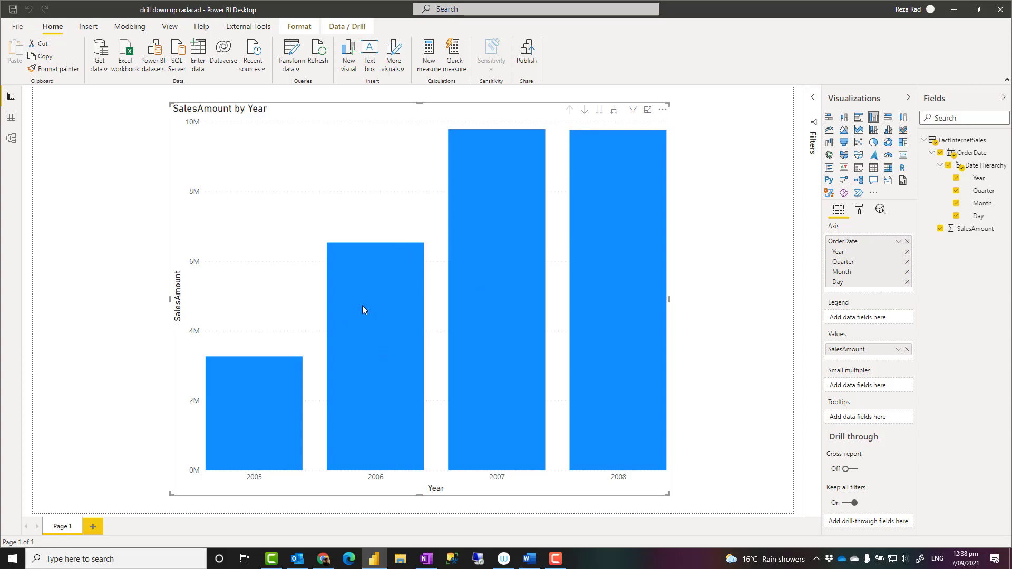
mouse_move(507, 305)
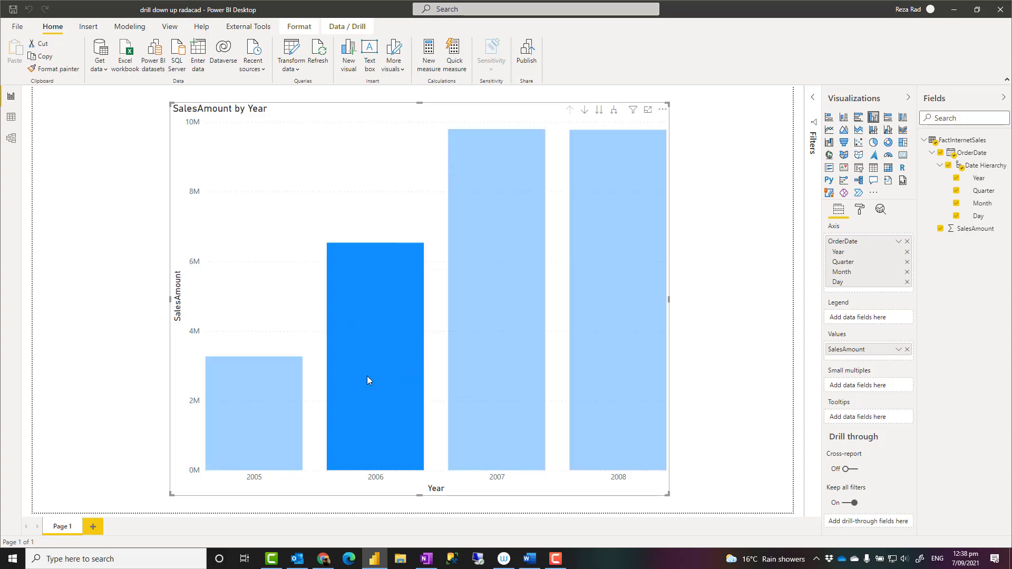
mouse_move(521, 381)
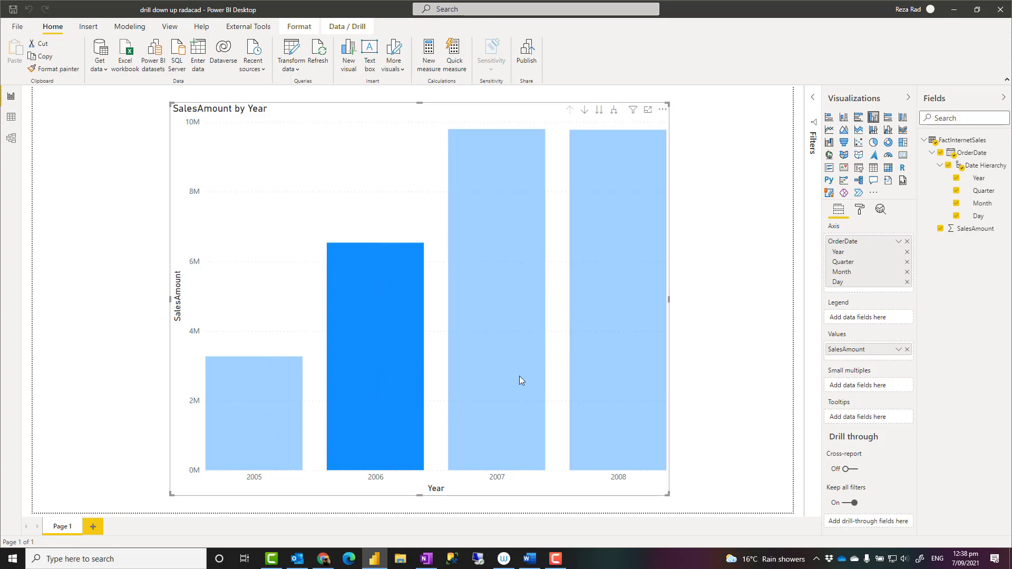
mouse_move(400, 194)
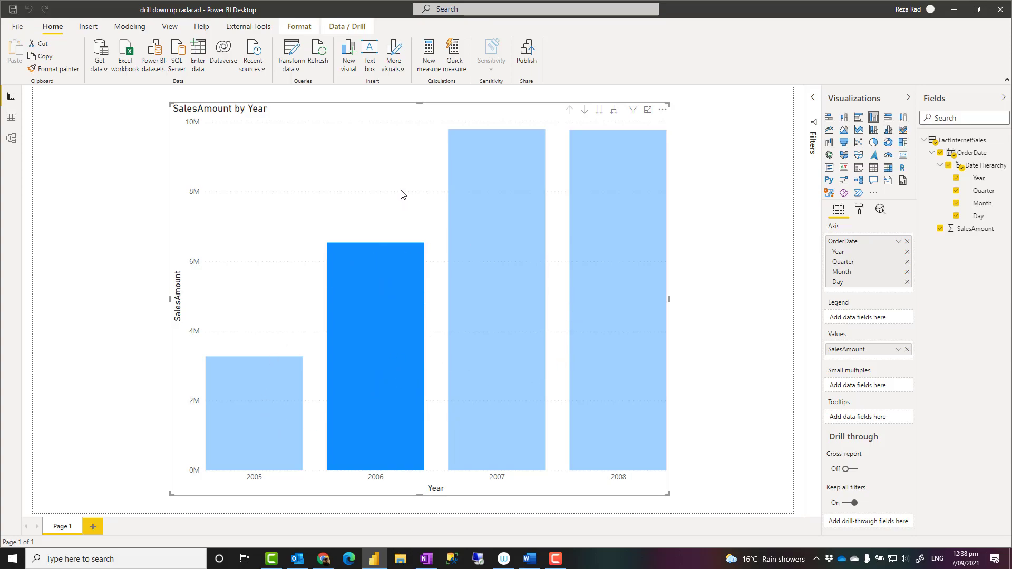
mouse_move(498, 289)
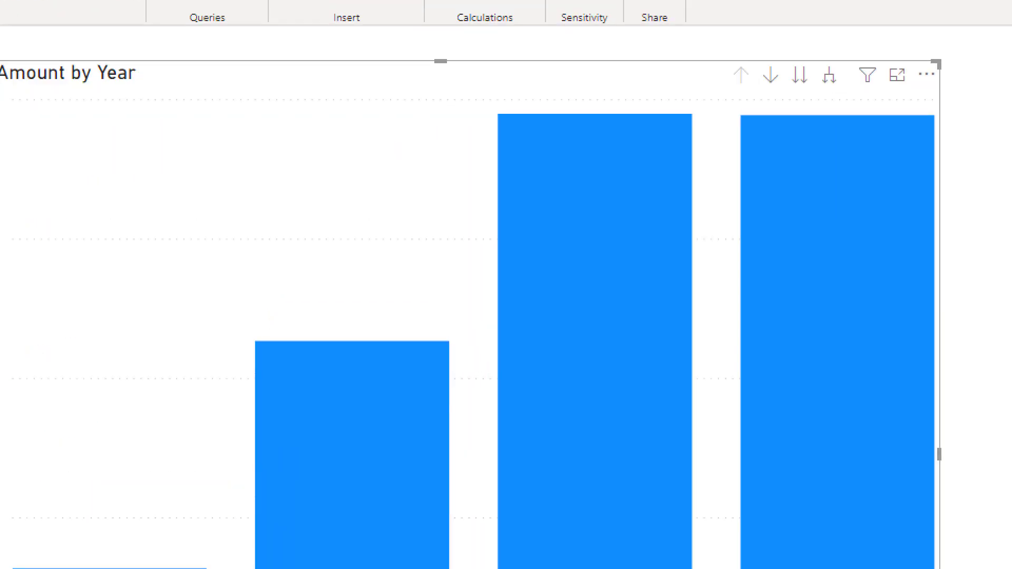
Step: Turn on drill-down mode in the SalesAmount chart's visual header
left_click(770, 75)
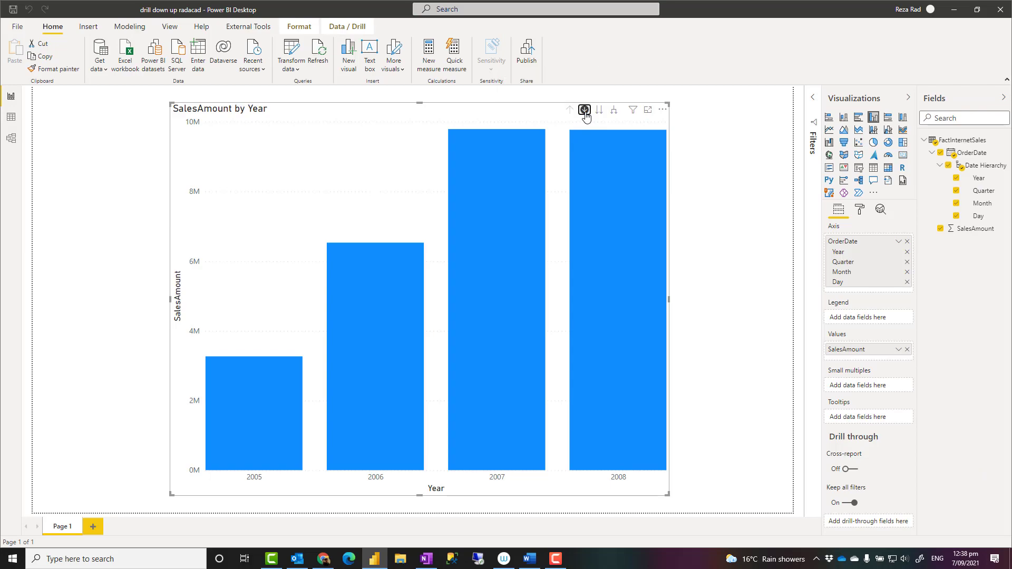
mouse_move(570, 121)
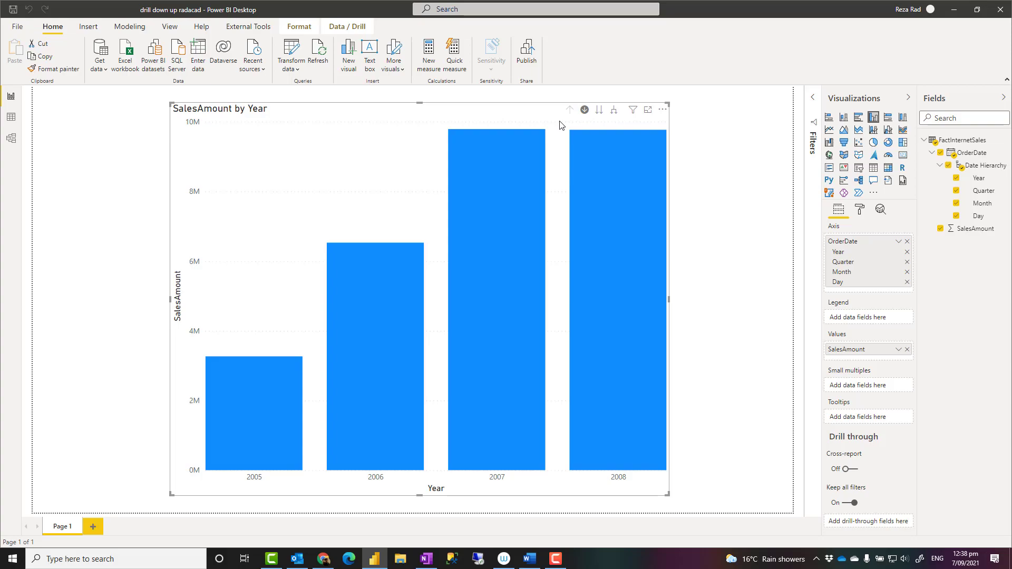
mouse_move(275, 458)
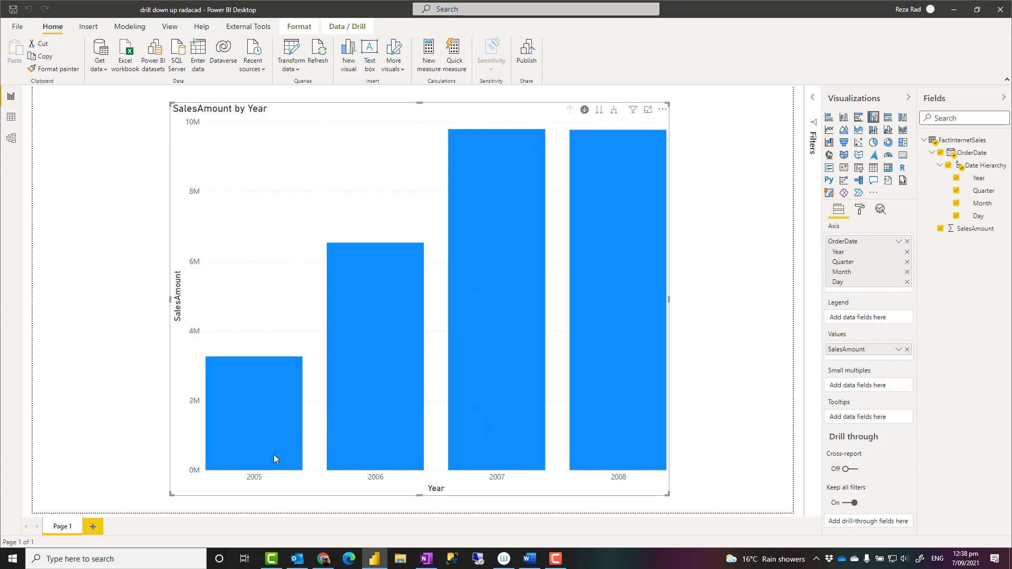
mouse_move(851, 258)
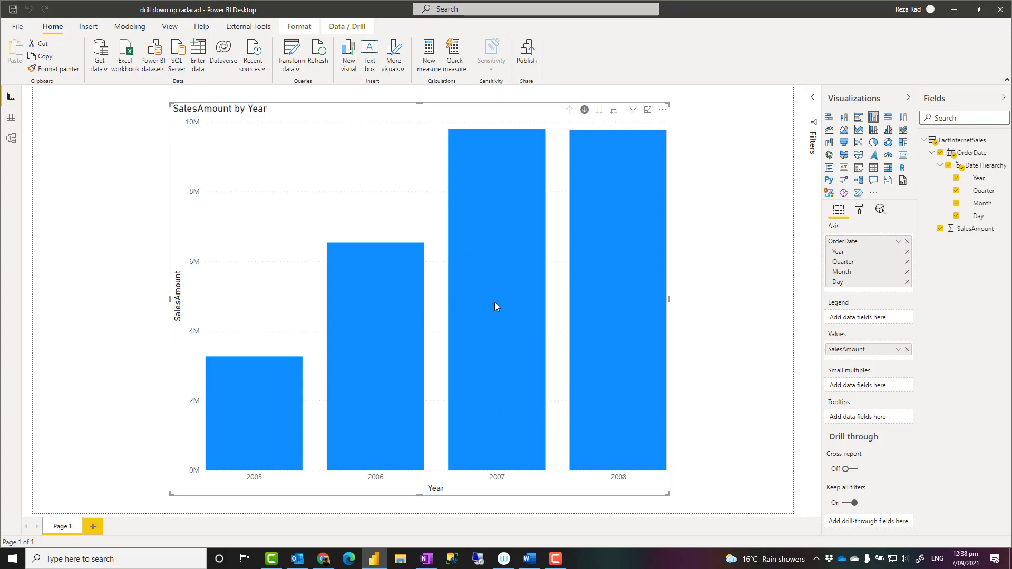
mouse_move(492, 382)
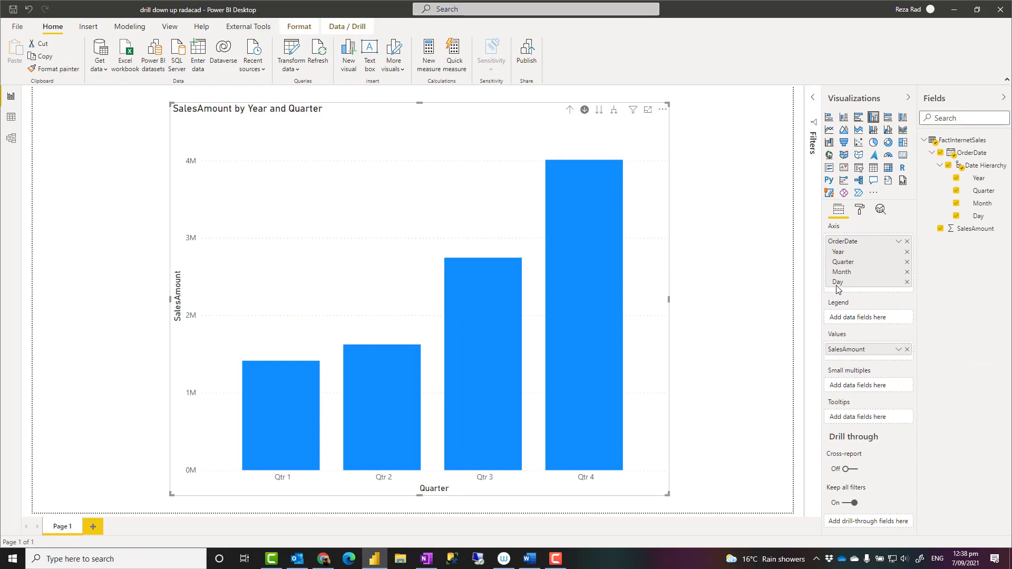
mouse_move(846, 265)
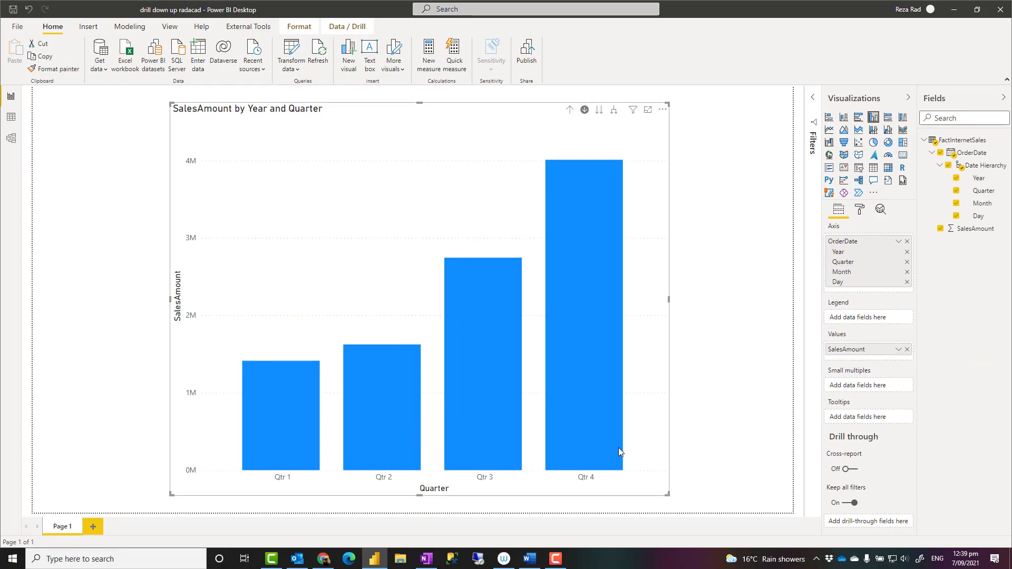
mouse_move(458, 237)
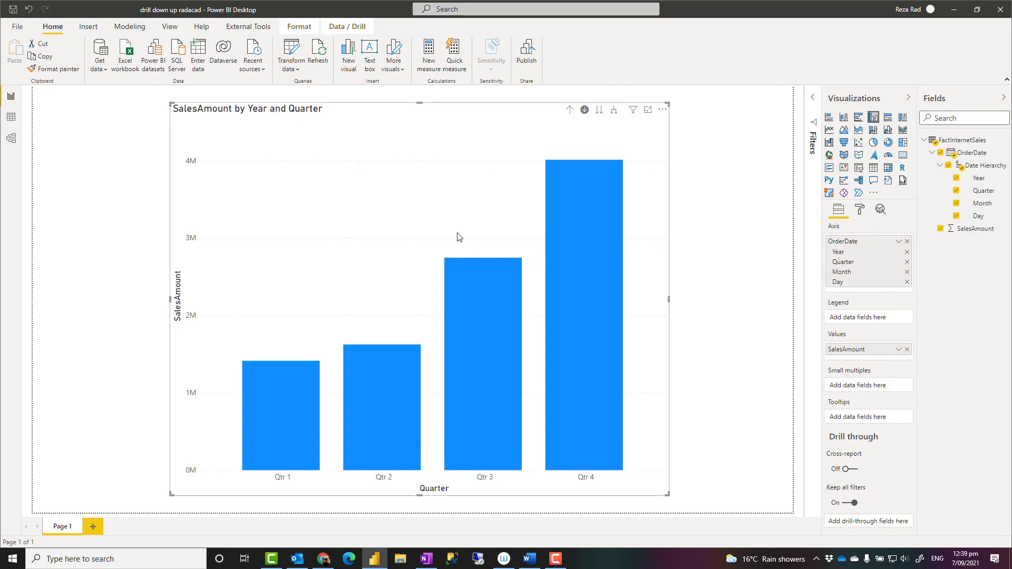
mouse_move(455, 236)
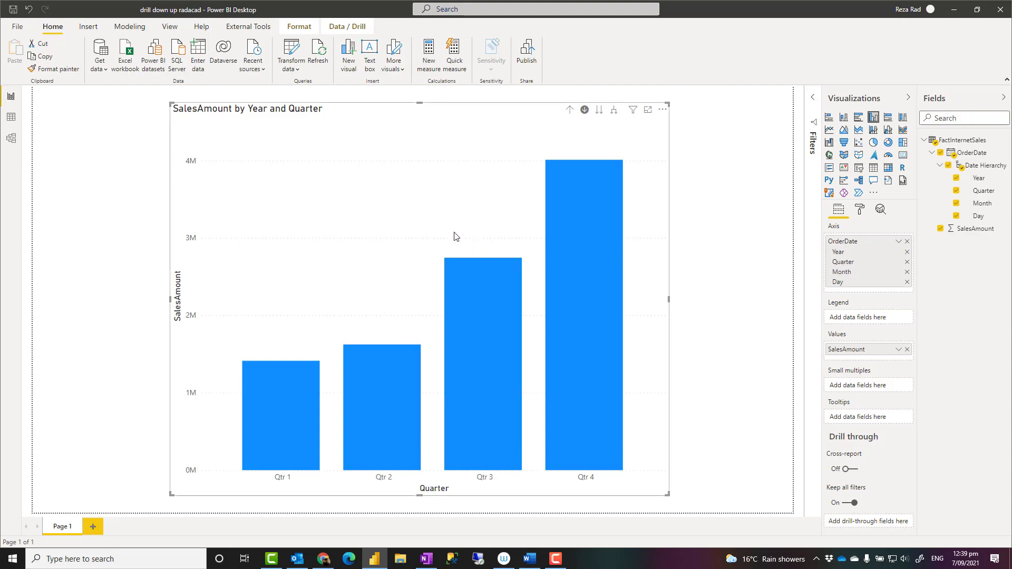
mouse_move(299, 415)
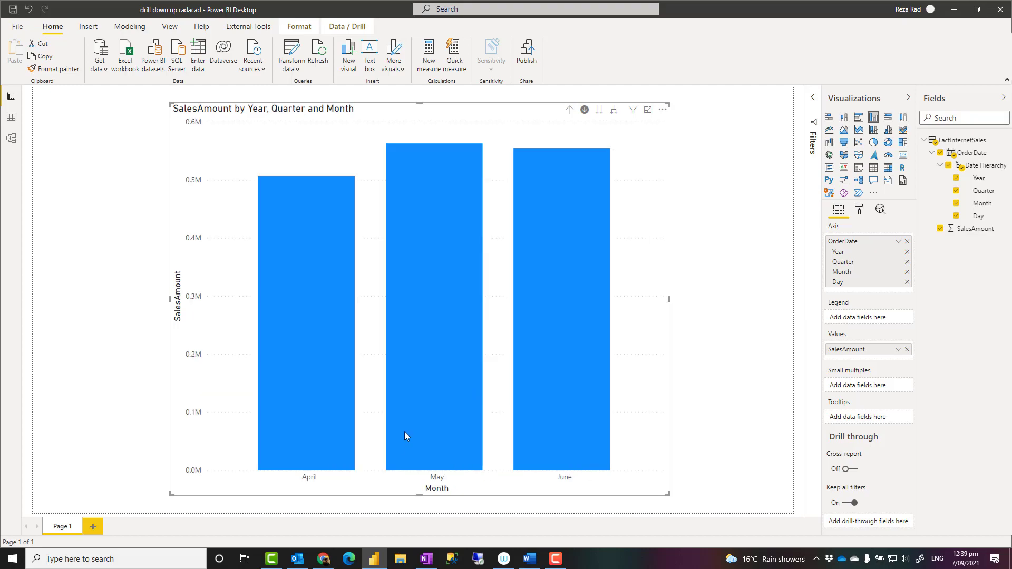
mouse_move(432, 402)
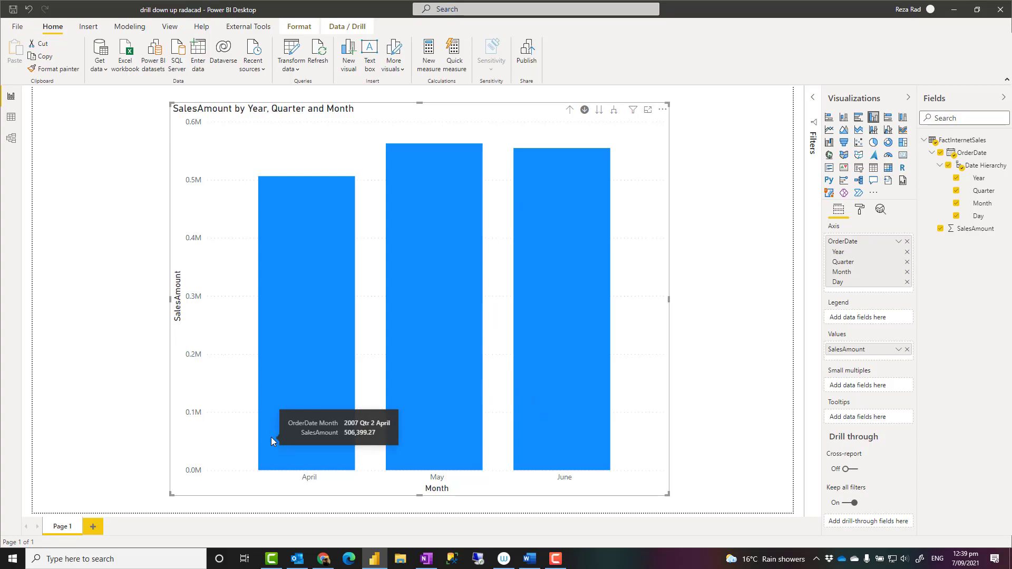
mouse_move(537, 472)
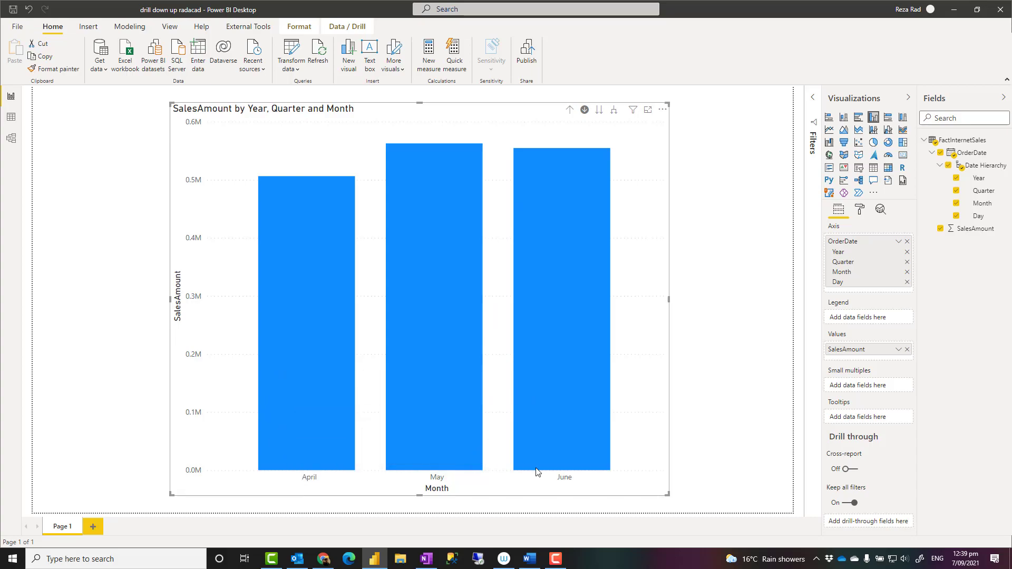
mouse_move(562, 344)
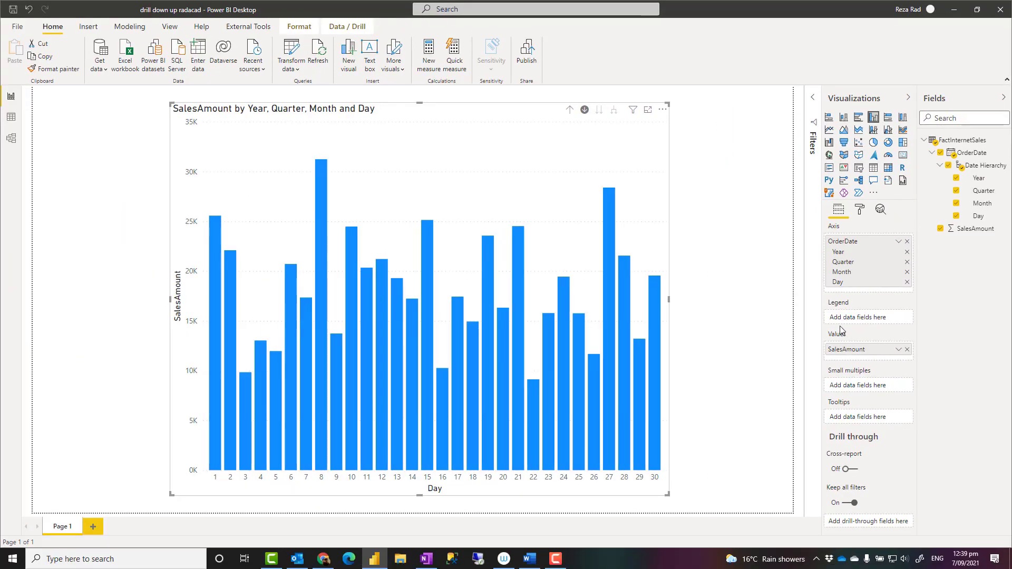
mouse_move(570, 160)
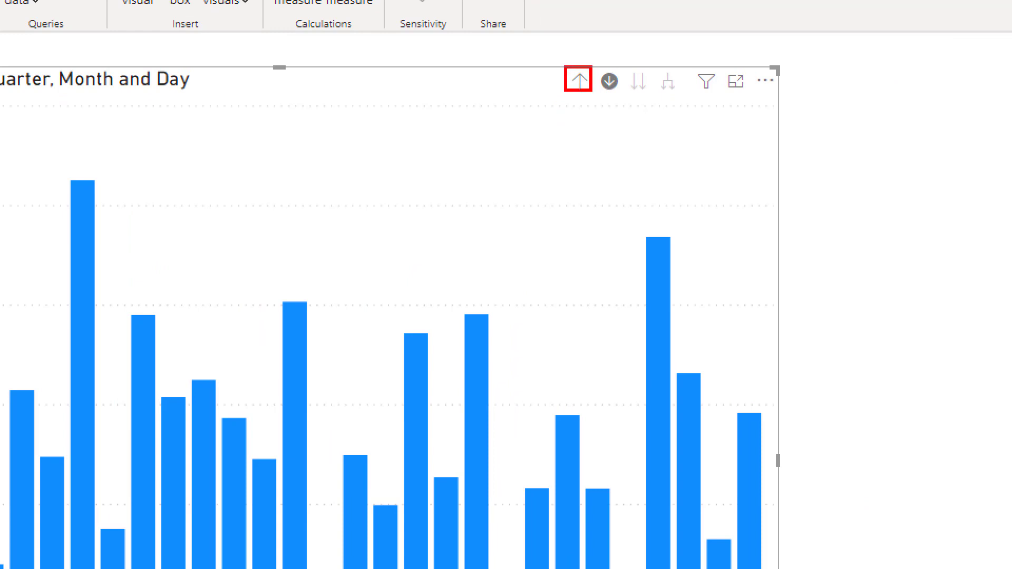
Step: Drill the chart down to daily totals and back up to yearly totals
left_click(578, 80)
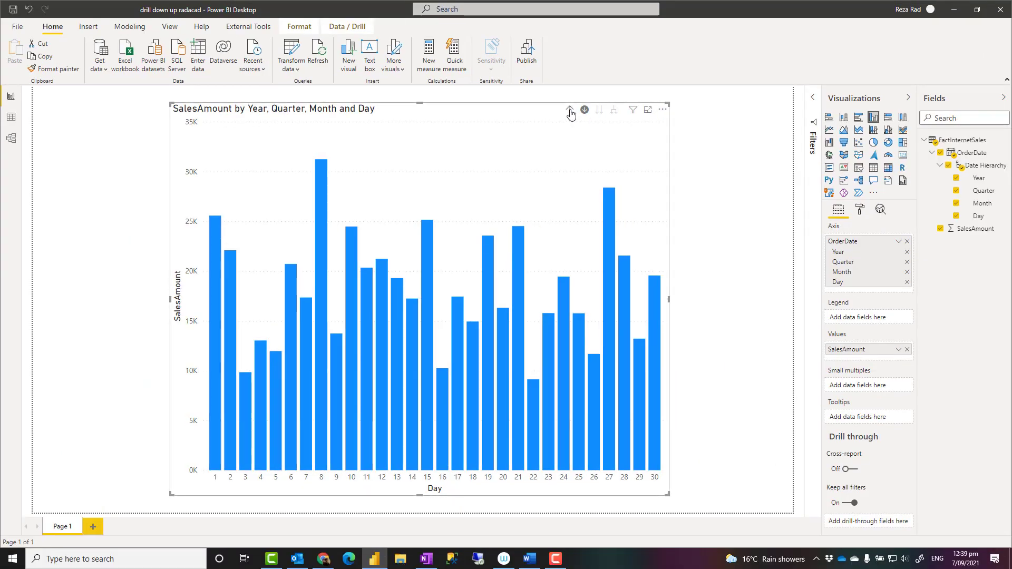
left_click(570, 109)
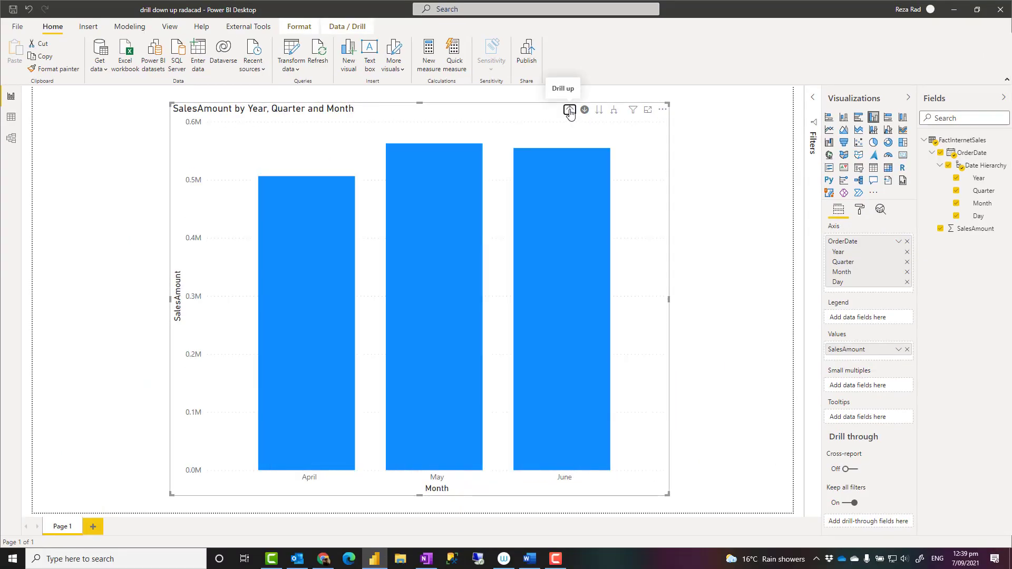
left_click(569, 109)
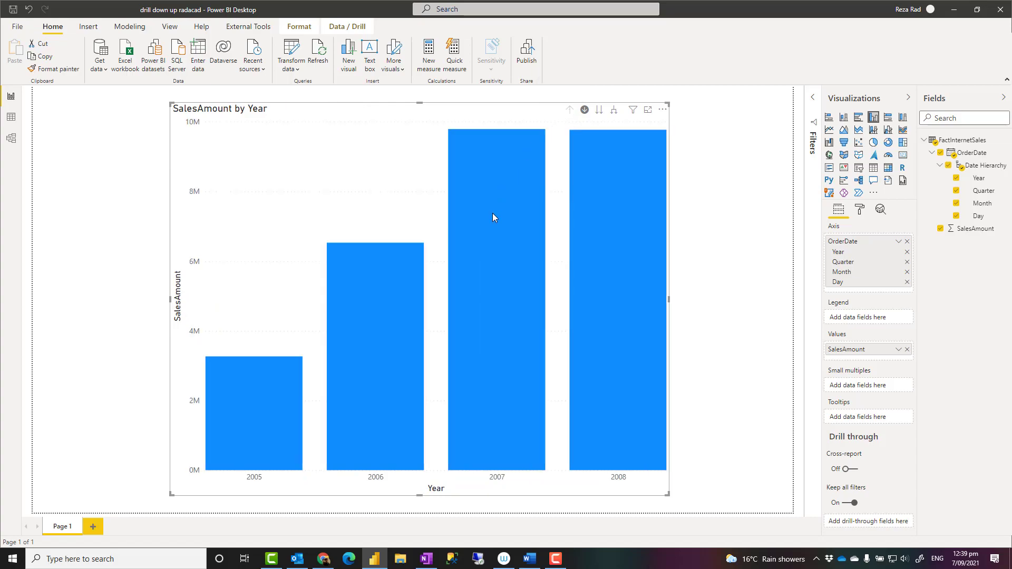
left_click(584, 110)
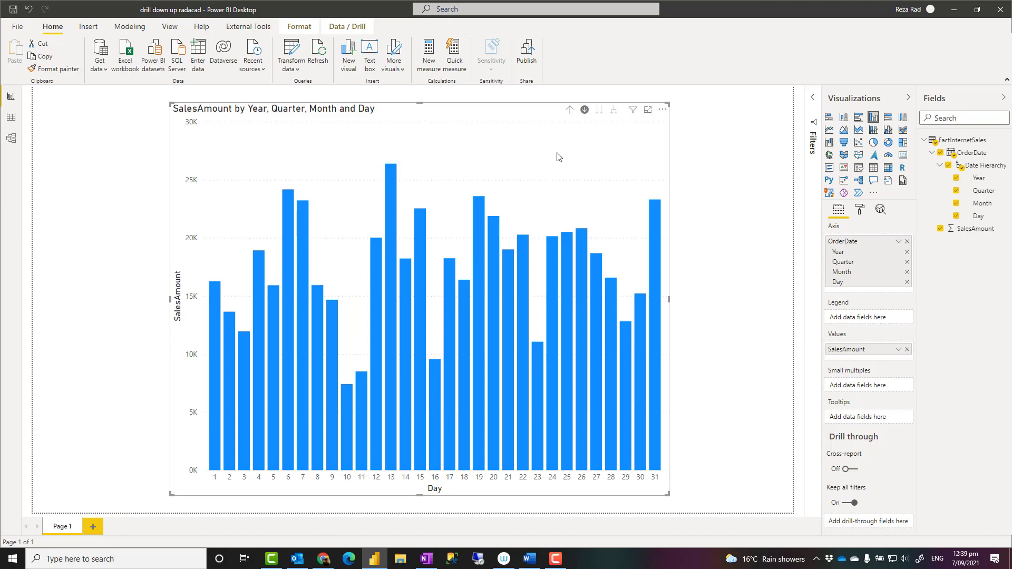
left_click(570, 109)
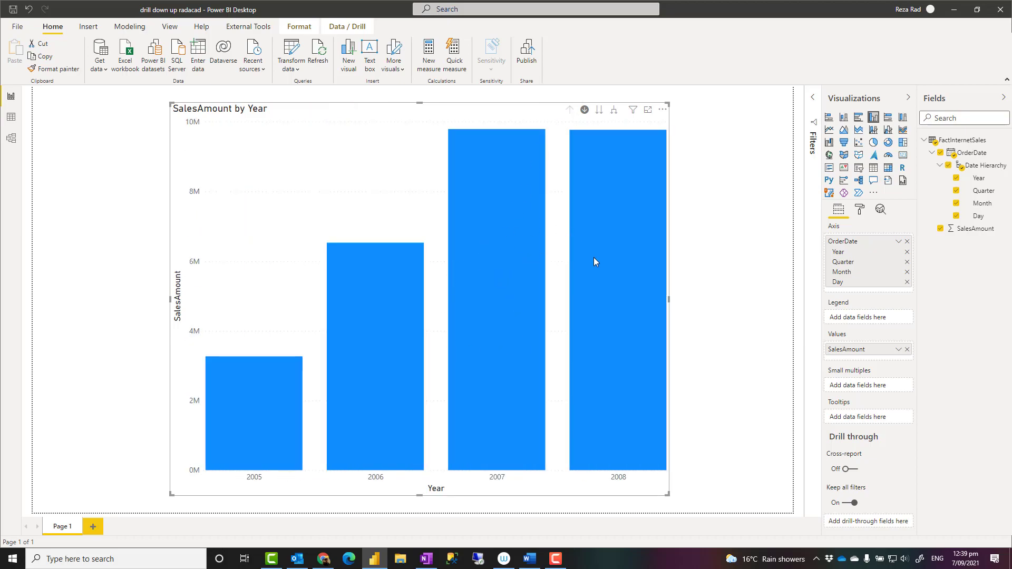
mouse_move(624, 363)
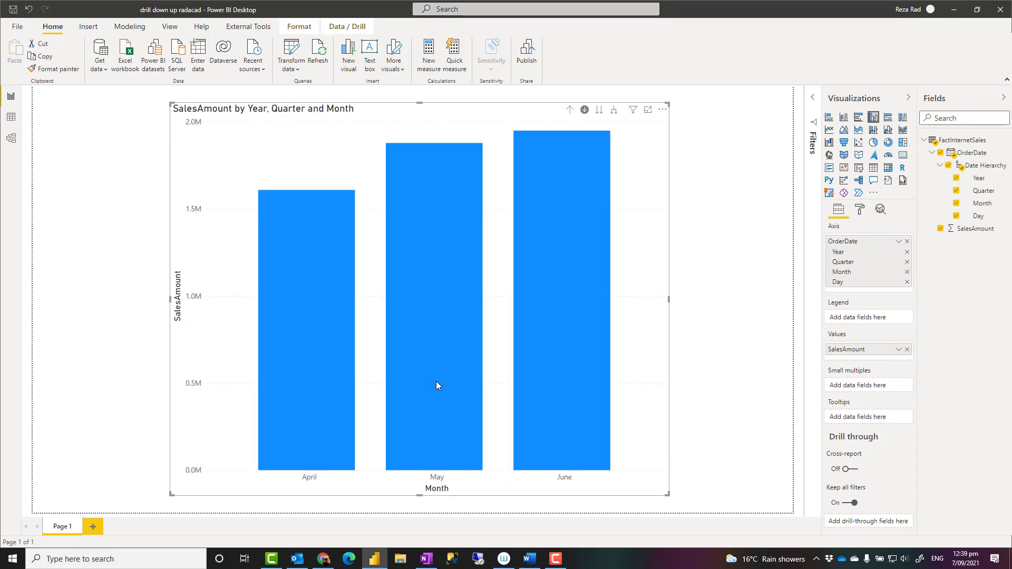
mouse_move(561, 351)
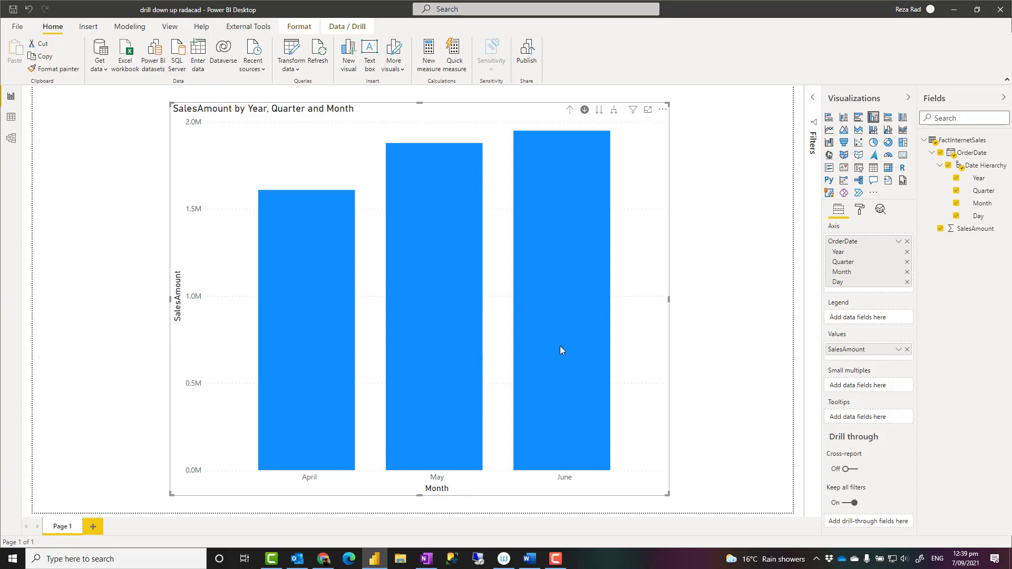
Step: Drill into June's daily sales, roll back up to years, and enable click-to-drill mode
left_click(584, 109)
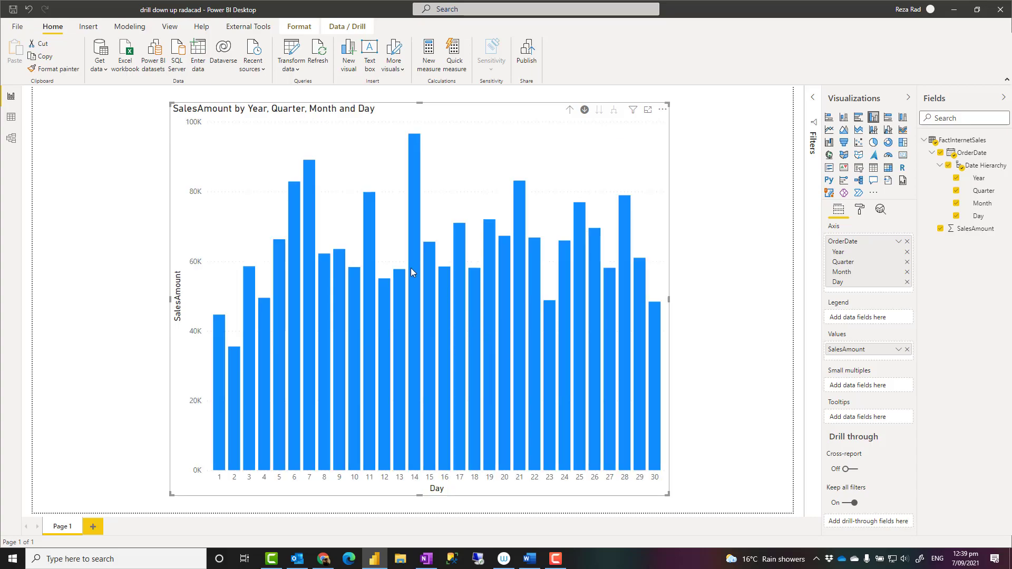
left_click(570, 110)
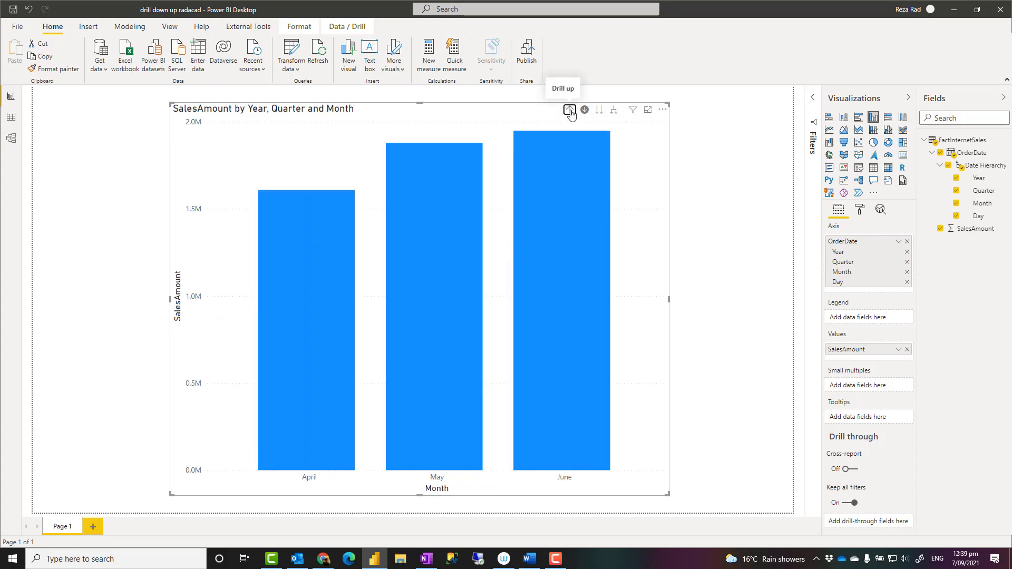
left_click(570, 110)
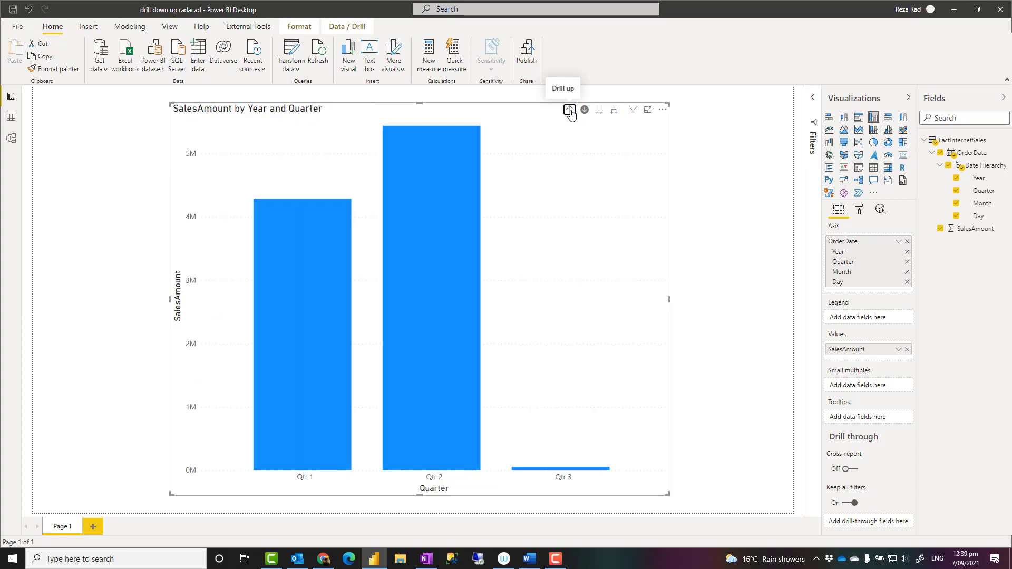
left_click(570, 109)
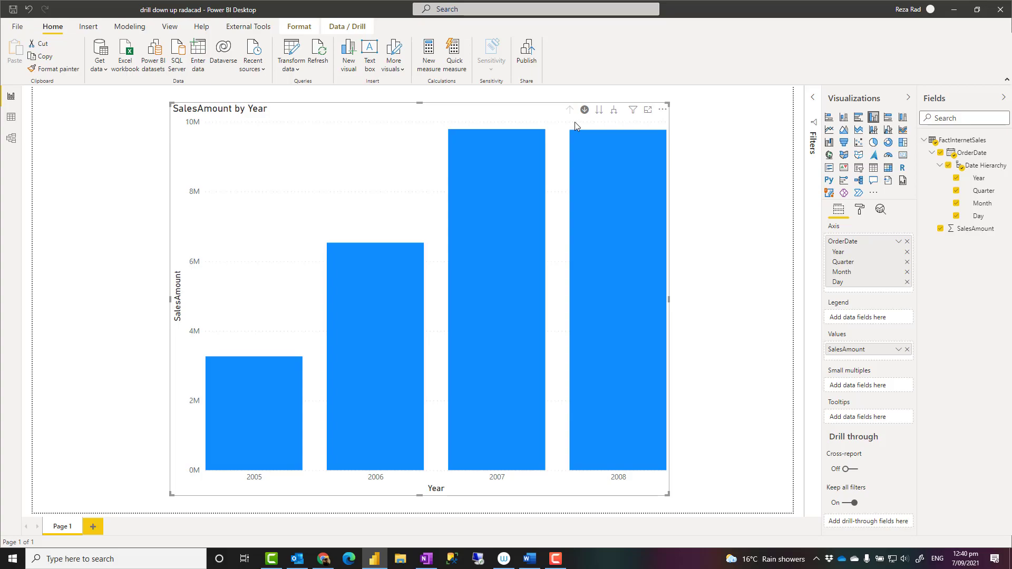
mouse_move(554, 221)
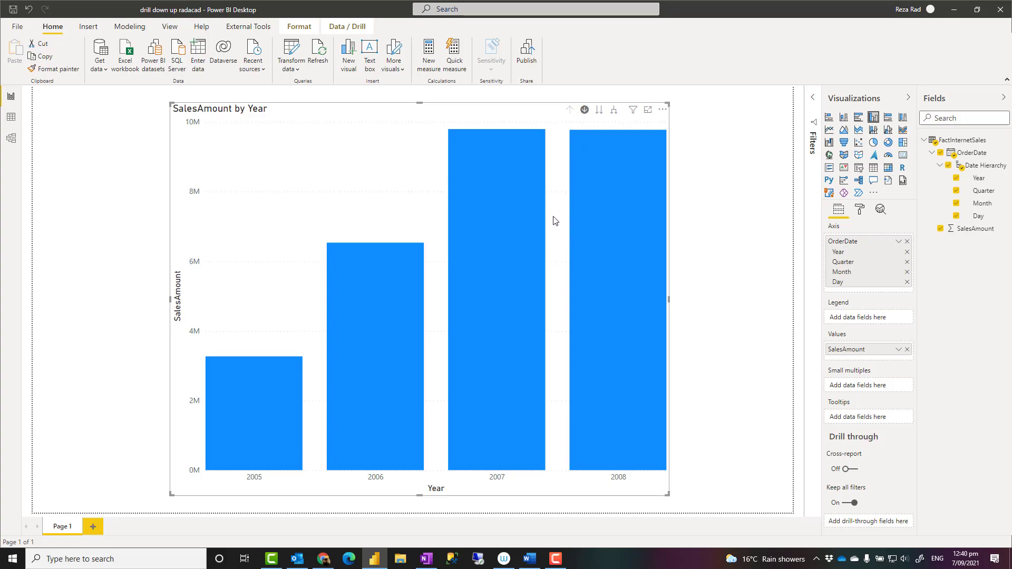
mouse_move(503, 385)
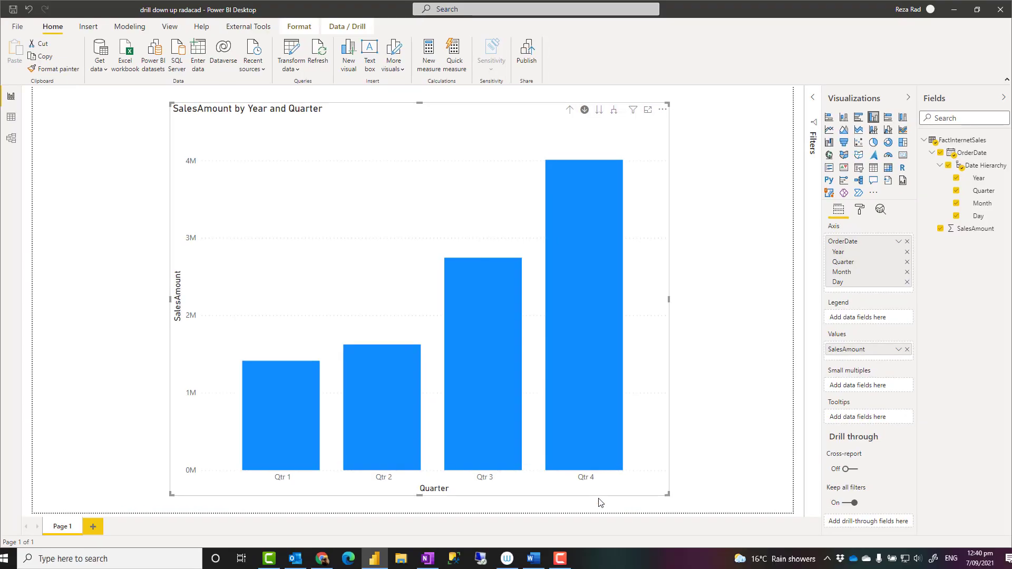
mouse_move(461, 210)
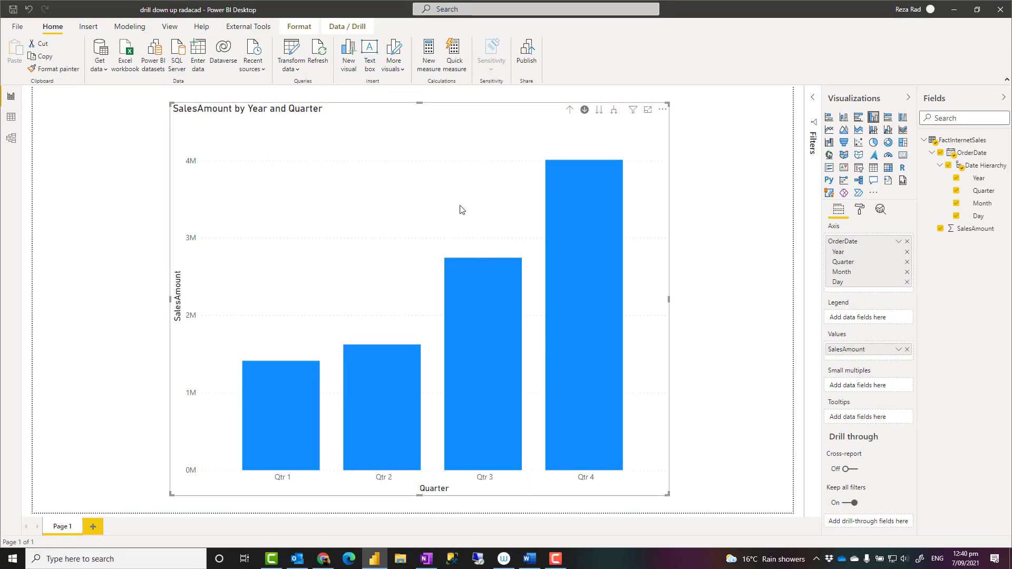
mouse_move(589, 138)
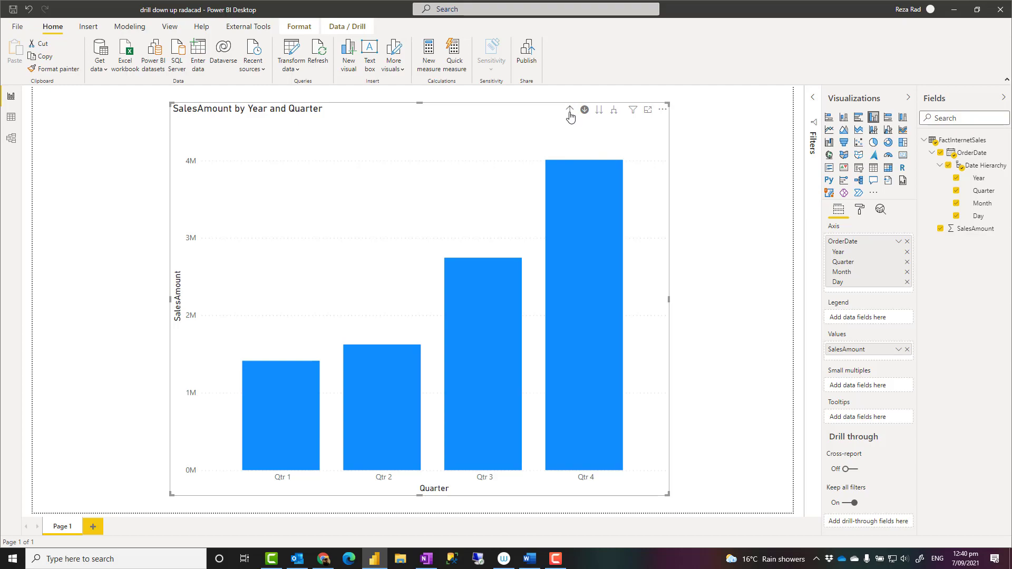
mouse_move(551, 183)
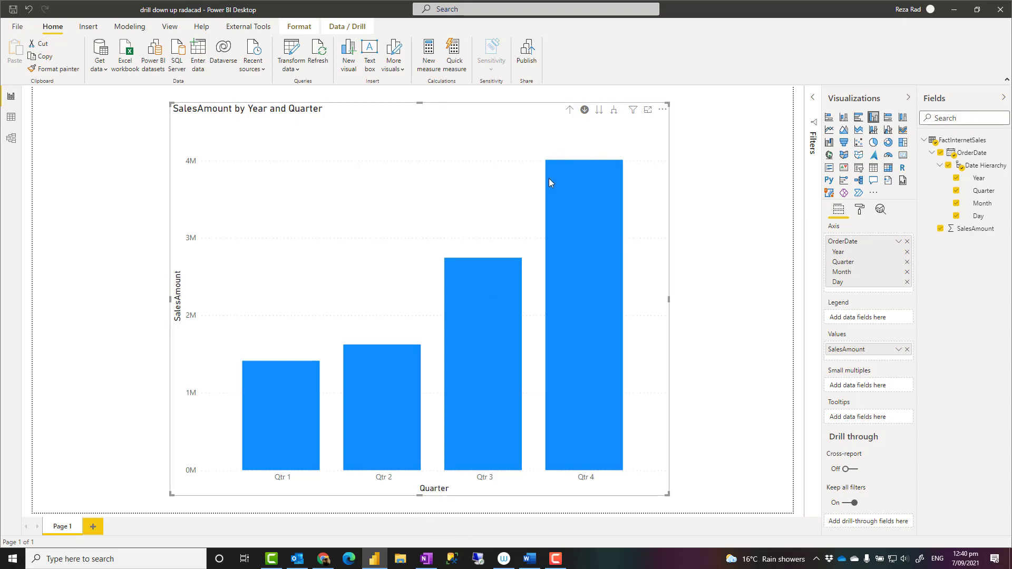
mouse_move(571, 118)
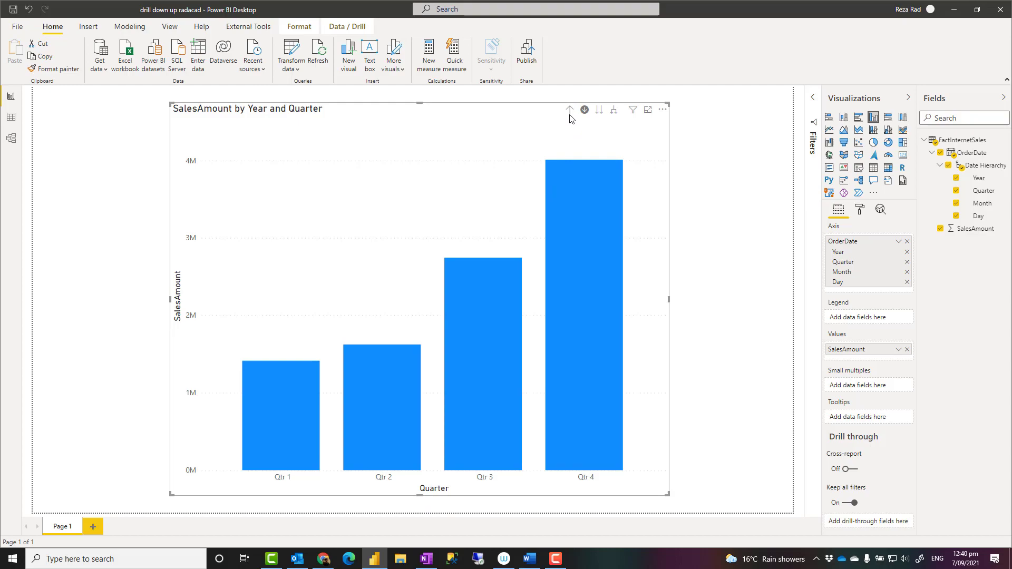
mouse_move(570, 109)
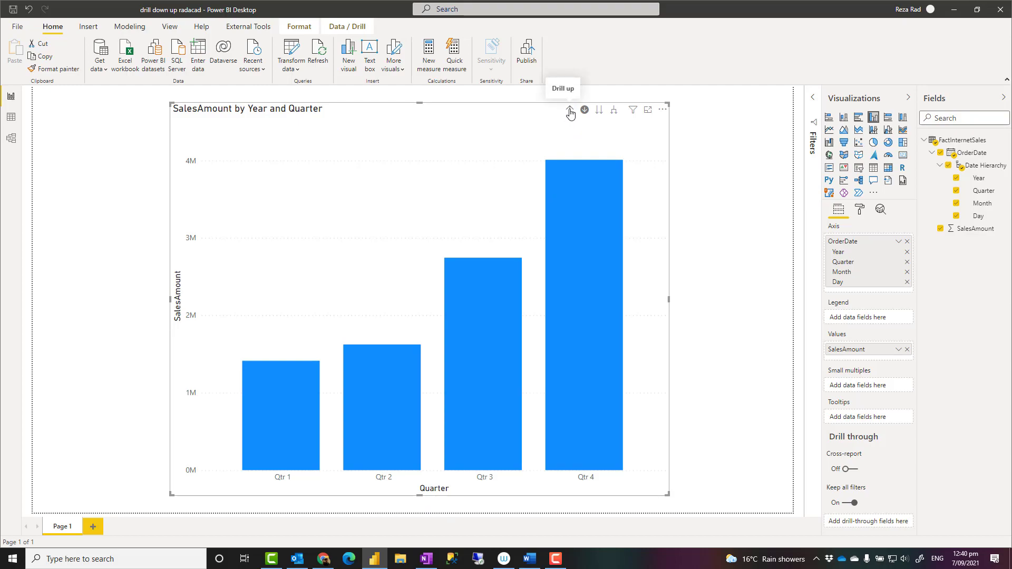
left_click(569, 109)
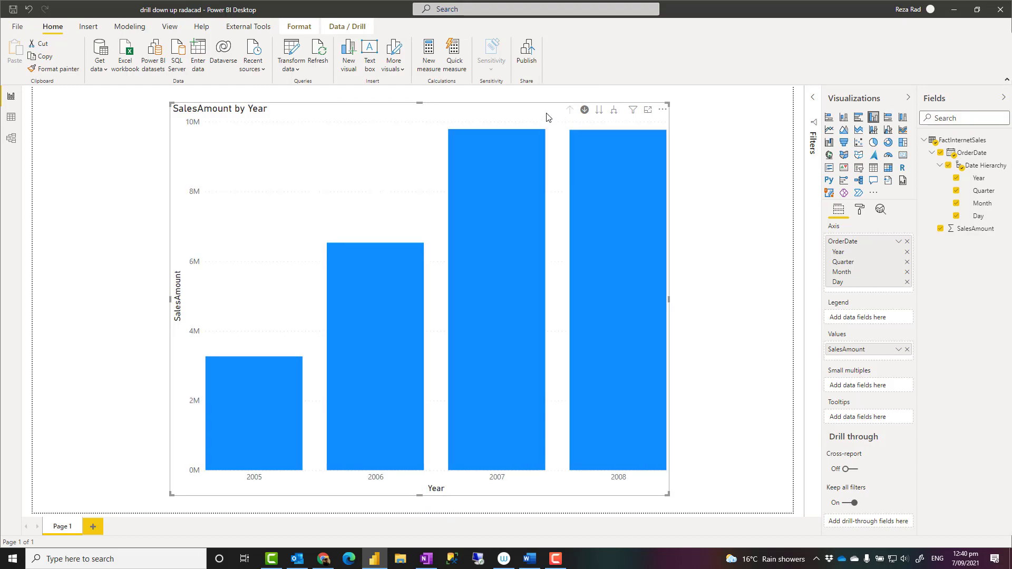
mouse_move(601, 205)
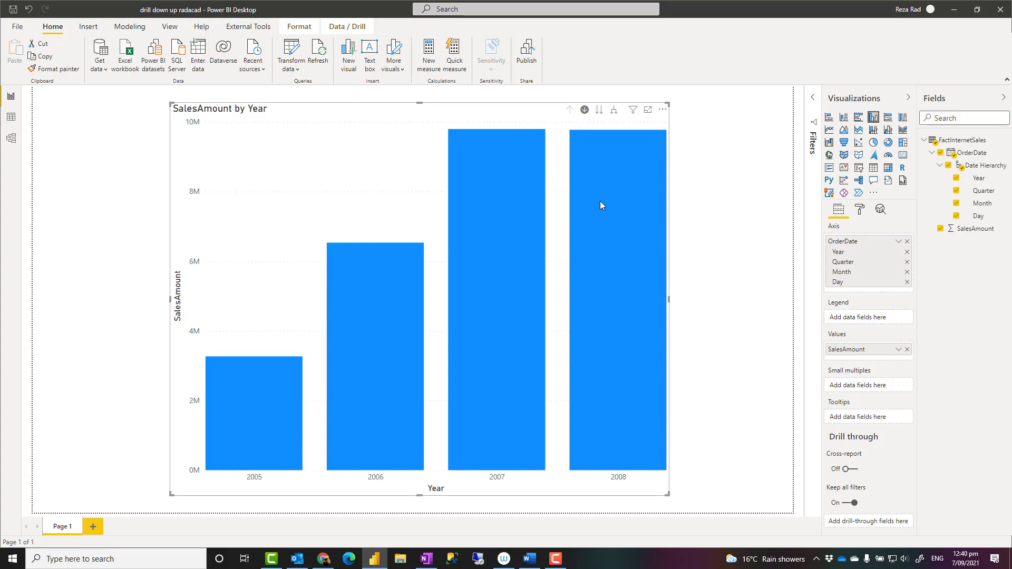
mouse_move(591, 128)
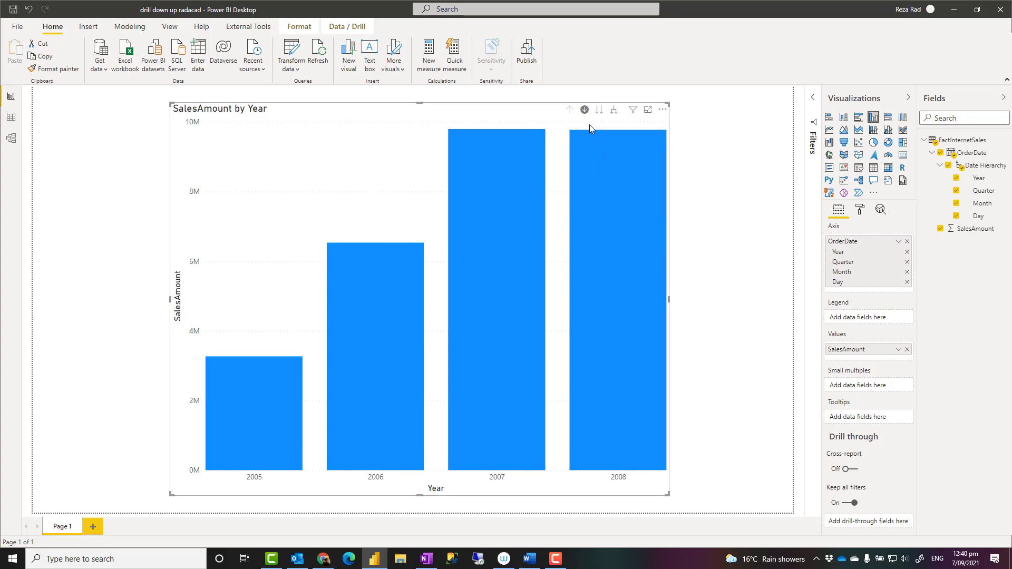
left_click(584, 110)
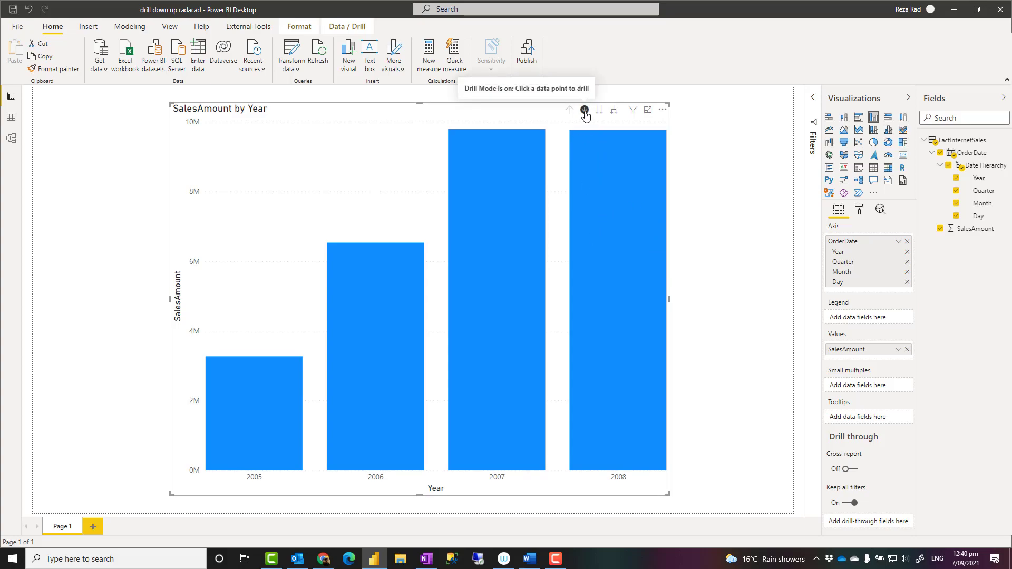
mouse_move(610, 159)
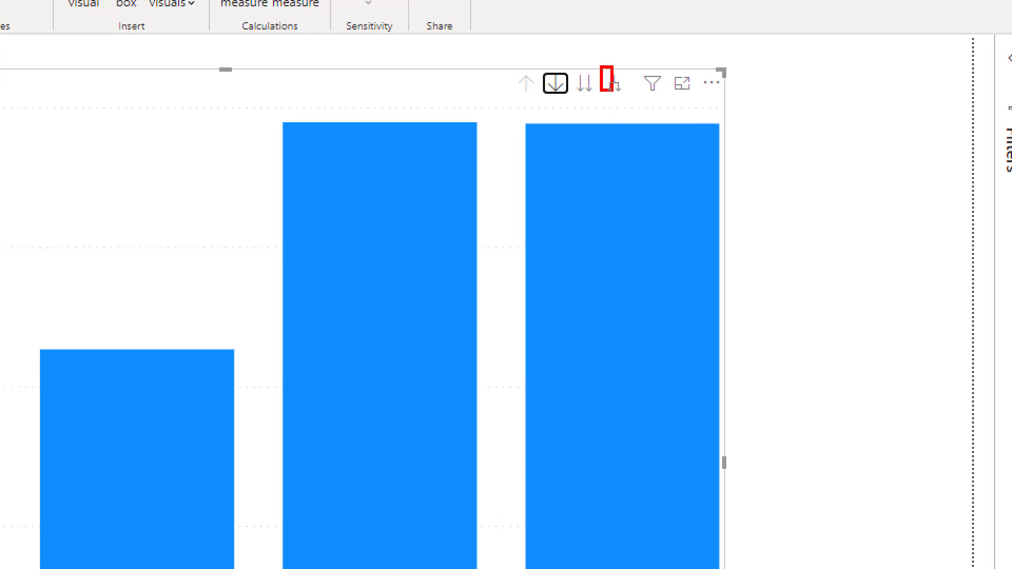
mouse_move(613, 83)
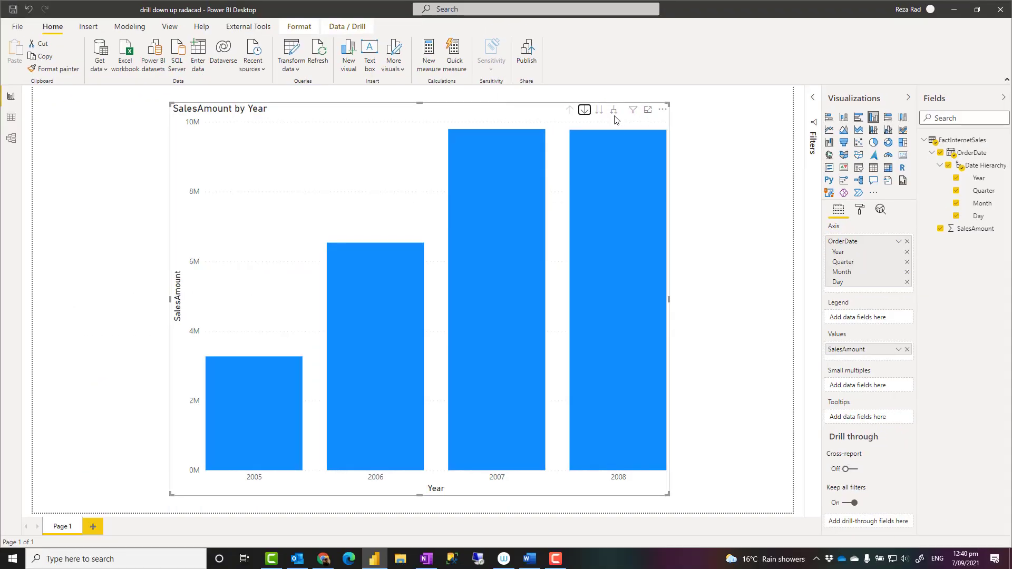
mouse_move(613, 109)
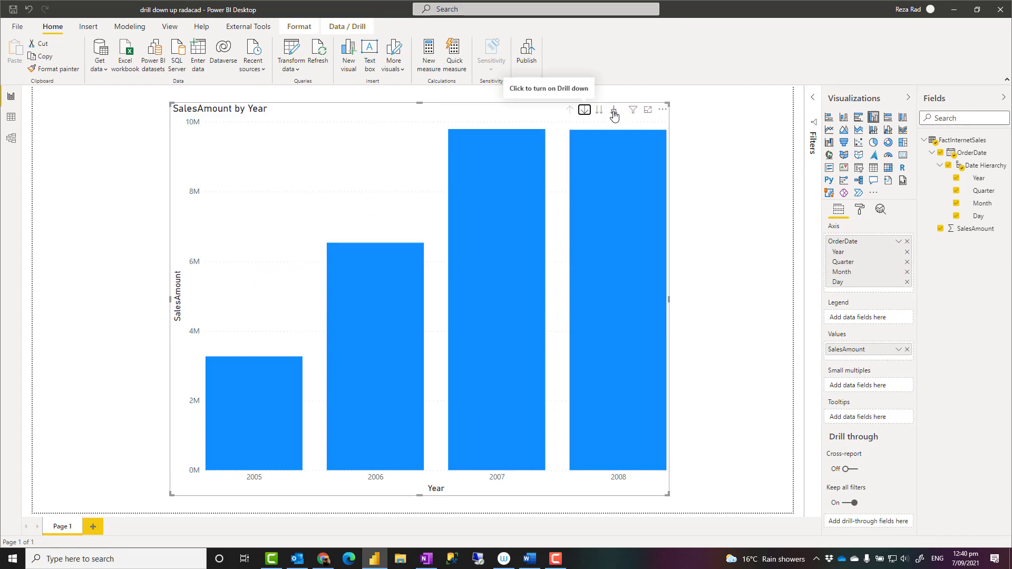
mouse_move(613, 109)
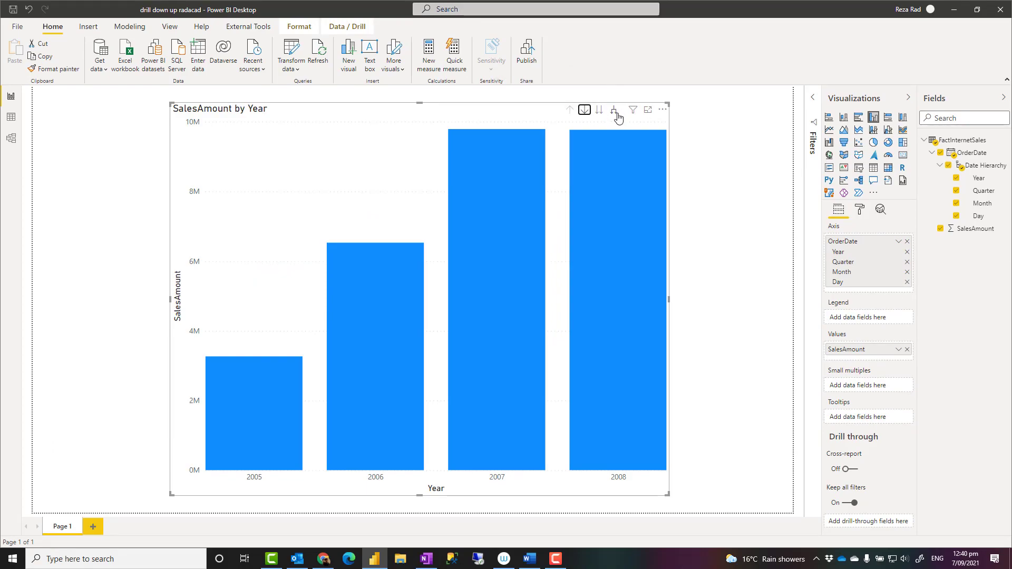
mouse_move(615, 109)
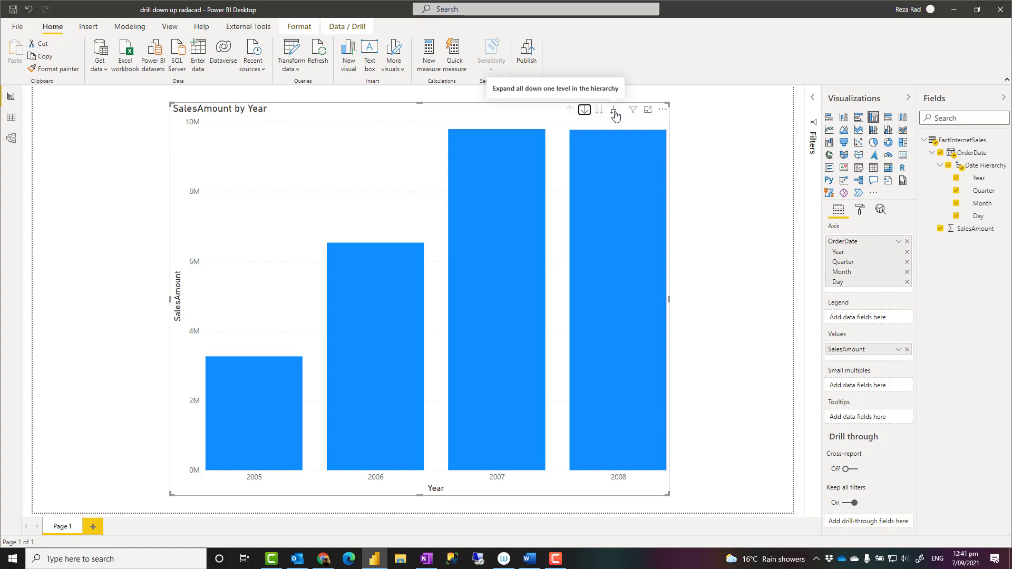
left_click(613, 109)
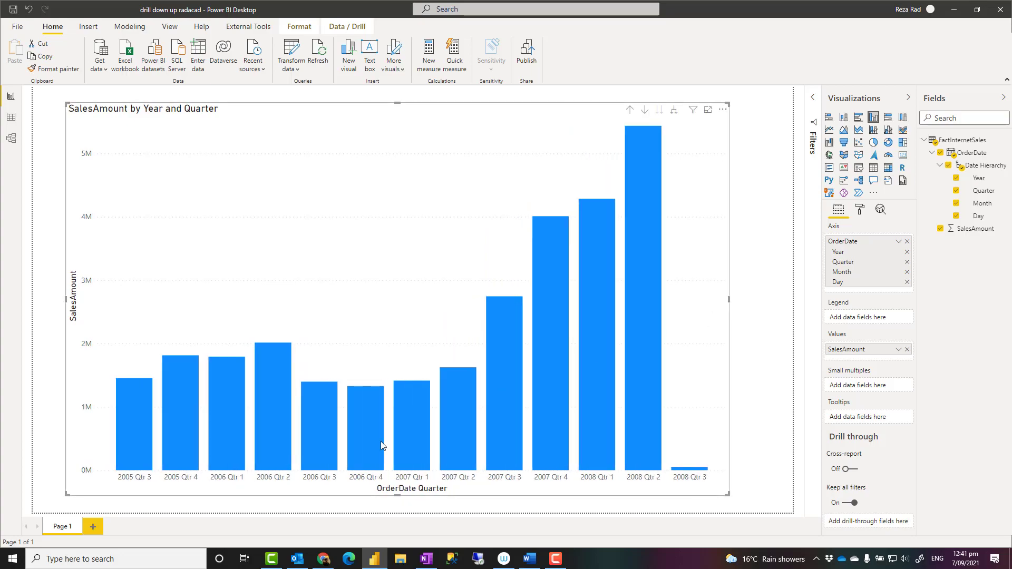
mouse_move(682, 138)
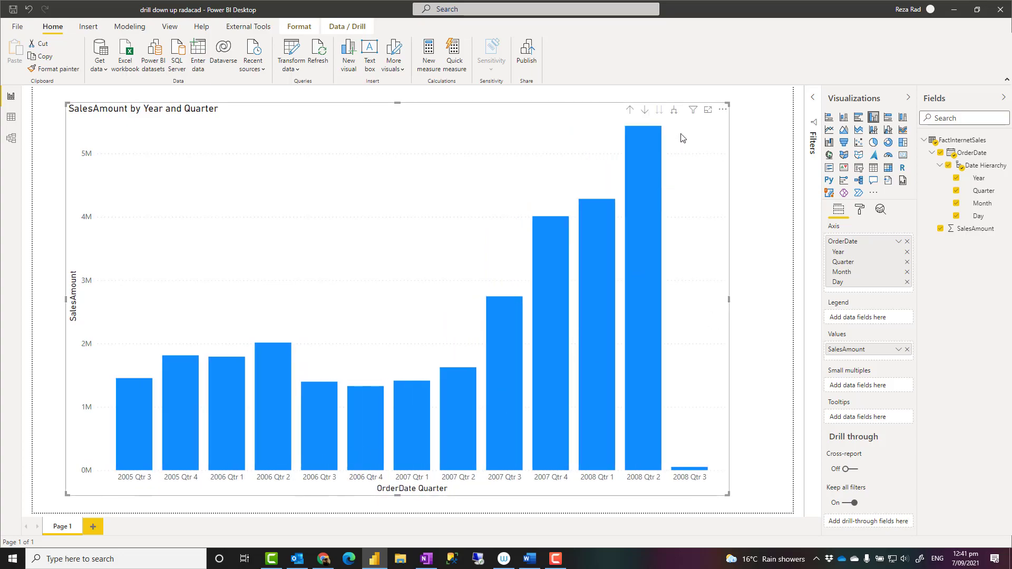
Step: Expand all bars to month and day levels, then drill up to Year and Quarter
left_click(673, 109)
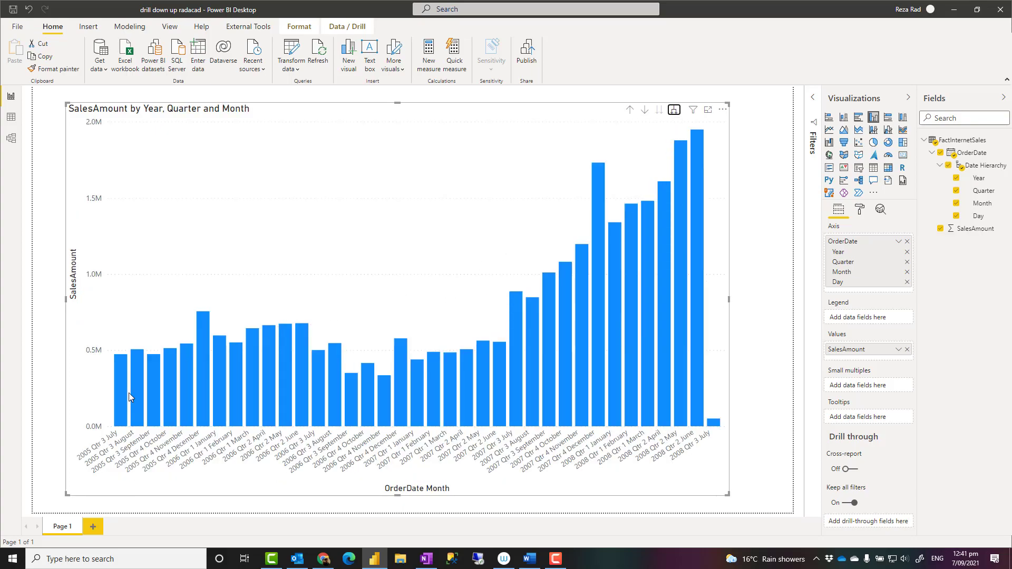
mouse_move(709, 348)
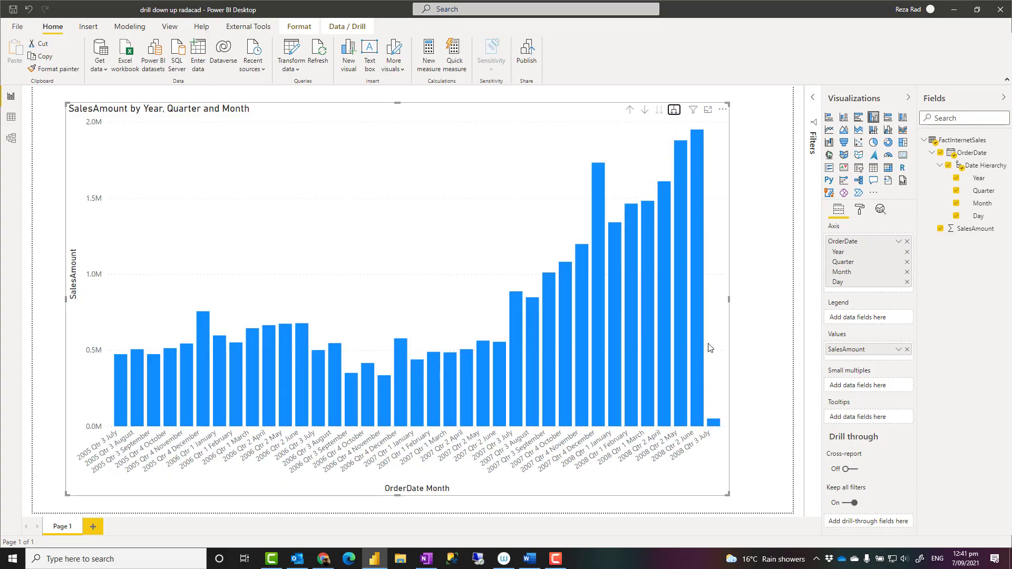
left_click(659, 109)
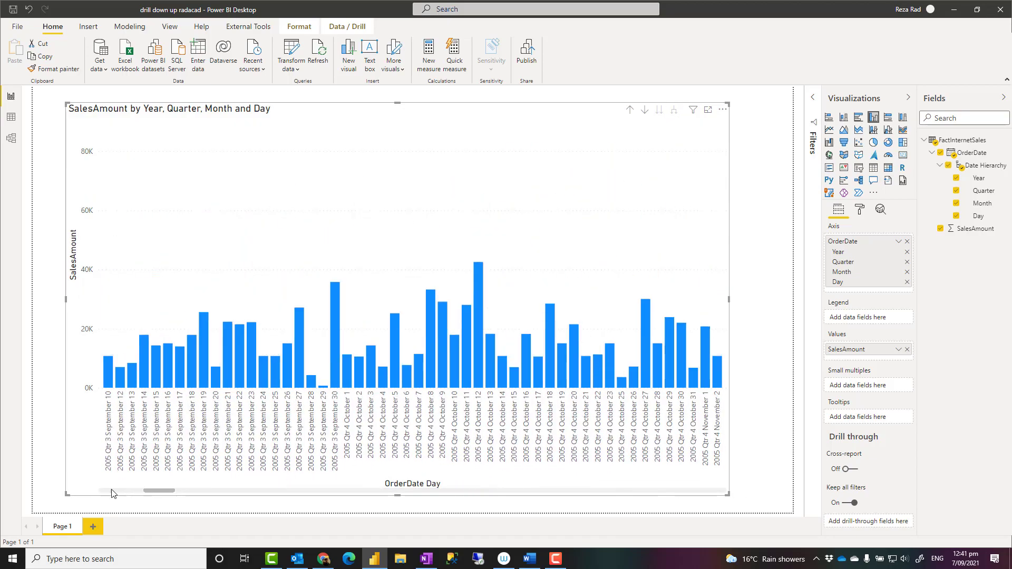
left_click(629, 109)
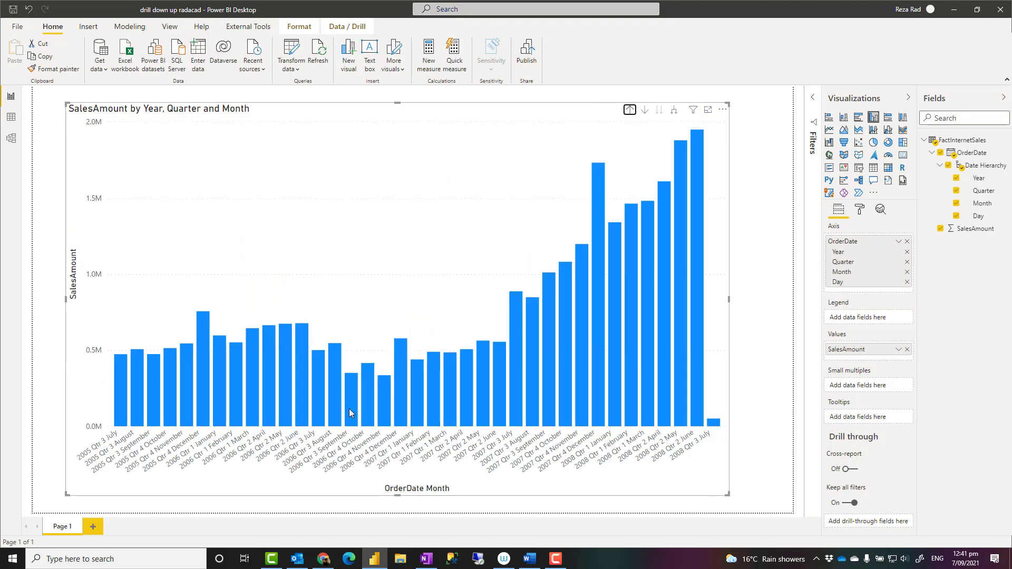
mouse_move(312, 341)
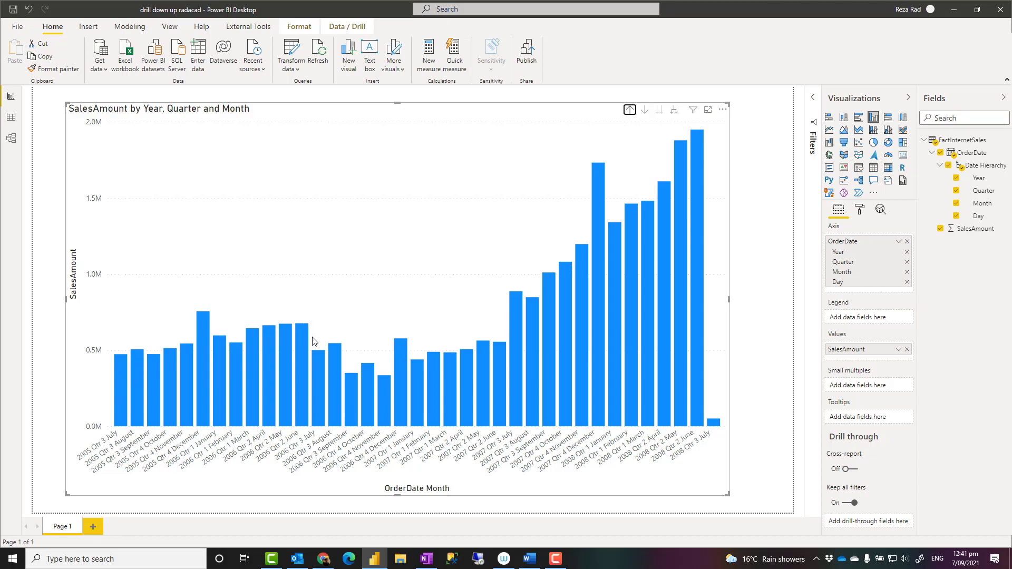
mouse_move(773, 287)
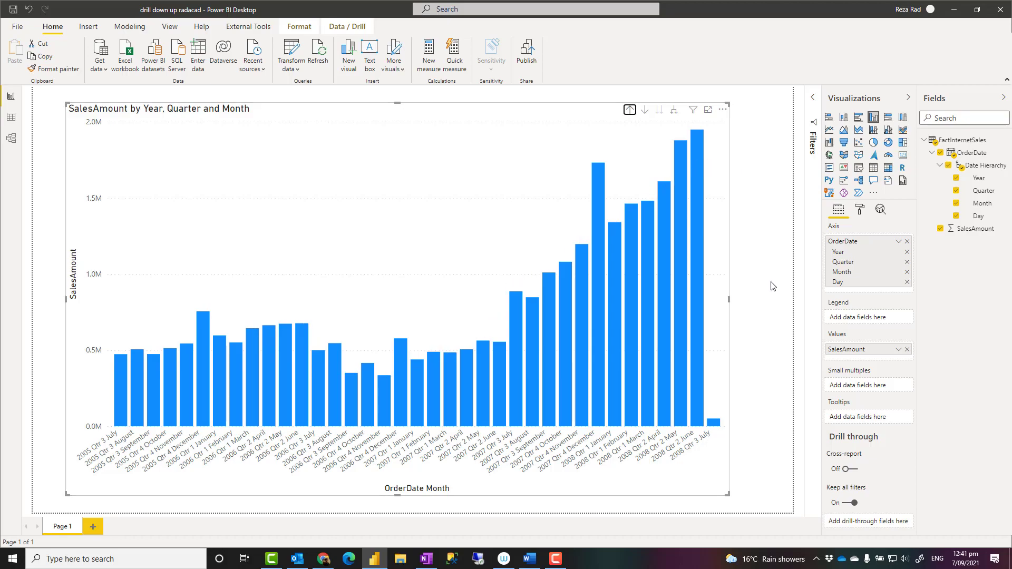
mouse_move(796, 215)
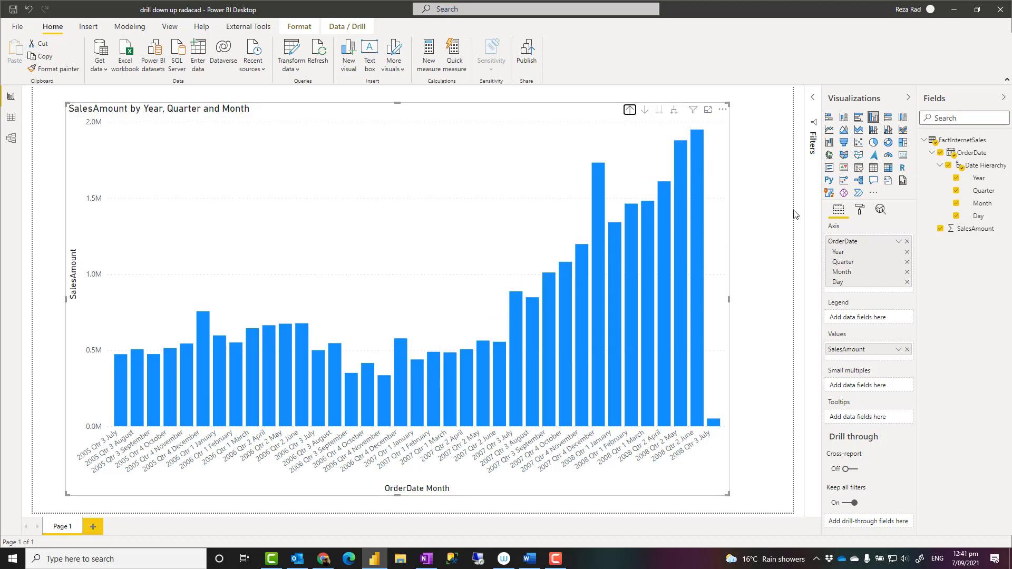
left_click(629, 110)
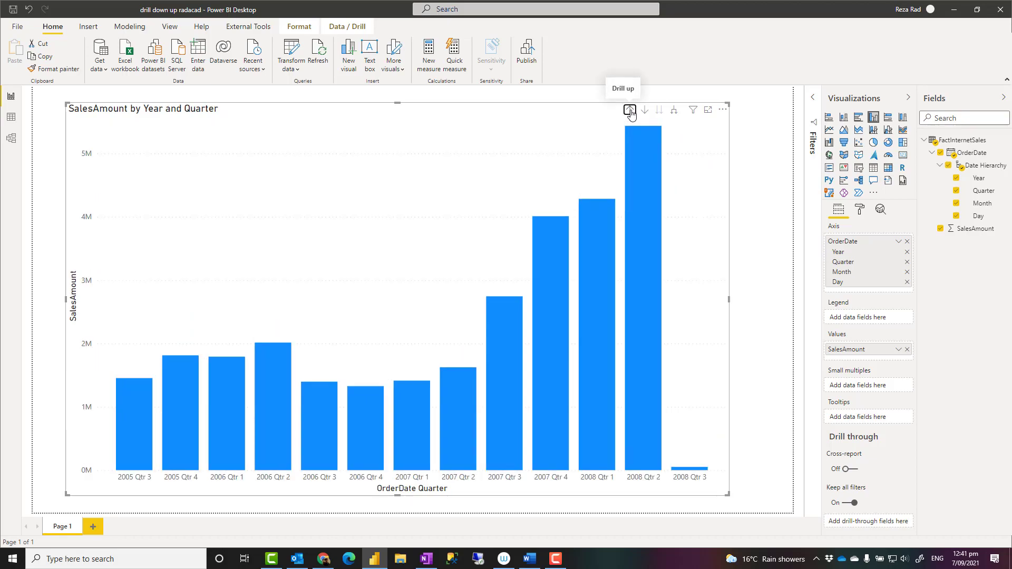
Step: Drill up to years, expand every year to quarters, then roll back to yearly totals
left_click(630, 109)
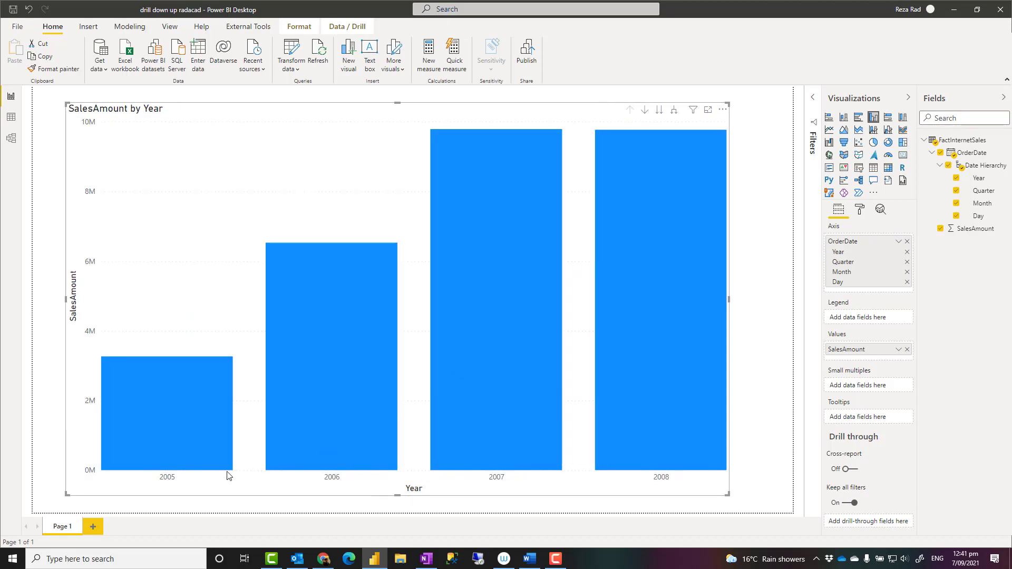
mouse_move(645, 110)
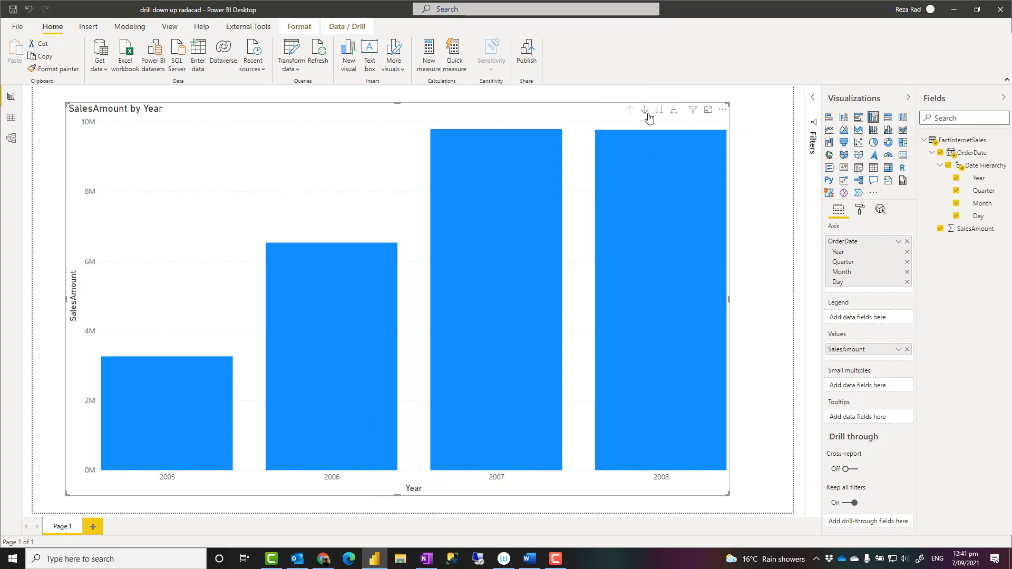
left_click(659, 110)
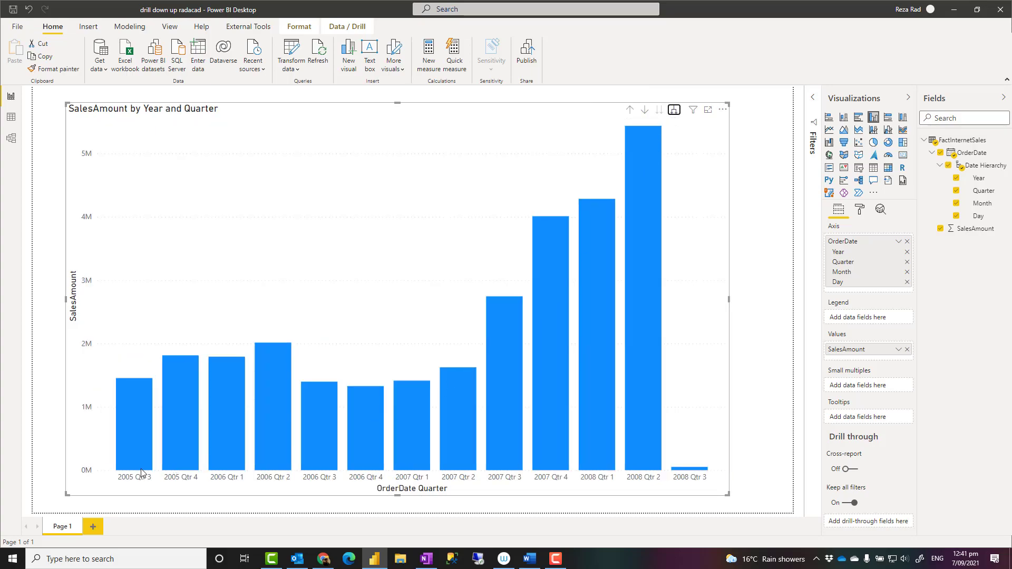
mouse_move(604, 380)
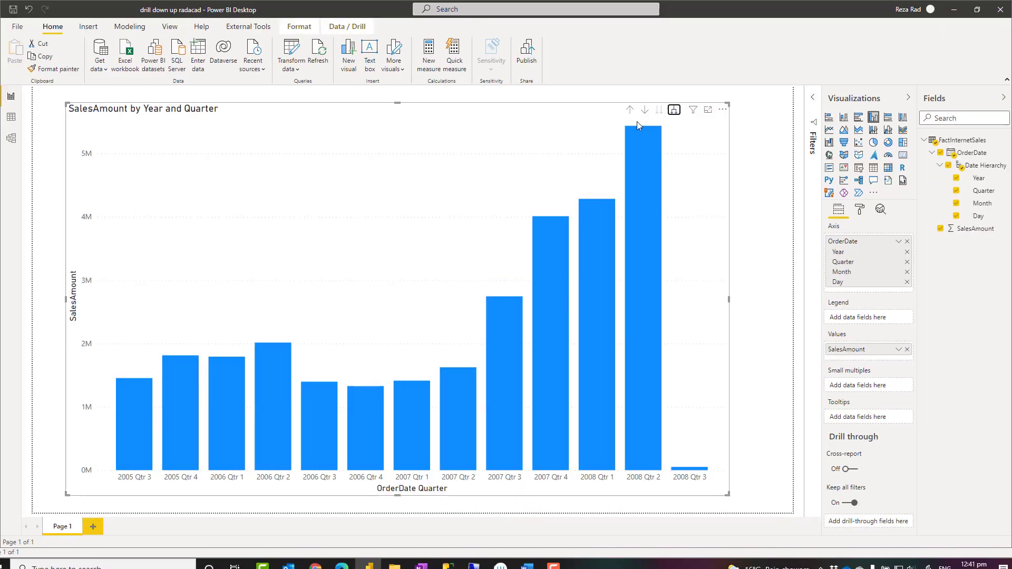
left_click(674, 109)
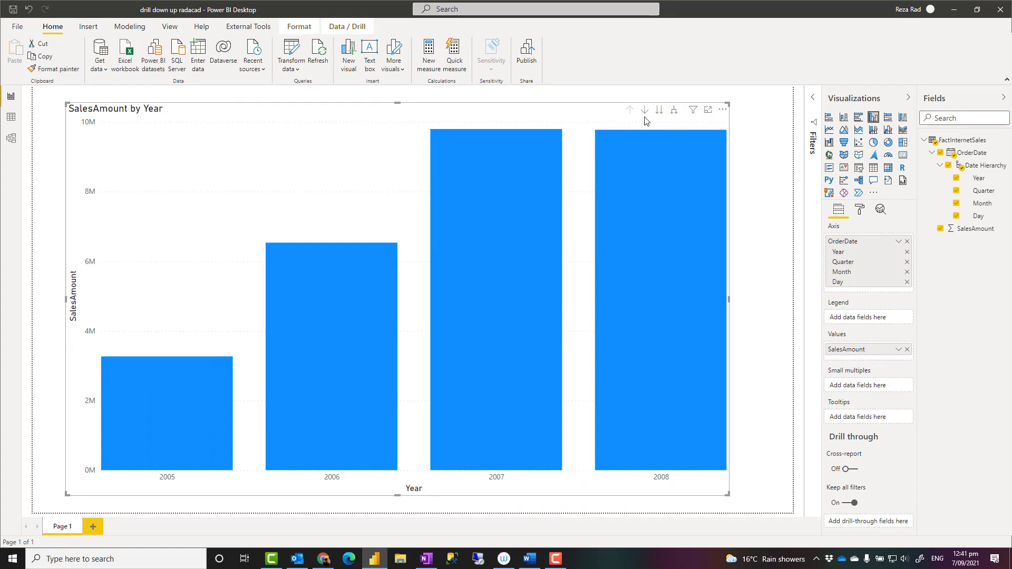
mouse_move(644, 109)
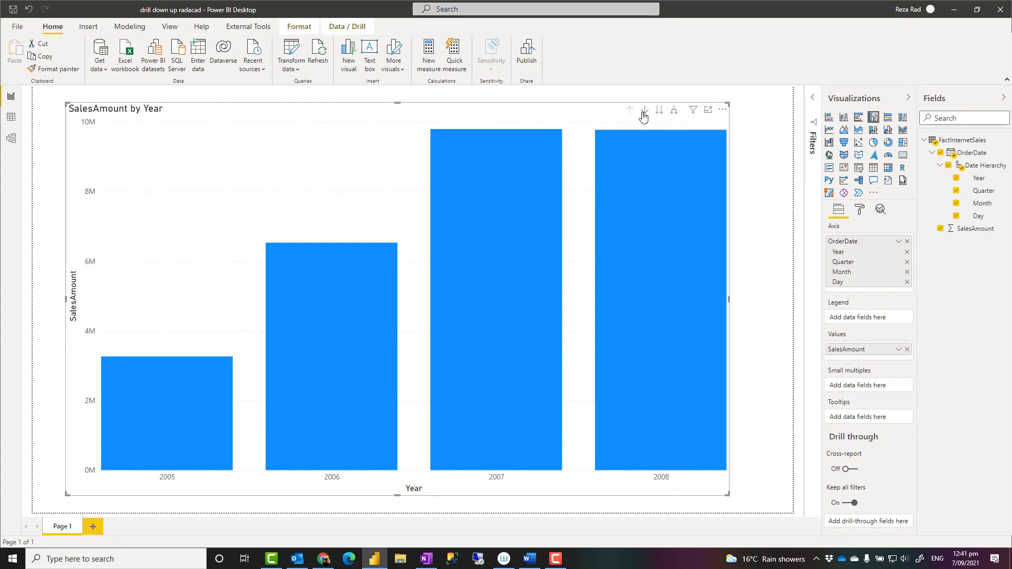
mouse_move(675, 120)
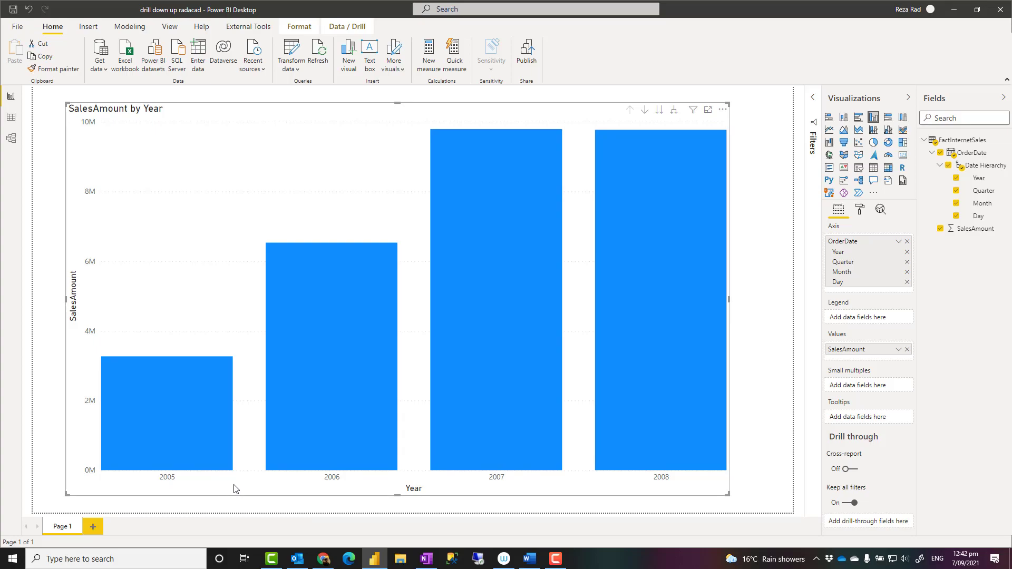
mouse_move(667, 121)
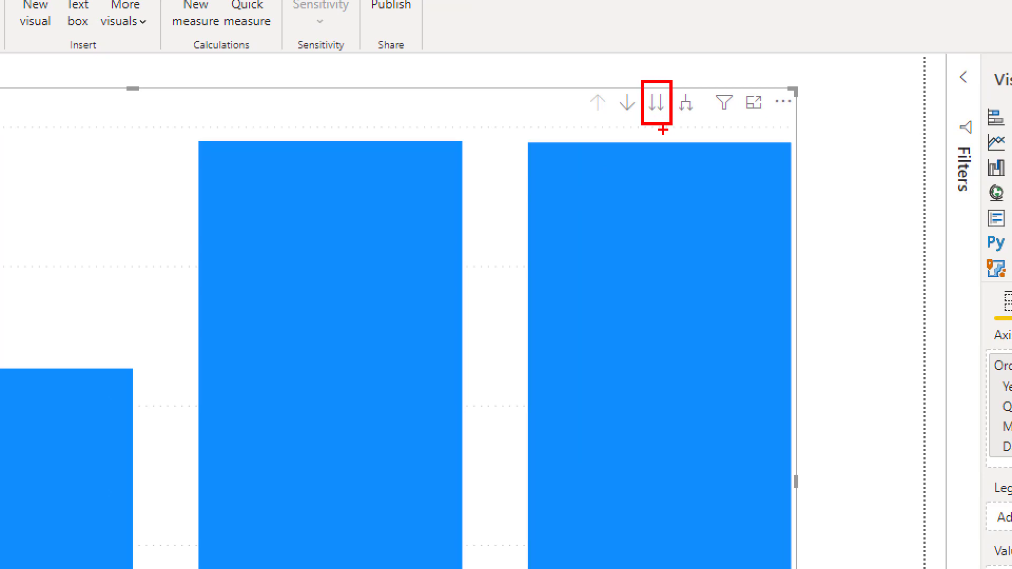
mouse_move(638, 135)
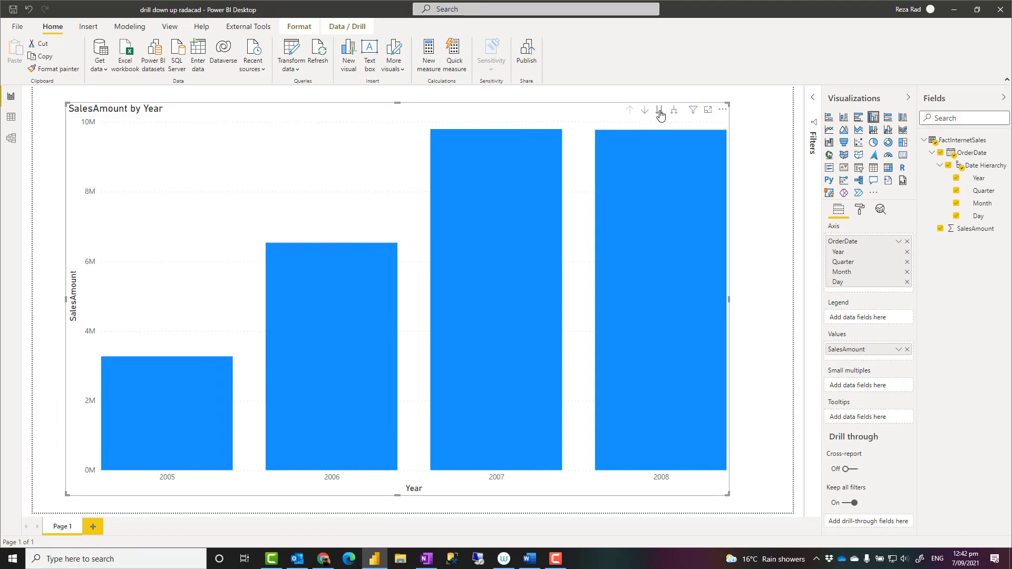
mouse_move(659, 110)
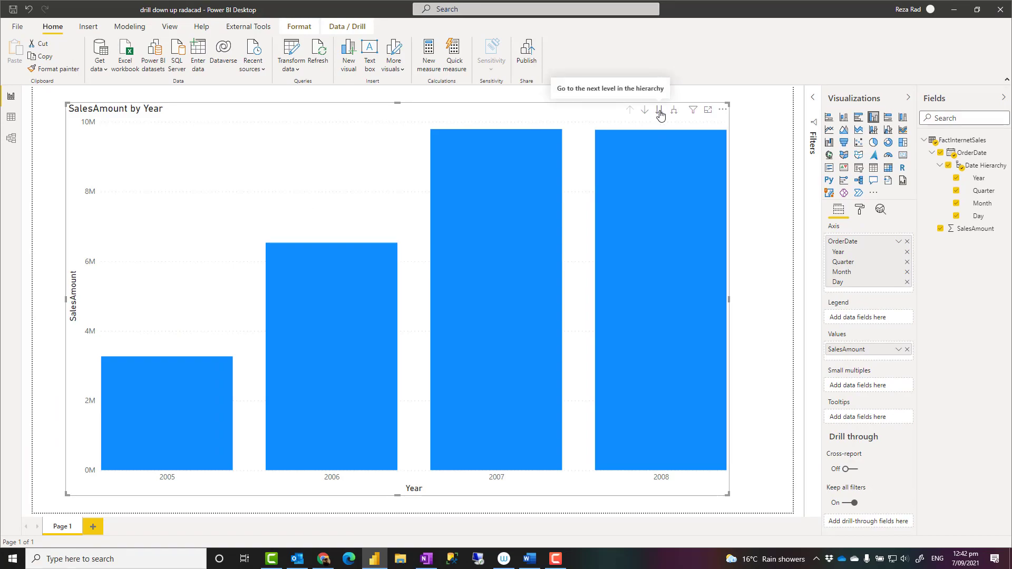
mouse_move(645, 140)
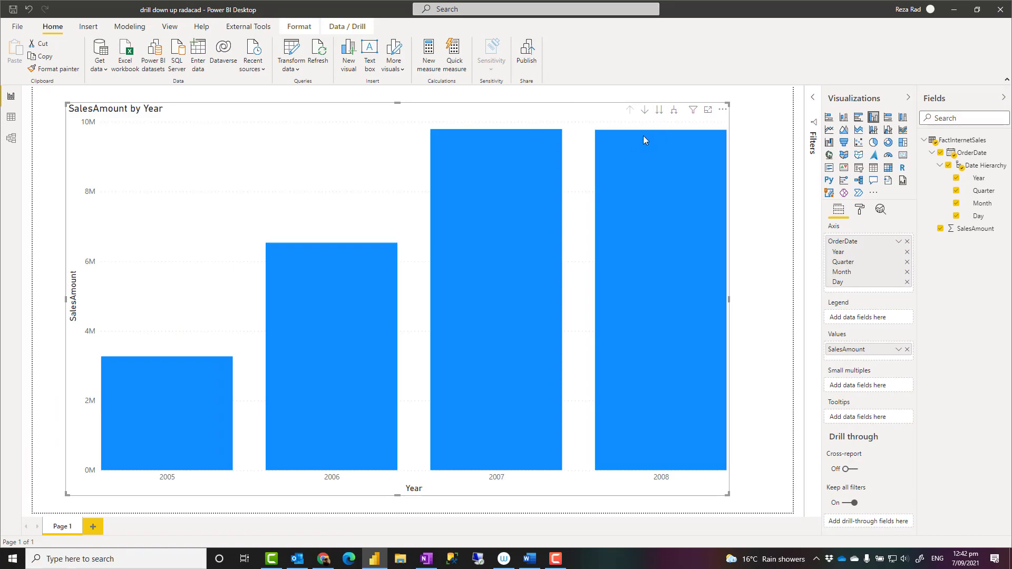
mouse_move(407, 178)
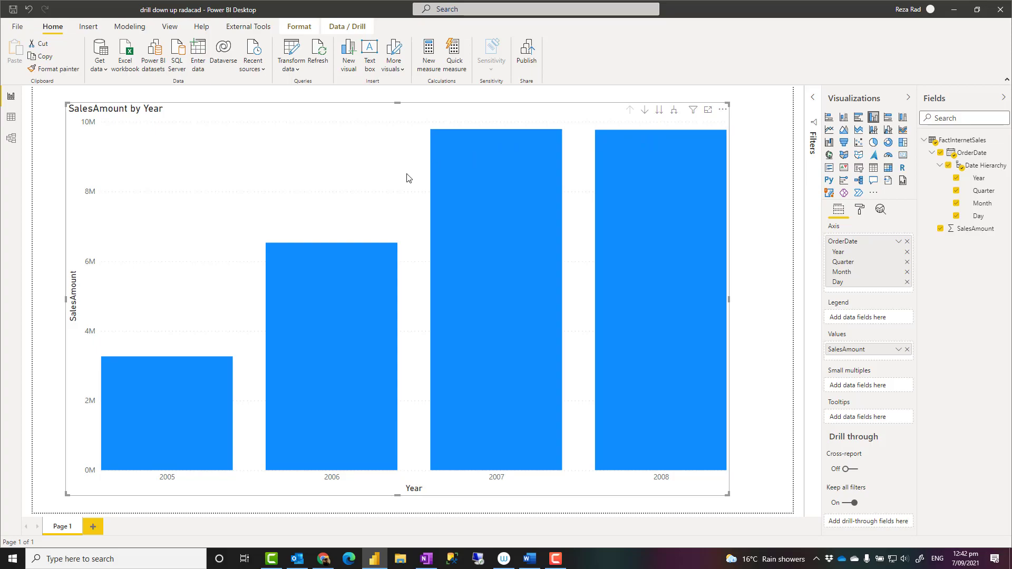
mouse_move(400, 178)
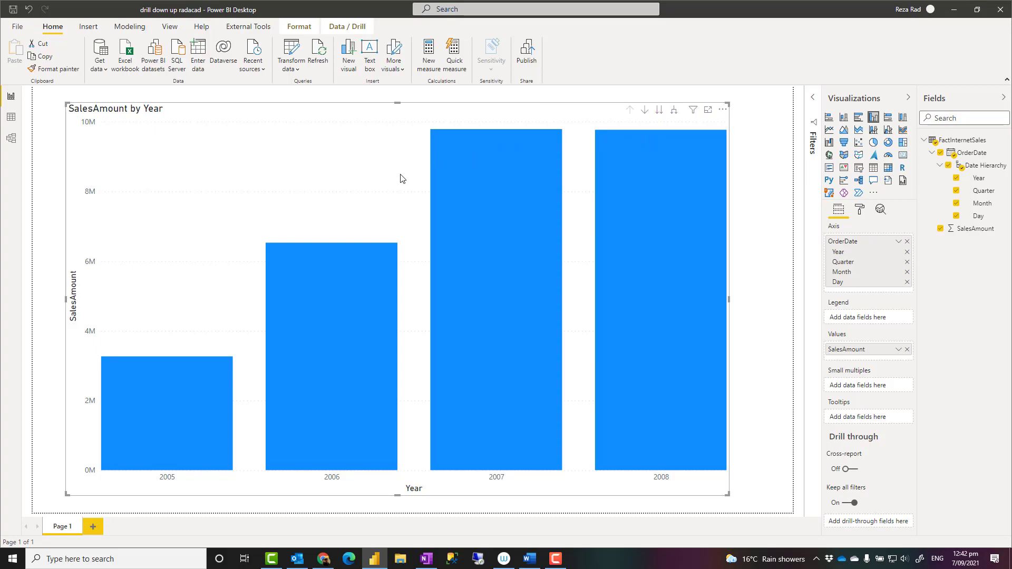
mouse_move(369, 177)
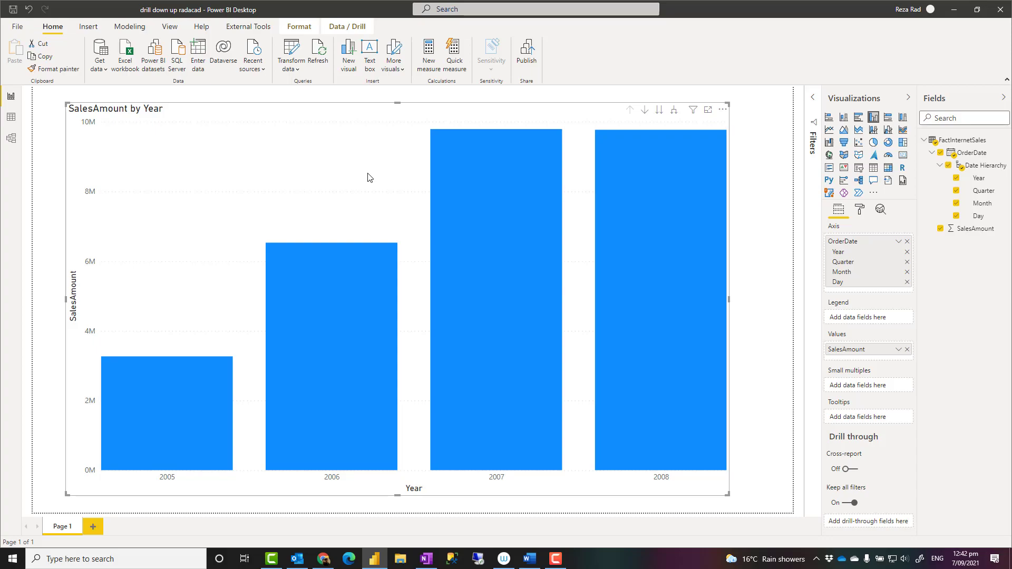
mouse_move(362, 179)
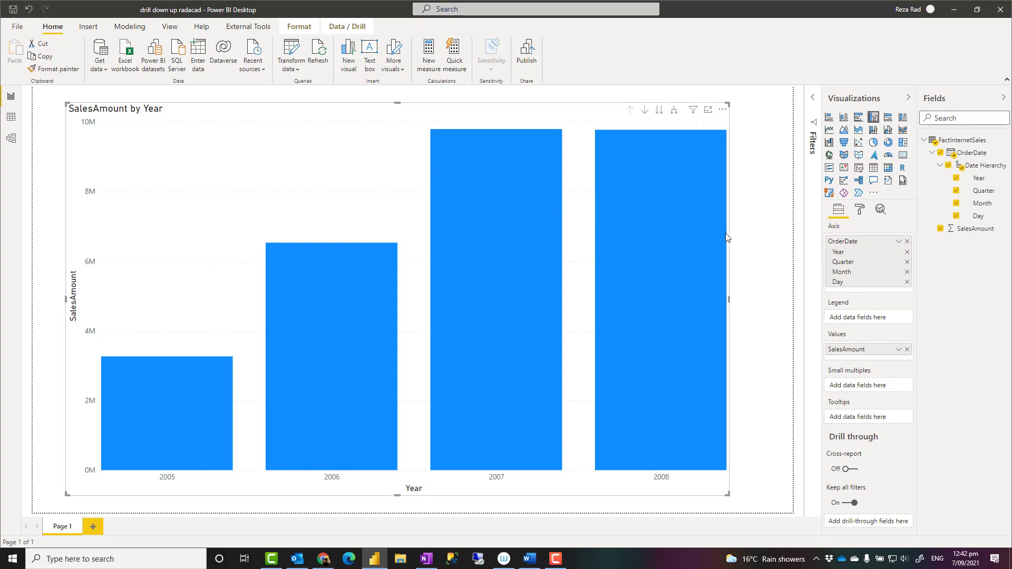
mouse_move(170, 498)
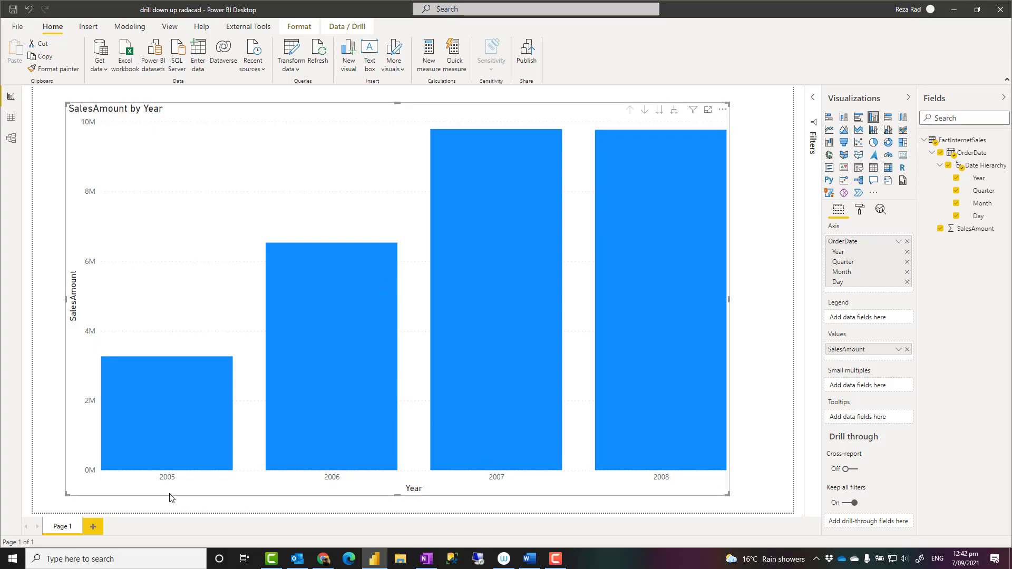
mouse_move(269, 422)
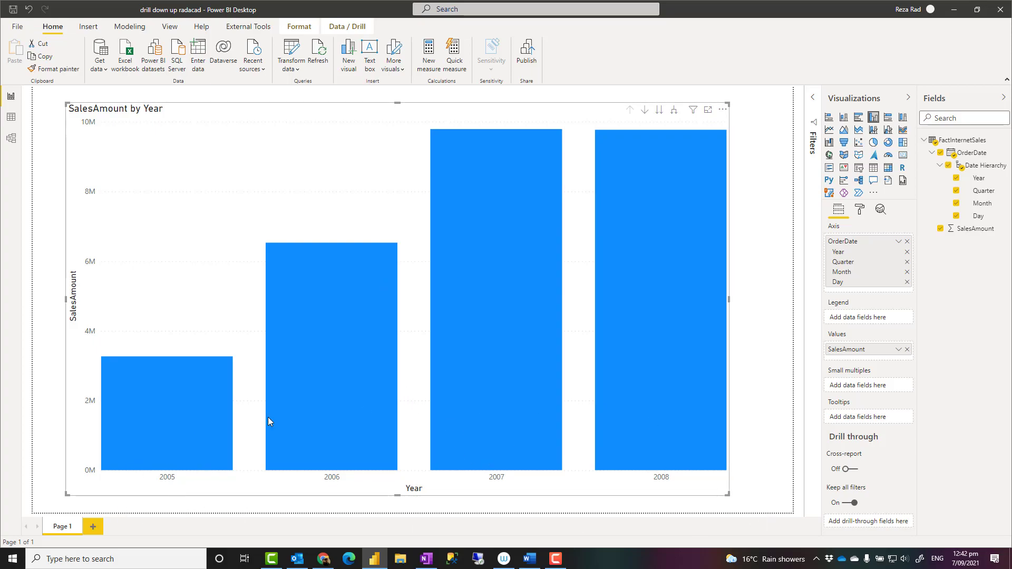
mouse_move(682, 477)
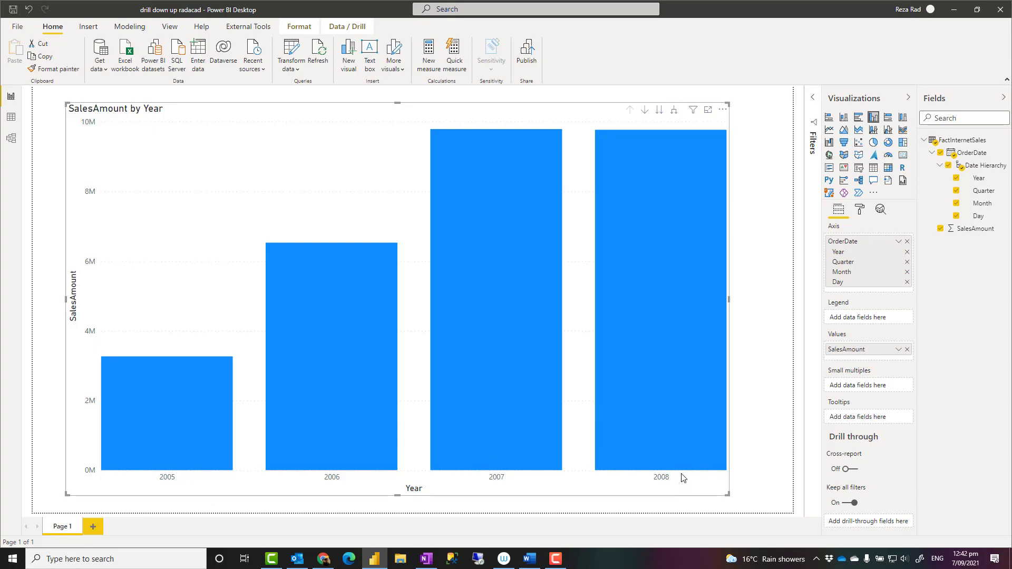
mouse_move(672, 134)
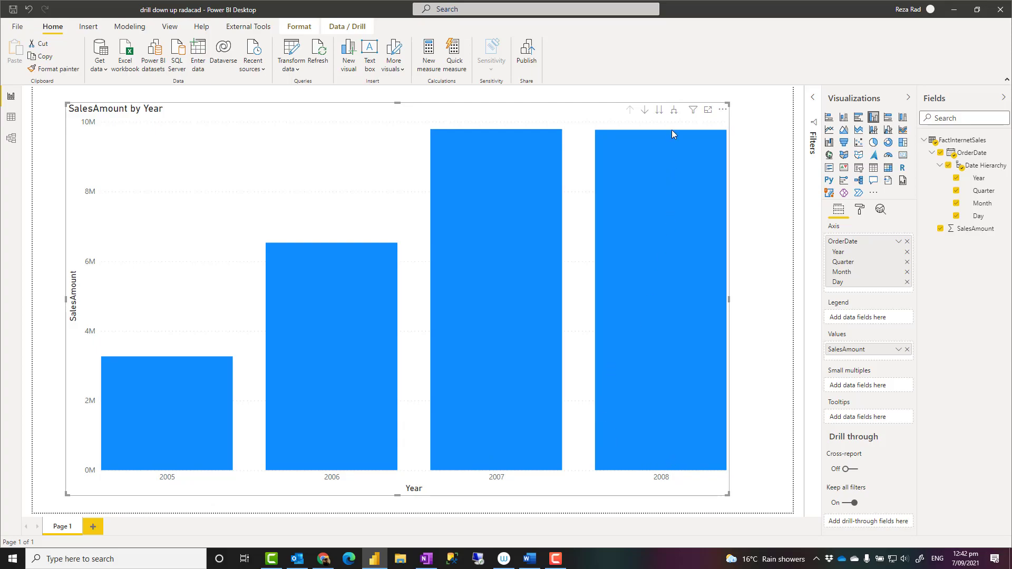
mouse_move(659, 109)
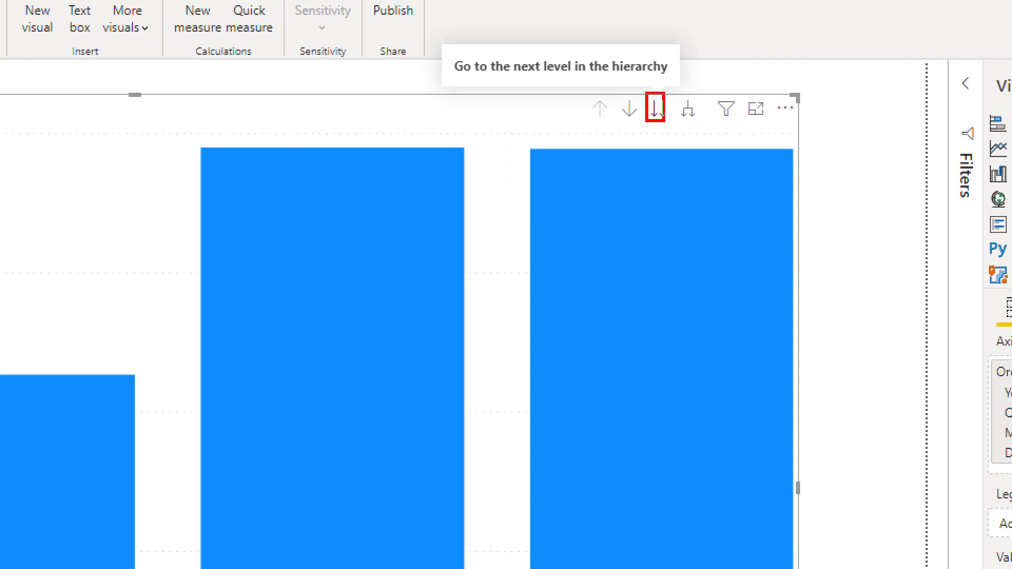
left_click(656, 108)
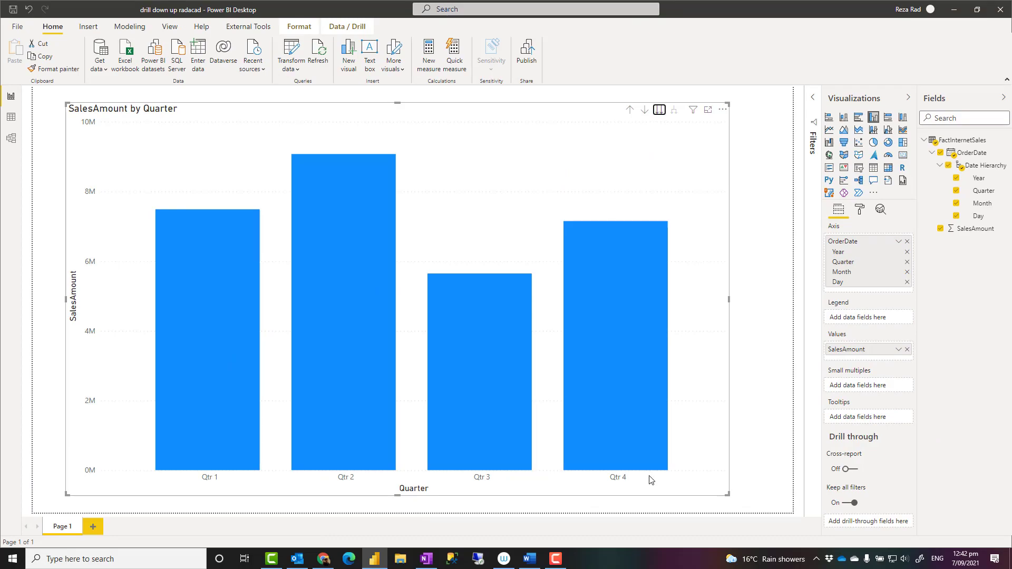
mouse_move(895, 360)
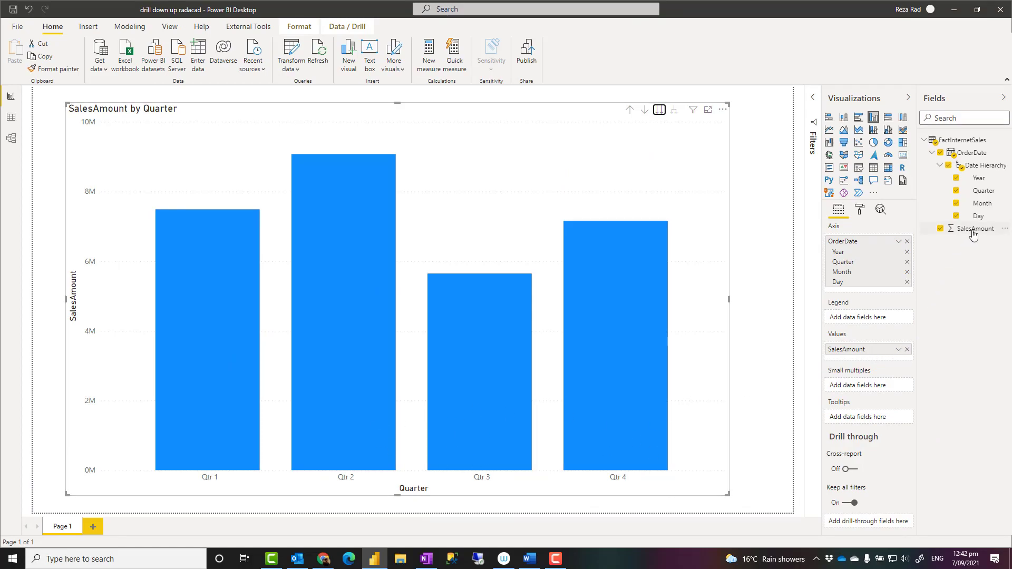
mouse_move(972, 229)
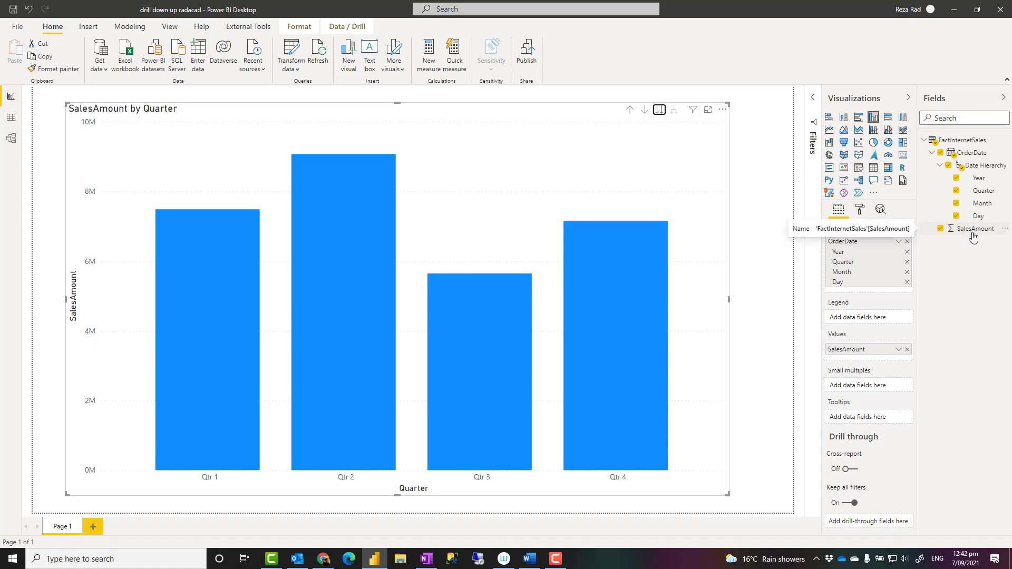
mouse_move(497, 156)
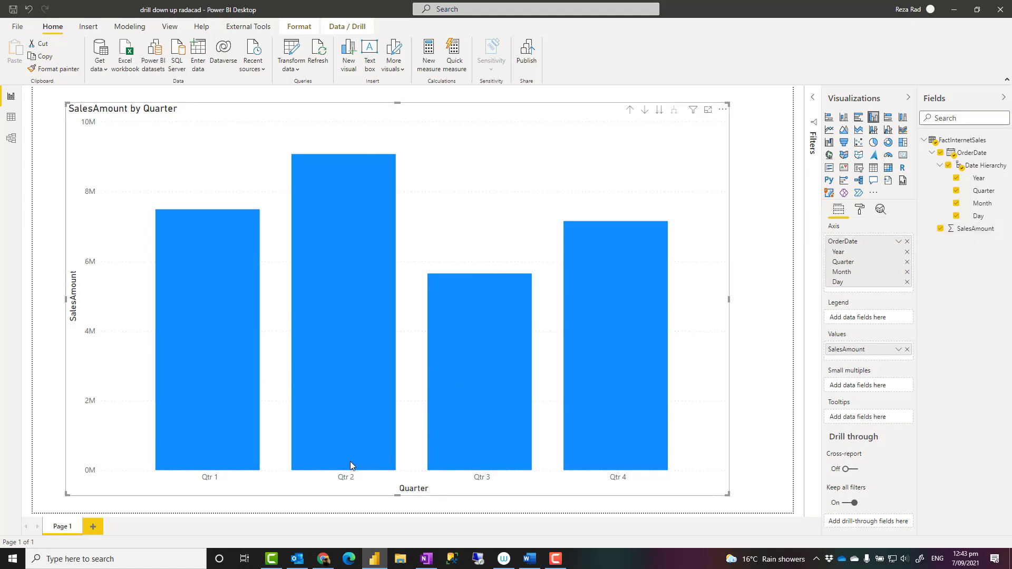
mouse_move(348, 308)
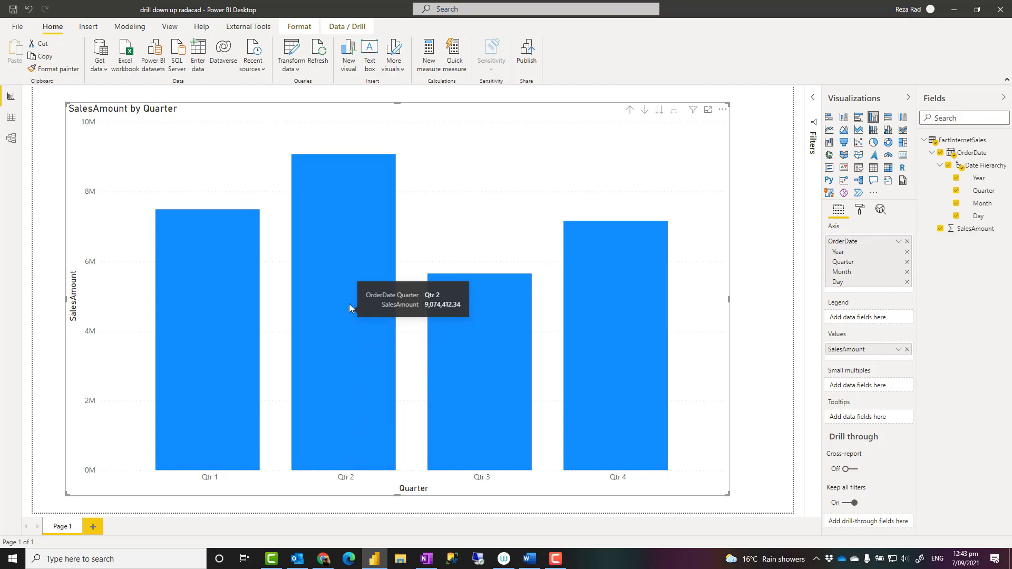
mouse_move(348, 254)
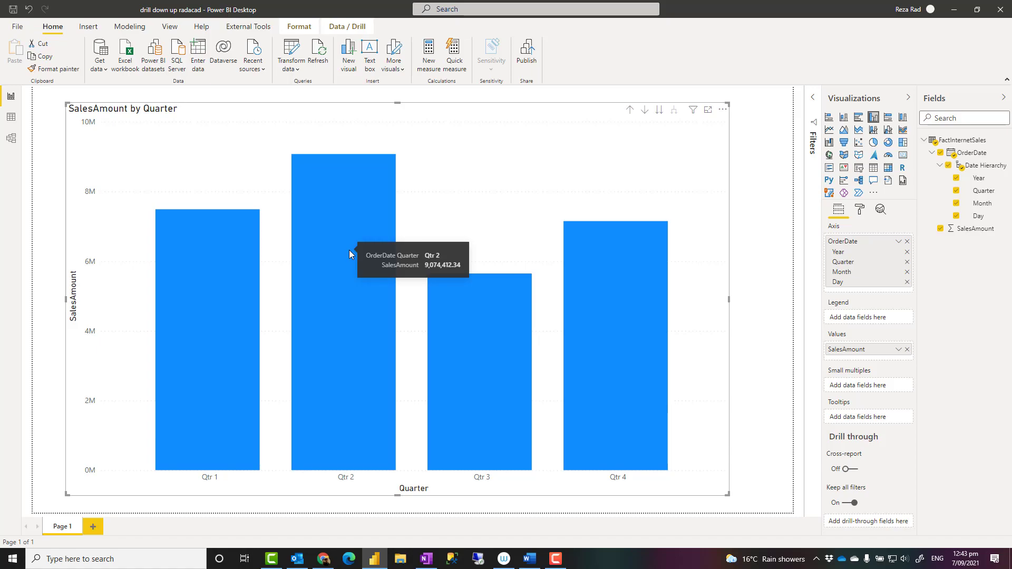
mouse_move(481, 380)
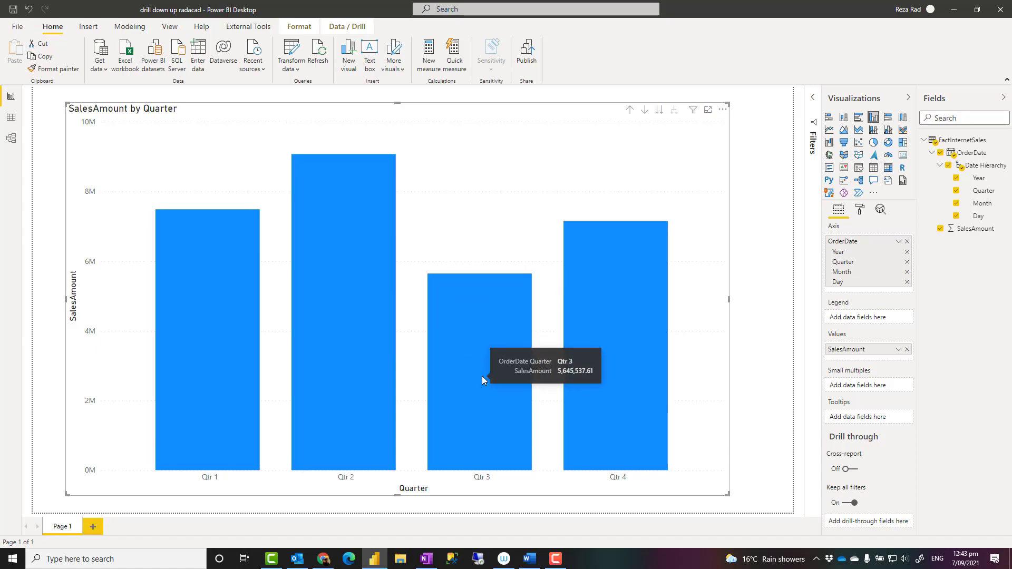
mouse_move(466, 363)
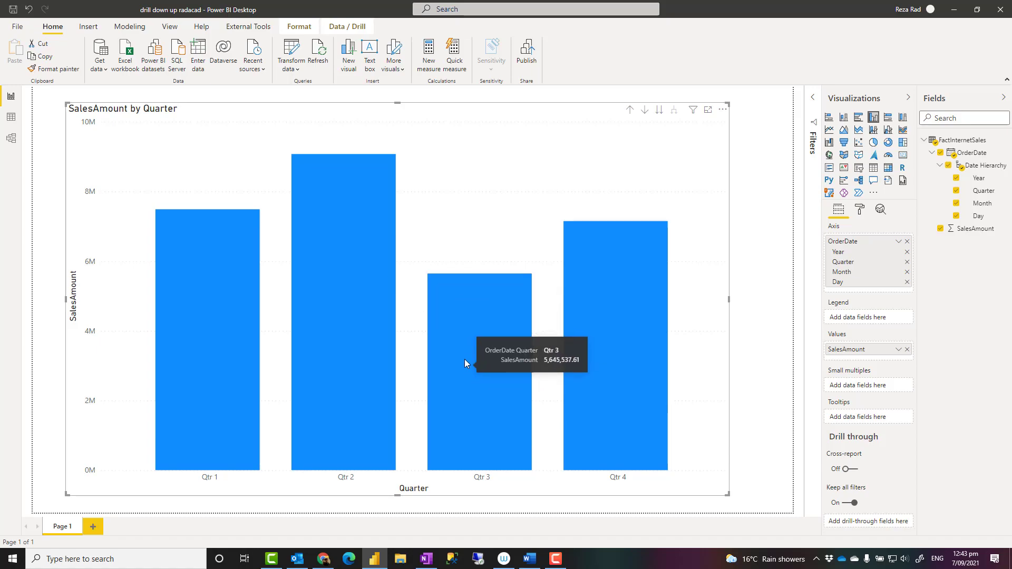
mouse_move(359, 218)
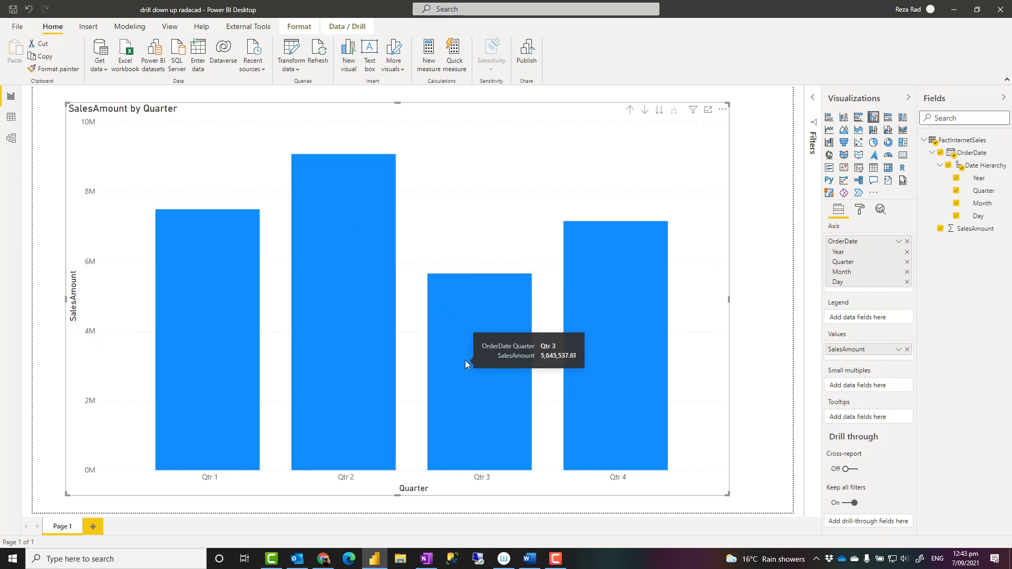
mouse_move(530, 164)
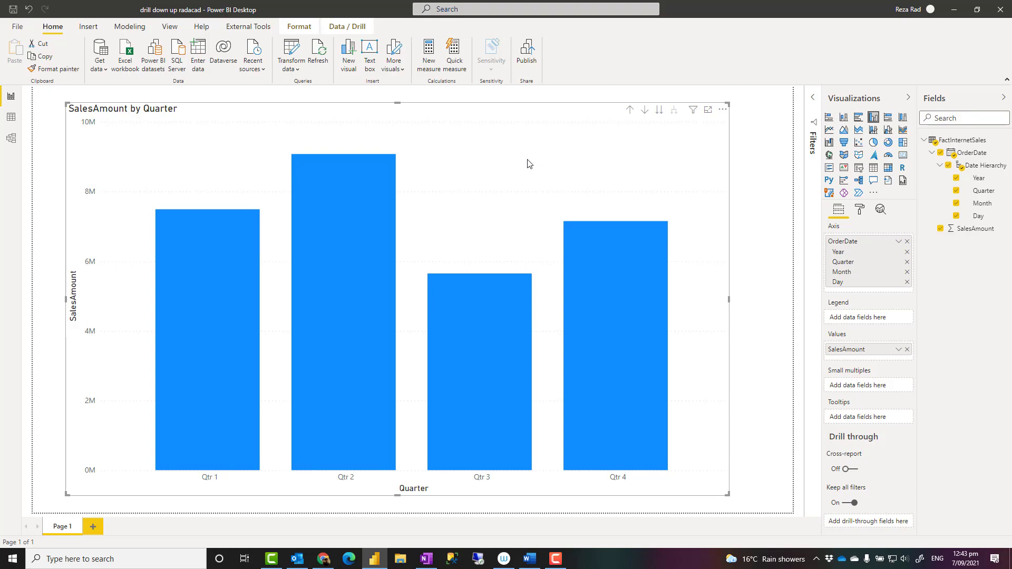
mouse_move(523, 165)
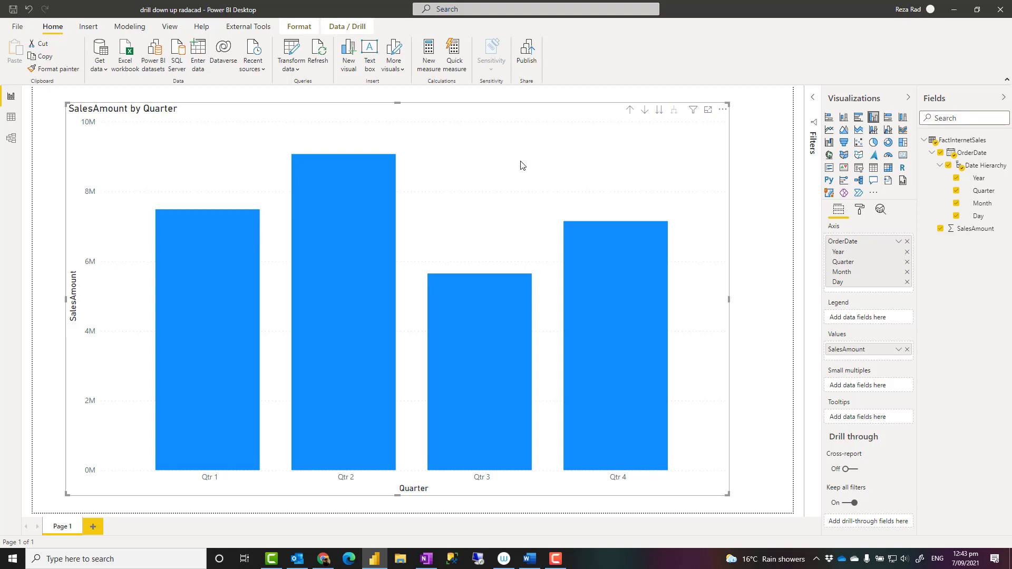
mouse_move(504, 144)
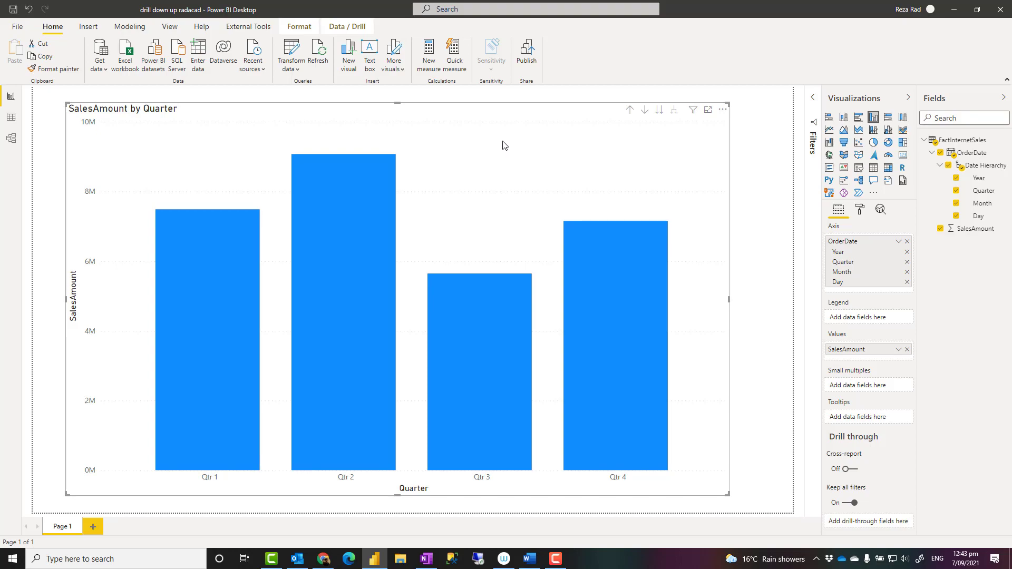
mouse_move(103, 123)
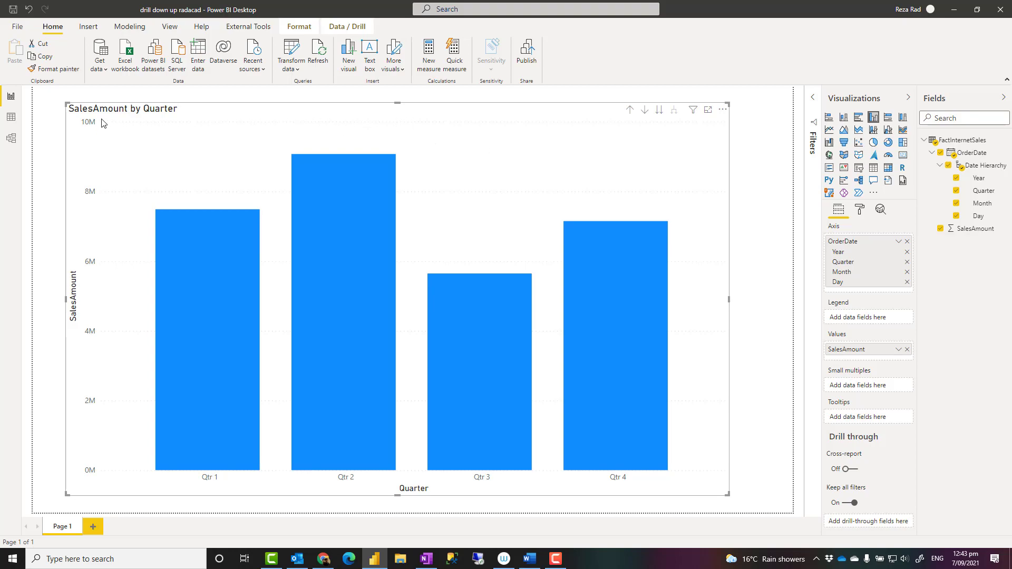
mouse_move(389, 494)
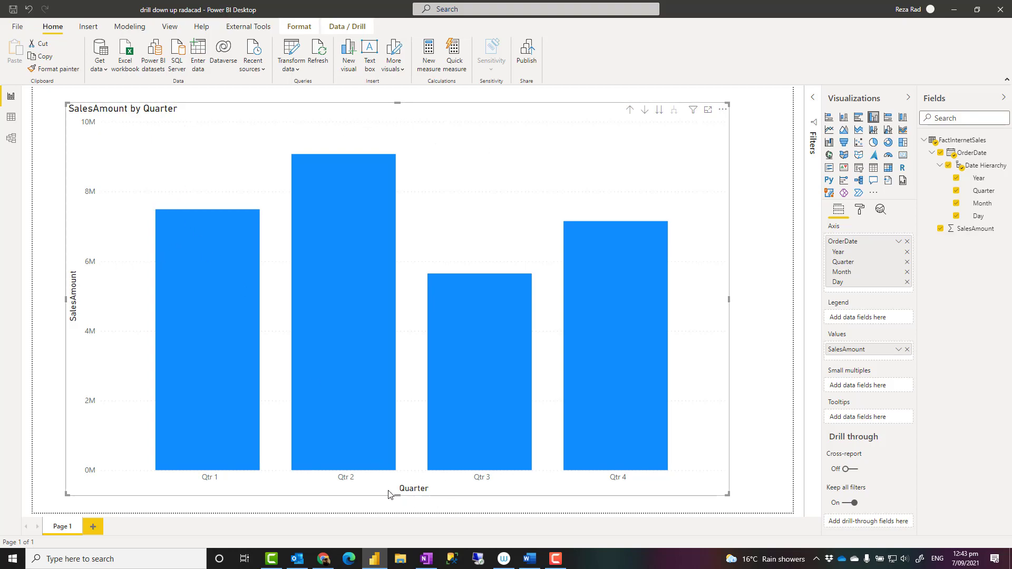
mouse_move(883, 316)
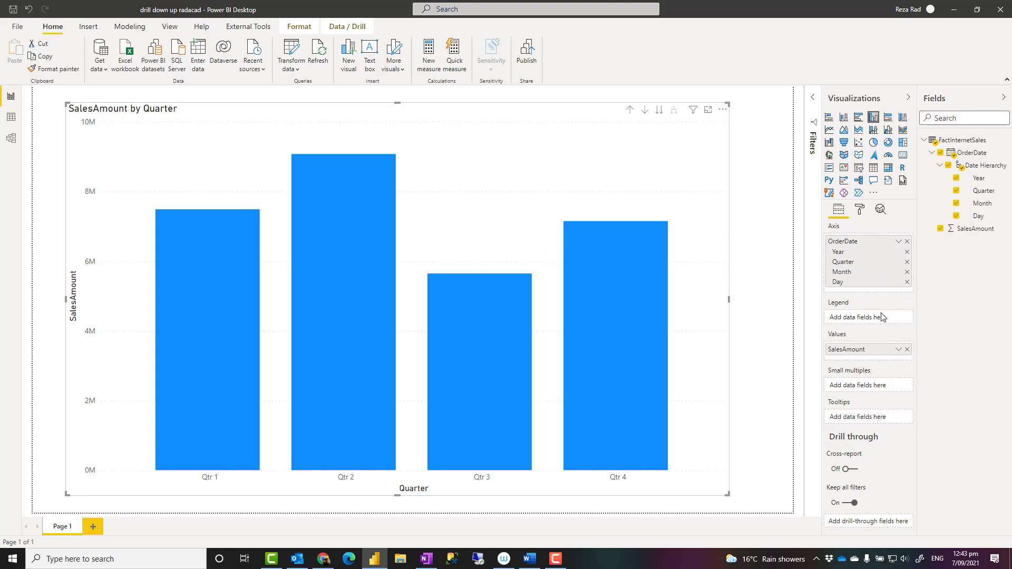
mouse_move(704, 185)
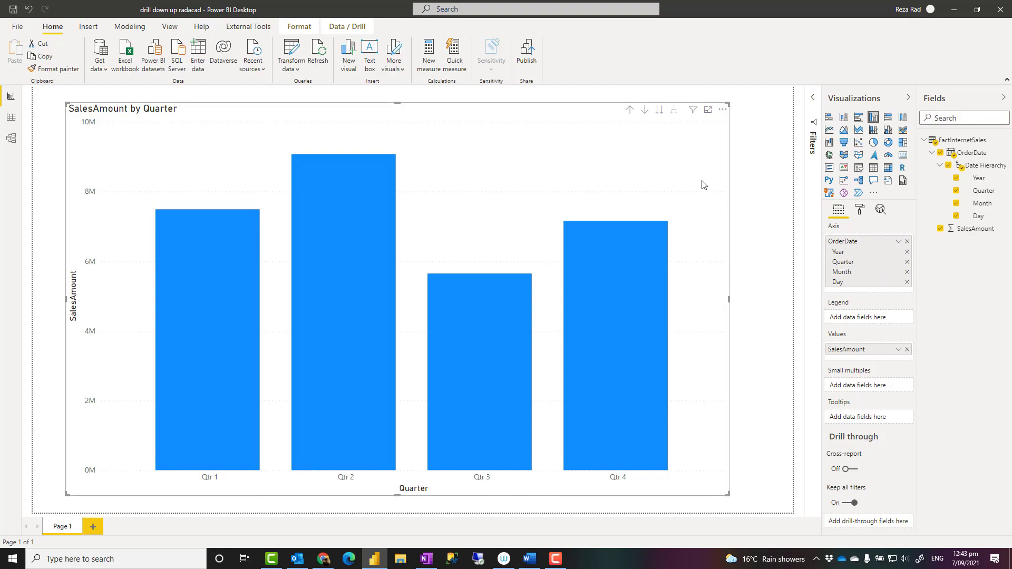
mouse_move(673, 162)
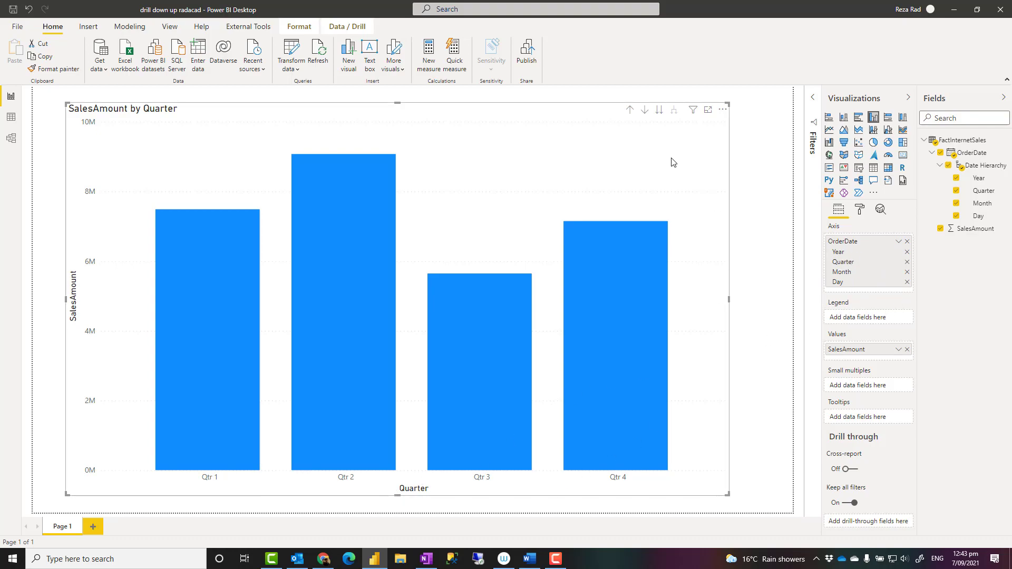
mouse_move(653, 141)
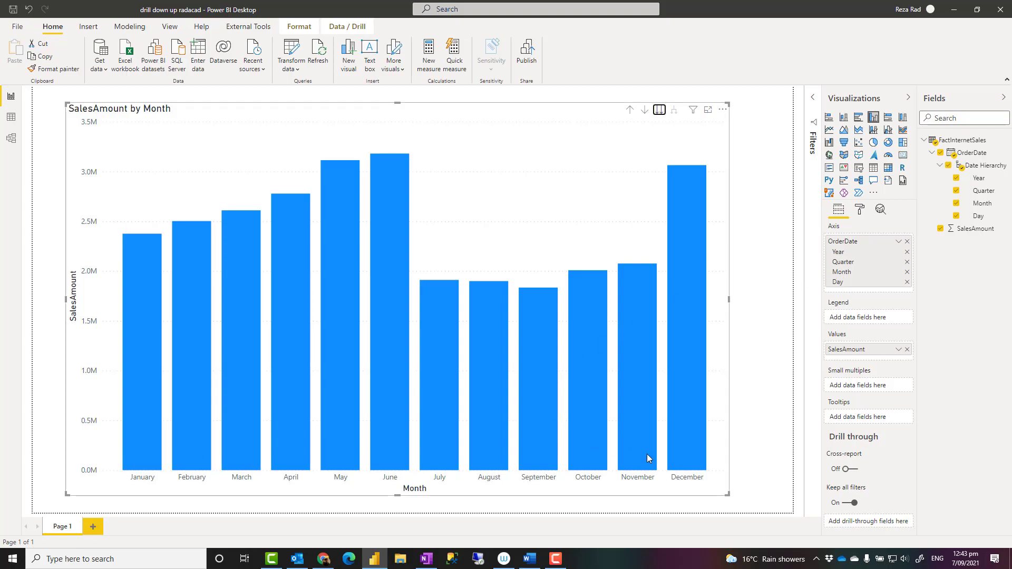
mouse_move(510, 224)
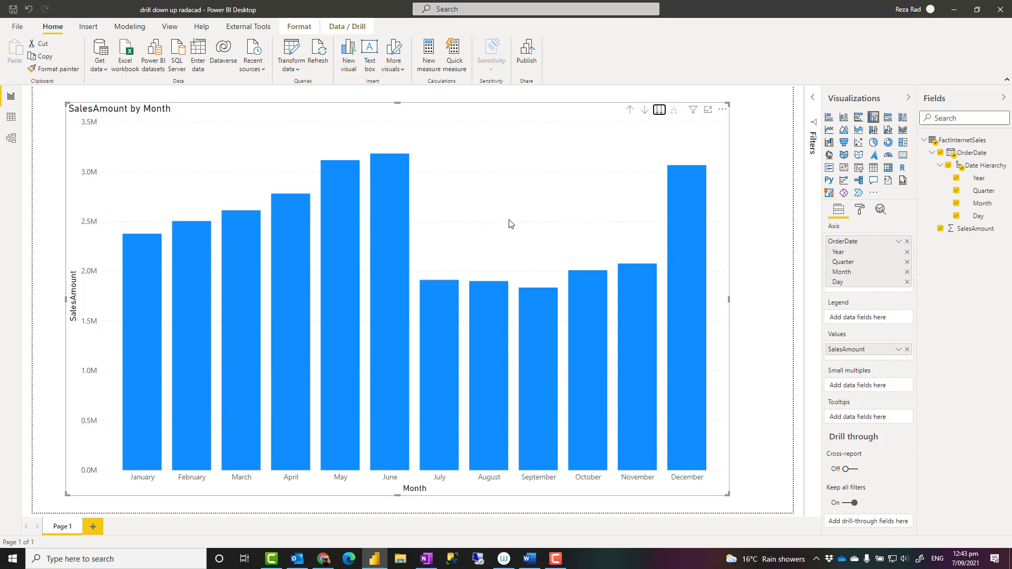
mouse_move(391, 242)
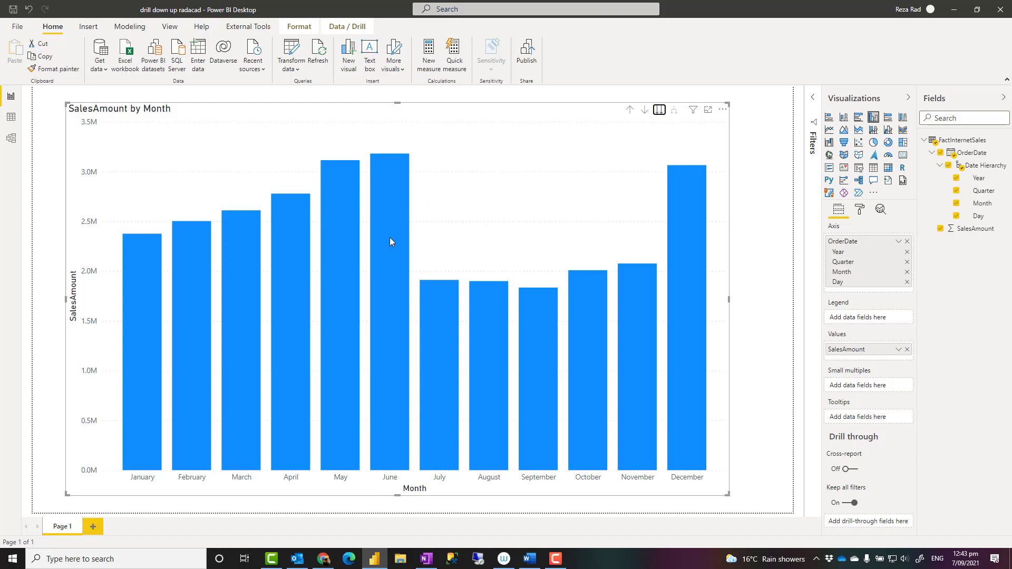
mouse_move(462, 409)
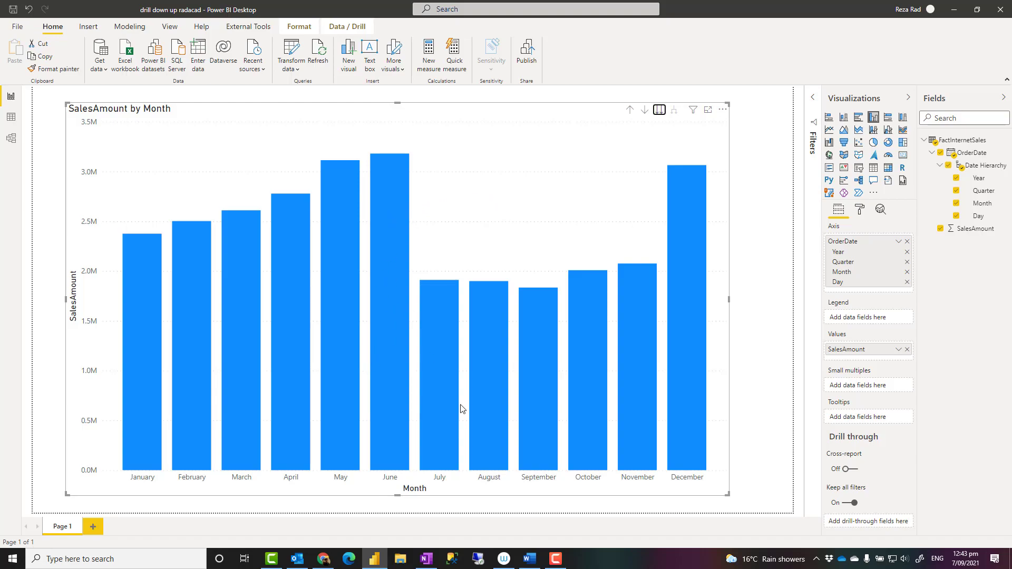
mouse_move(552, 224)
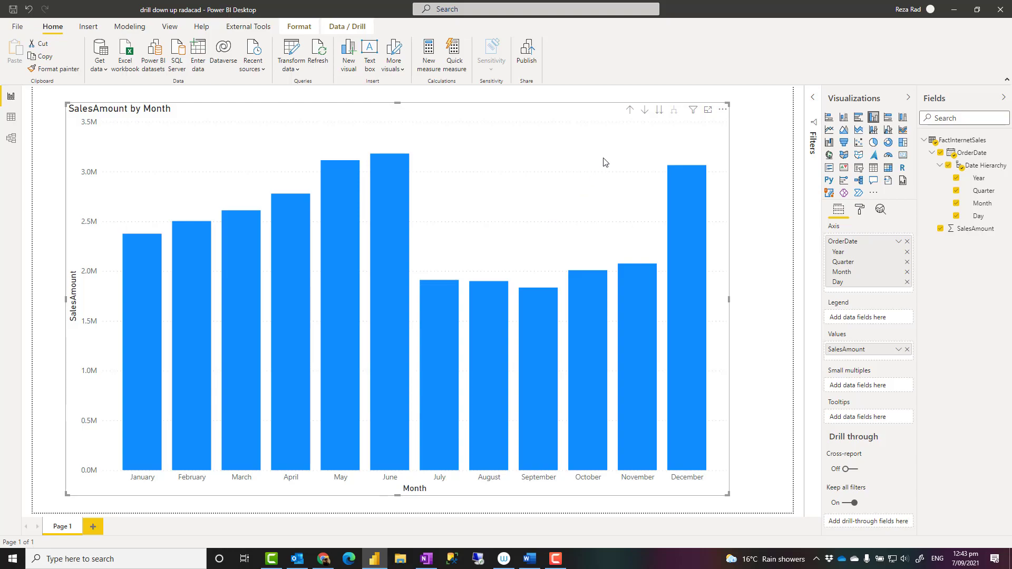
mouse_move(630, 109)
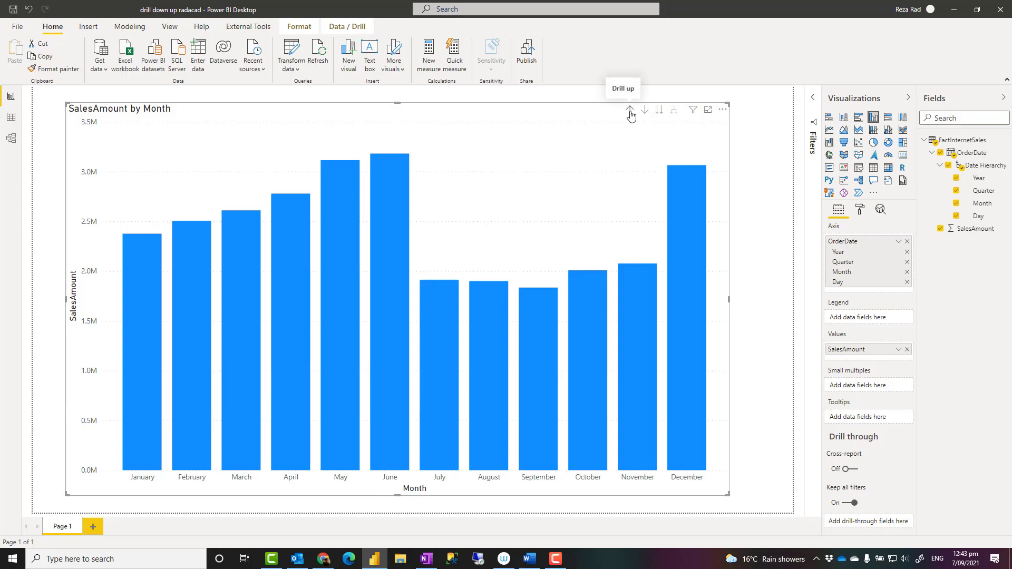
Step: Drill up from the combined January–December monthly view to yearly totals
left_click(630, 109)
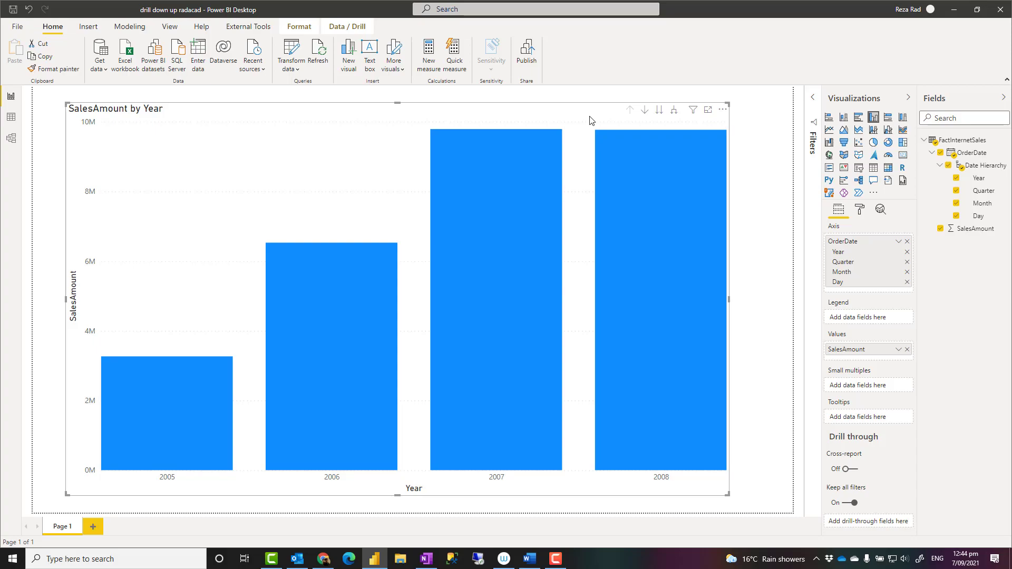
mouse_move(641, 100)
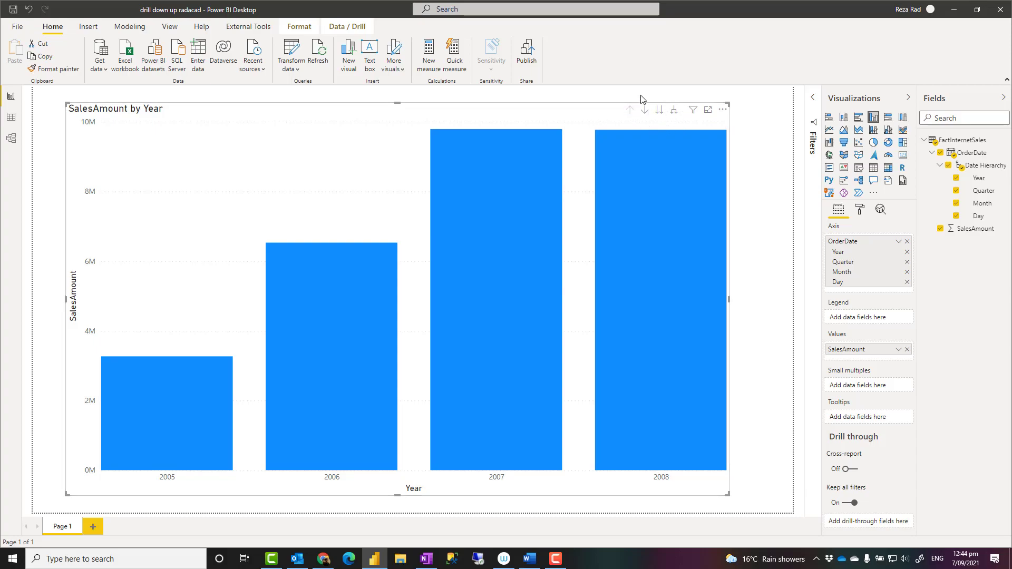
mouse_move(516, 356)
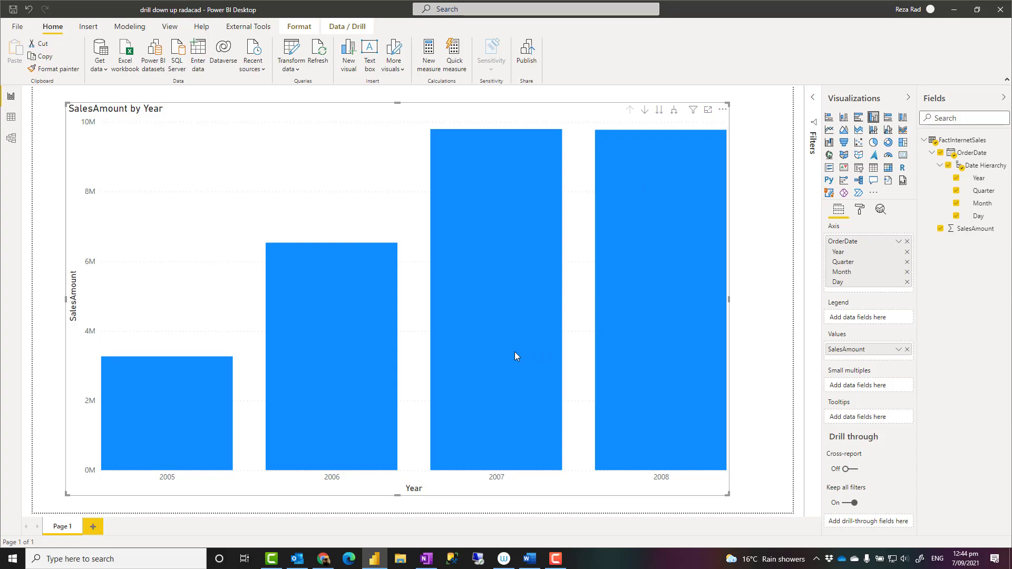
mouse_move(624, 175)
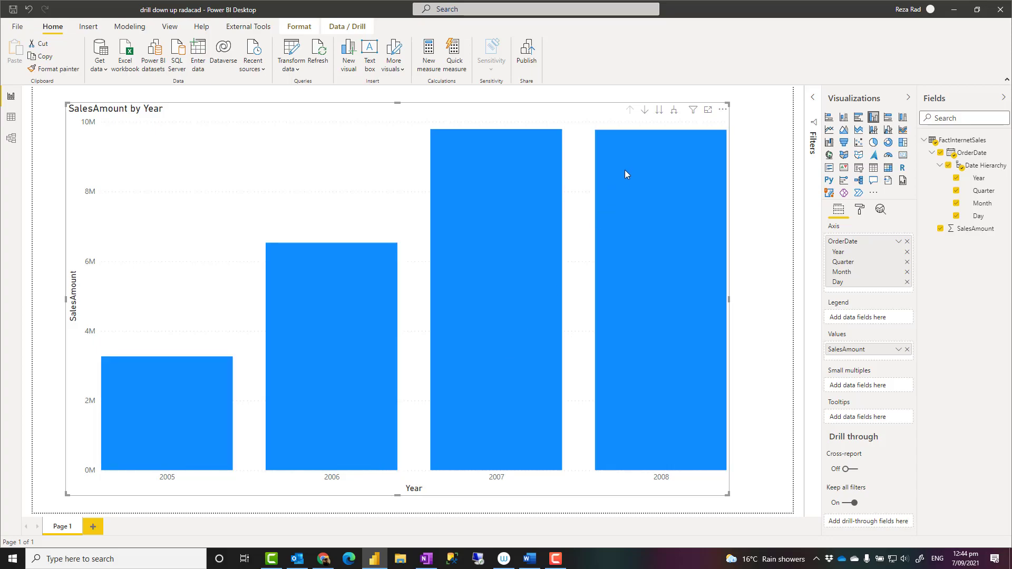
Step: Drill into 2007's detail, then step back up from months to its four quarters
left_click(643, 109)
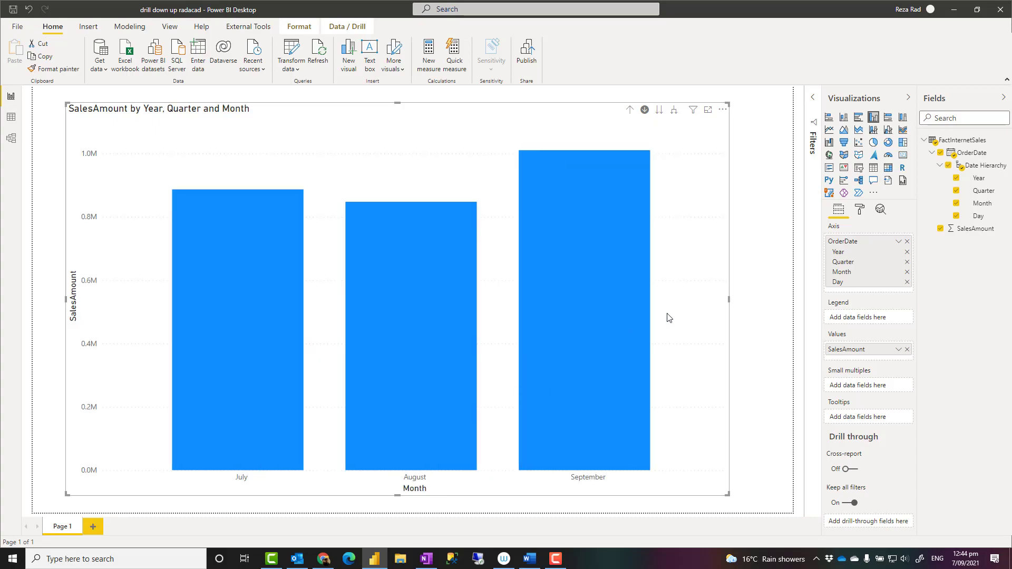
mouse_move(393, 365)
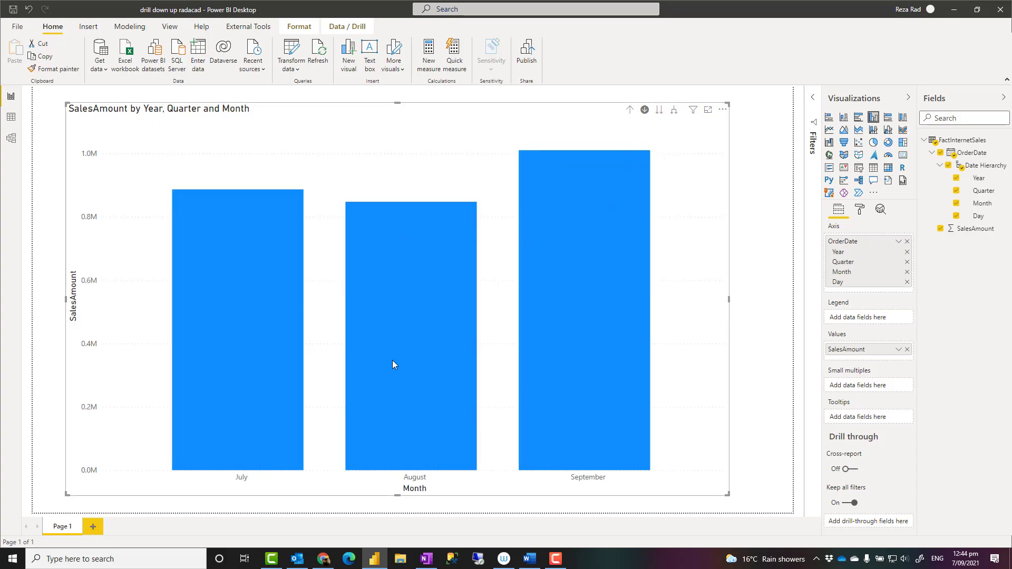
mouse_move(523, 299)
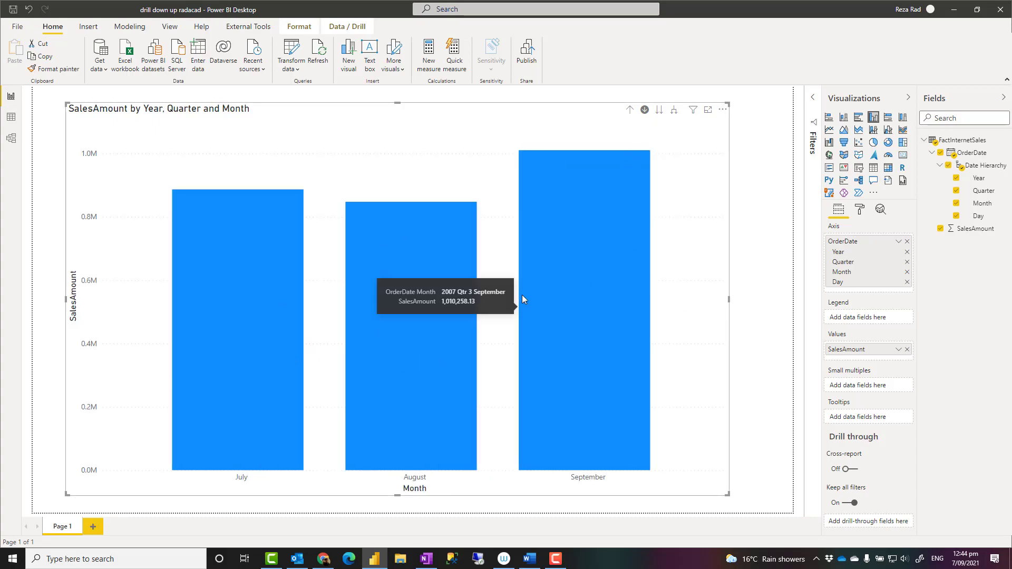
mouse_move(335, 258)
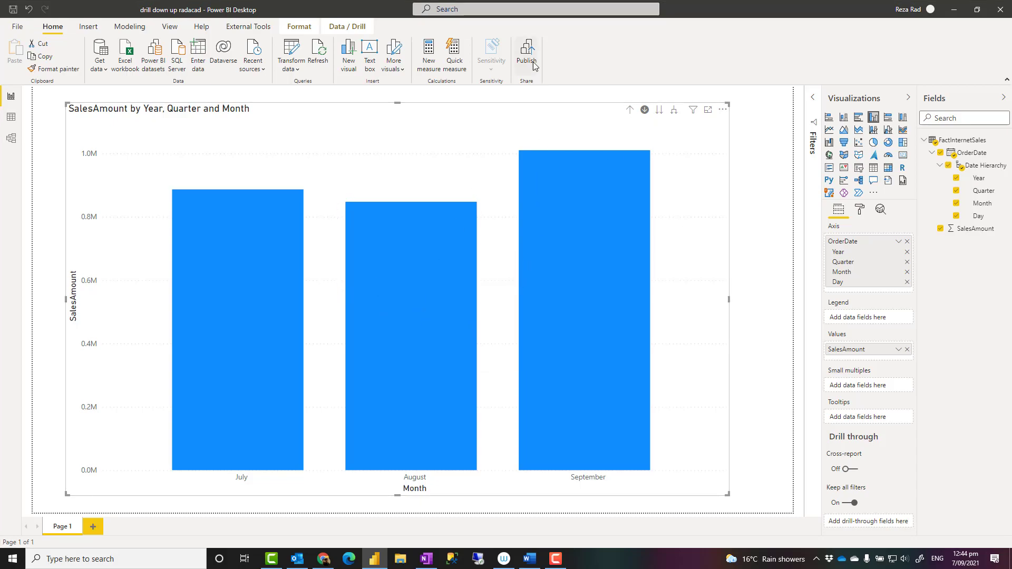
mouse_move(450, 189)
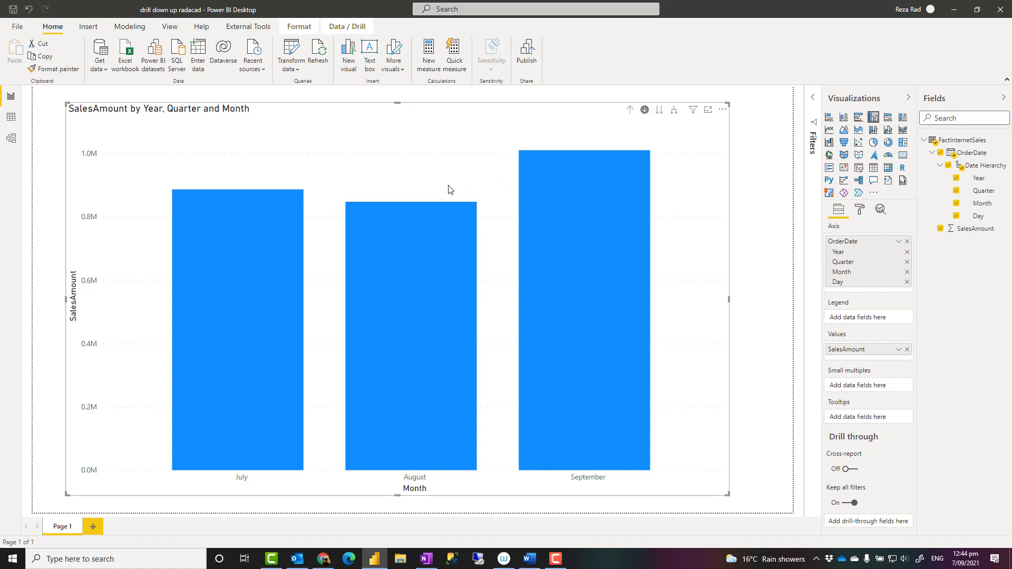
mouse_move(482, 181)
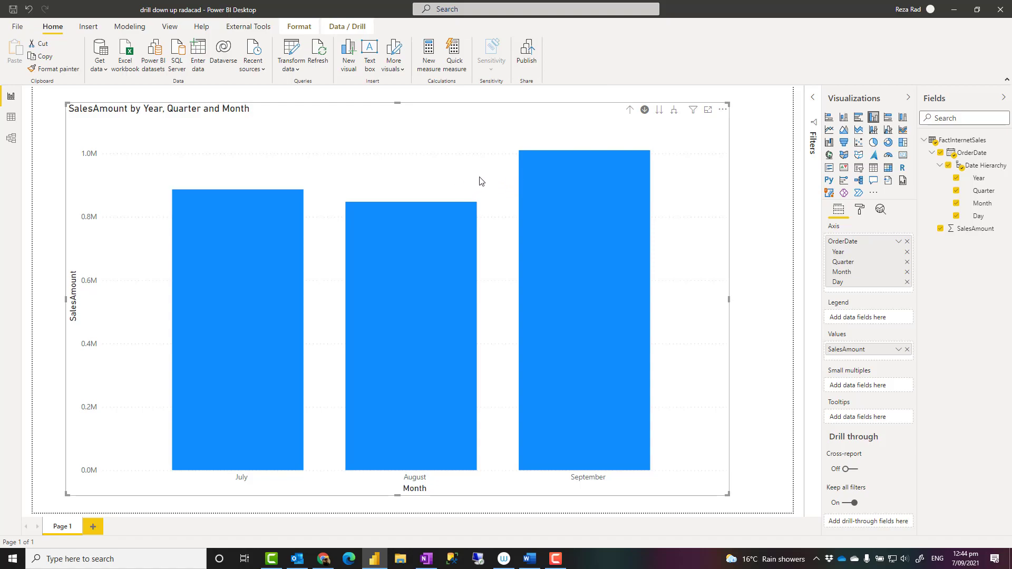
left_click(630, 109)
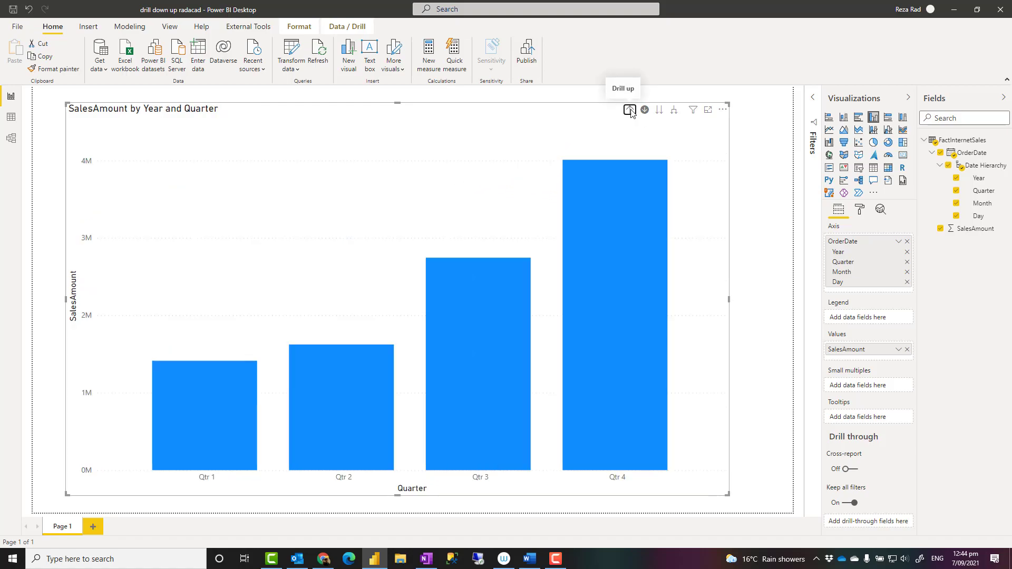
left_click(629, 109)
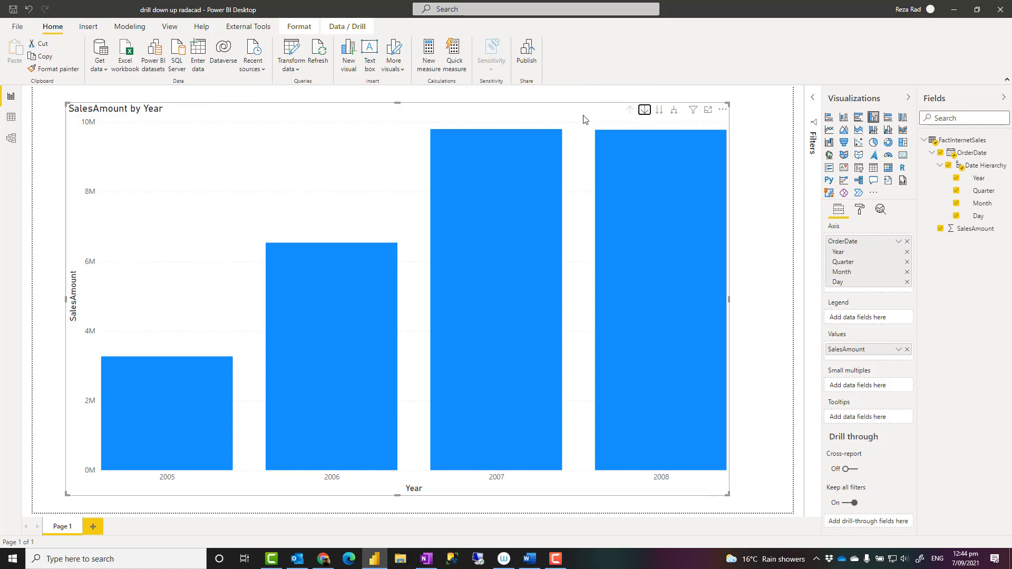
mouse_move(698, 121)
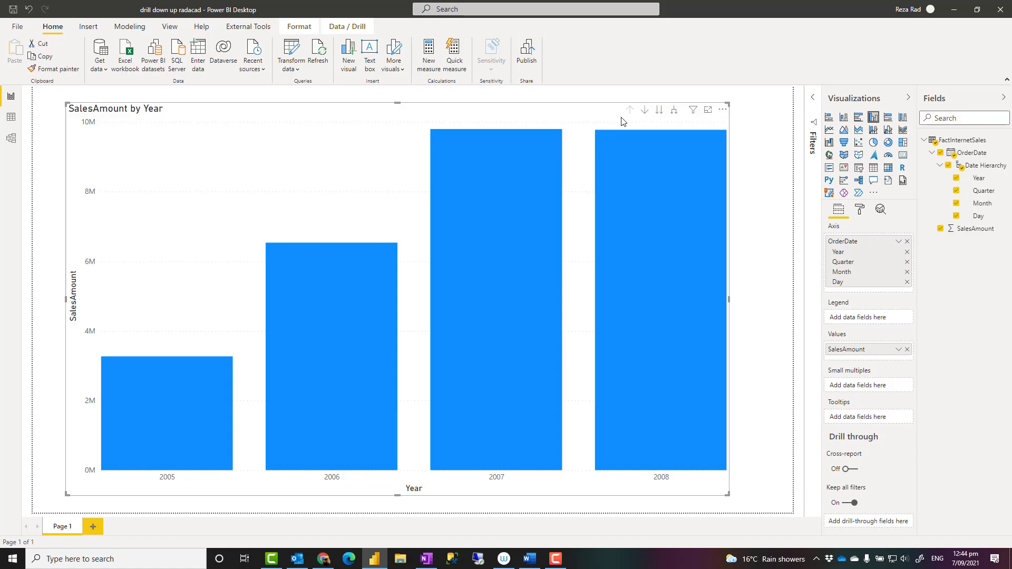
mouse_move(681, 124)
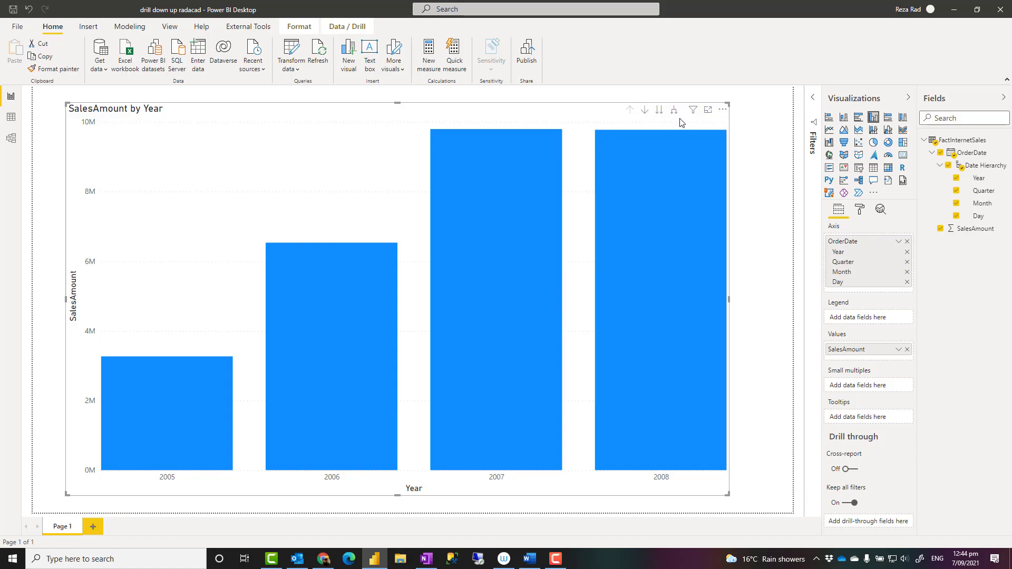
mouse_move(659, 110)
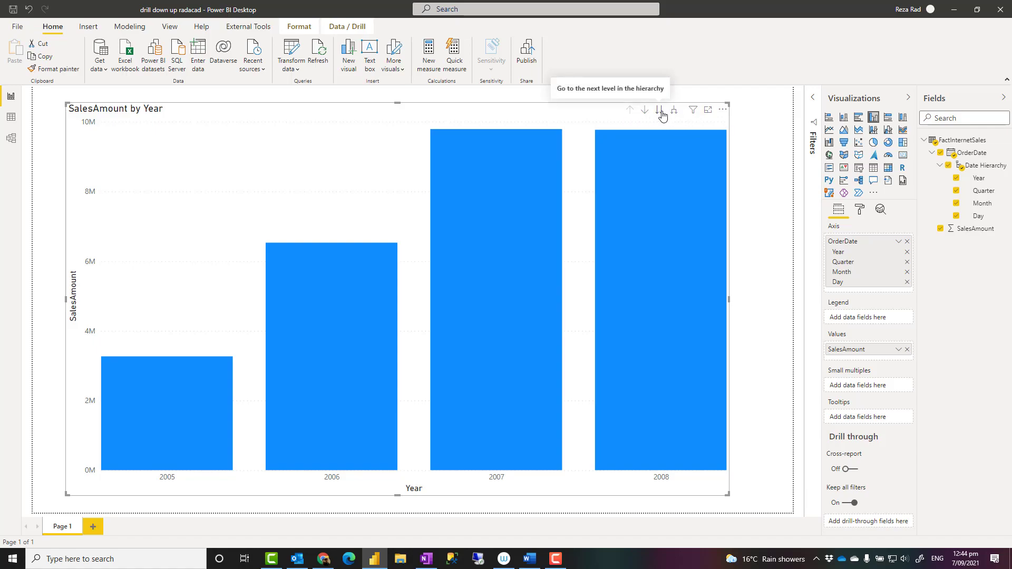
mouse_move(624, 124)
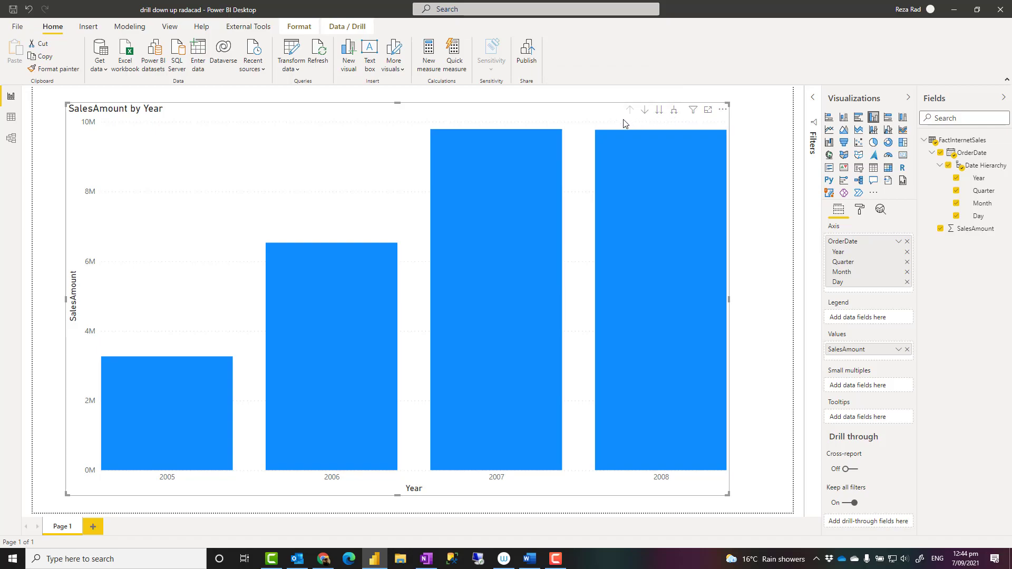
mouse_move(610, 123)
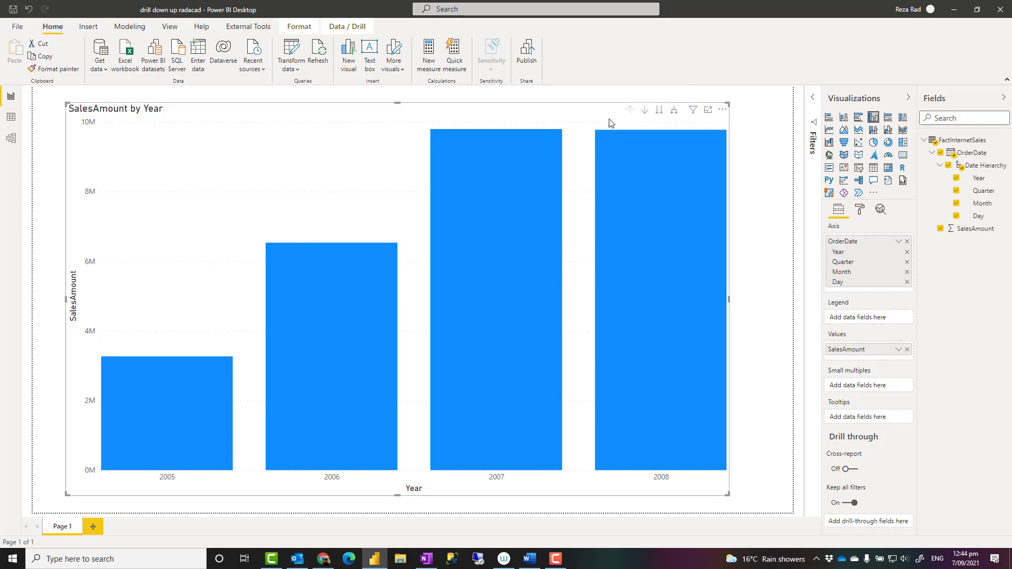
mouse_move(580, 147)
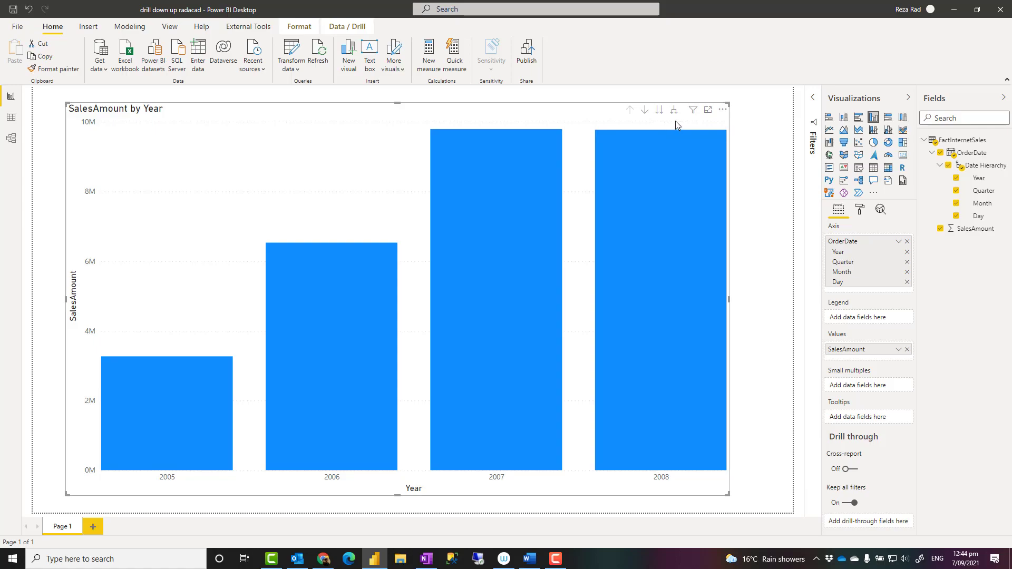
mouse_move(622, 107)
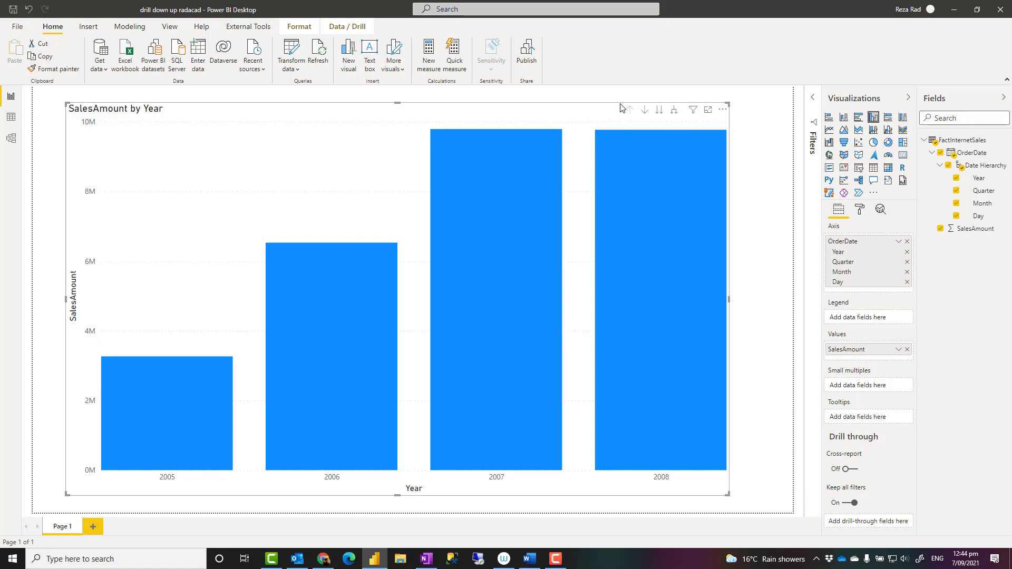
mouse_move(633, 101)
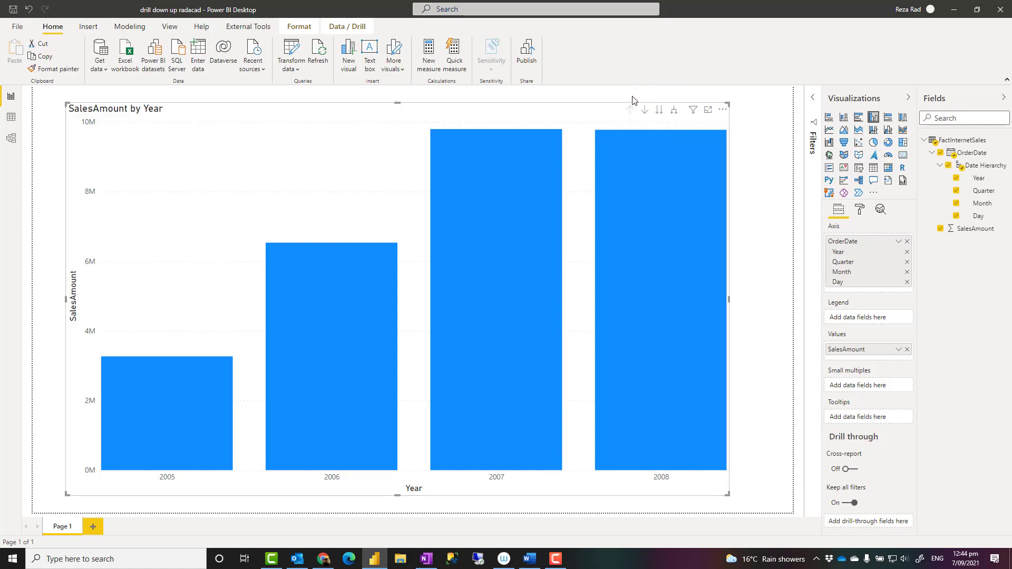
mouse_move(678, 121)
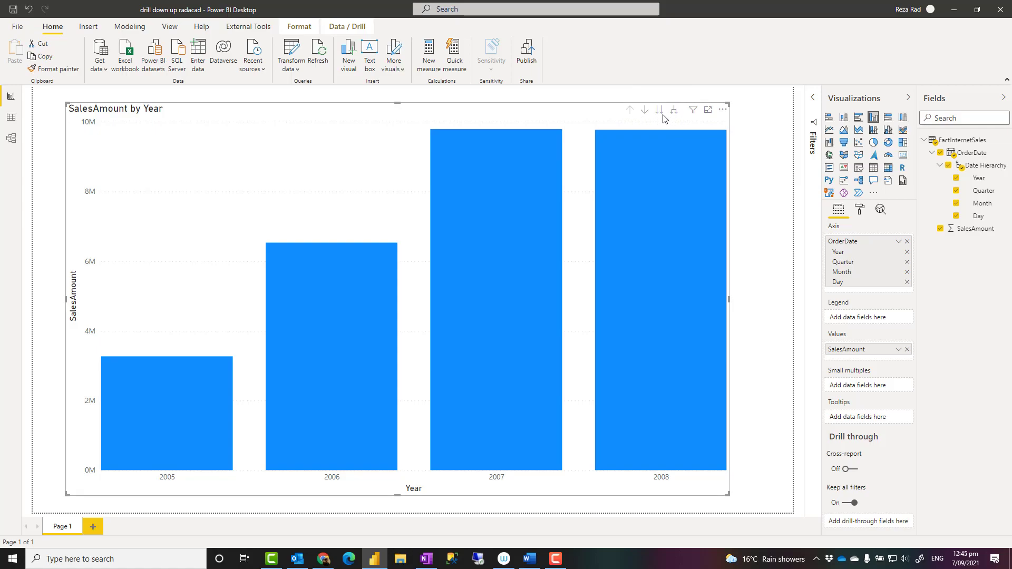
mouse_move(561, 142)
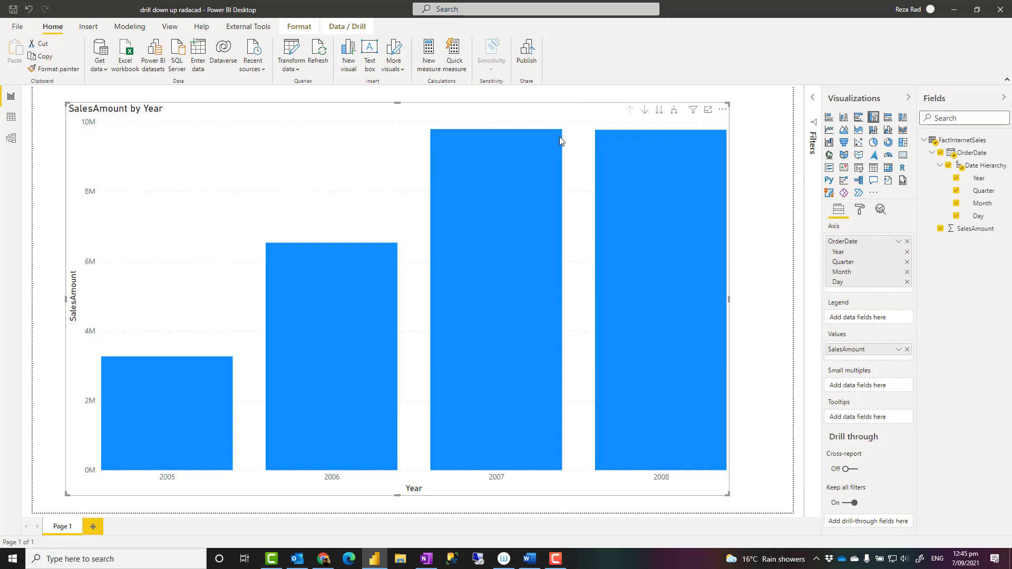
mouse_move(587, 132)
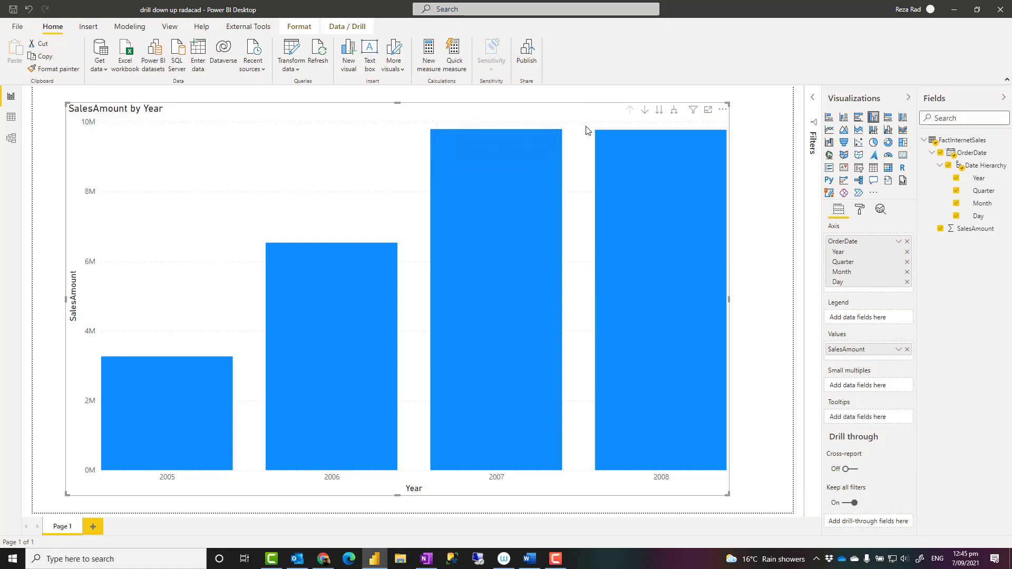
mouse_move(625, 121)
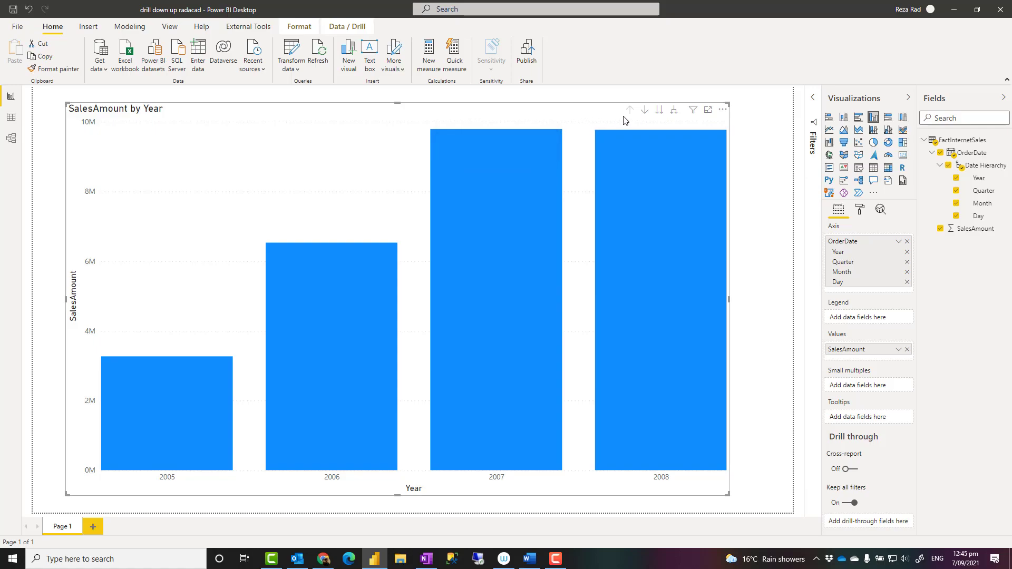
mouse_move(629, 122)
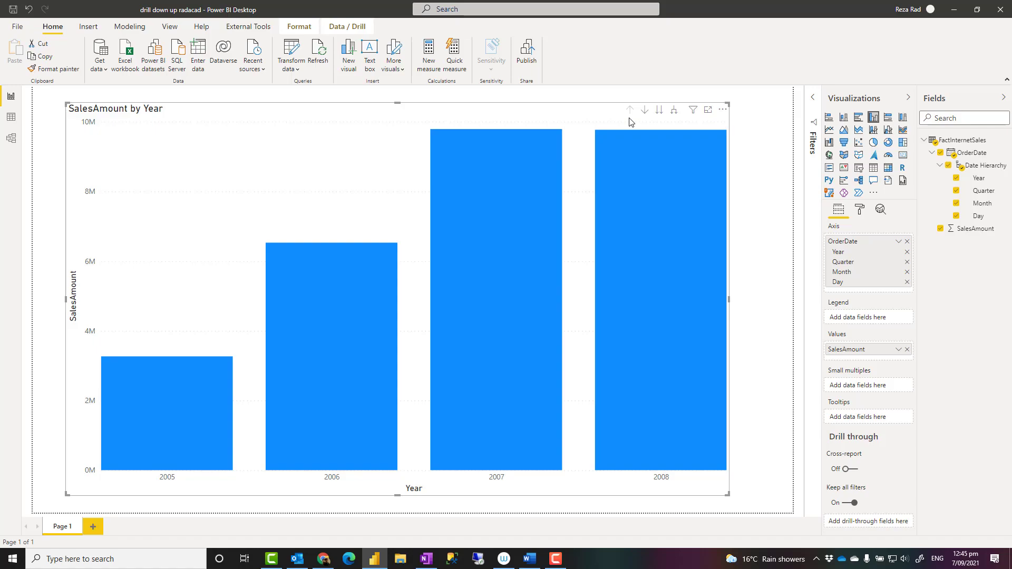
mouse_move(617, 120)
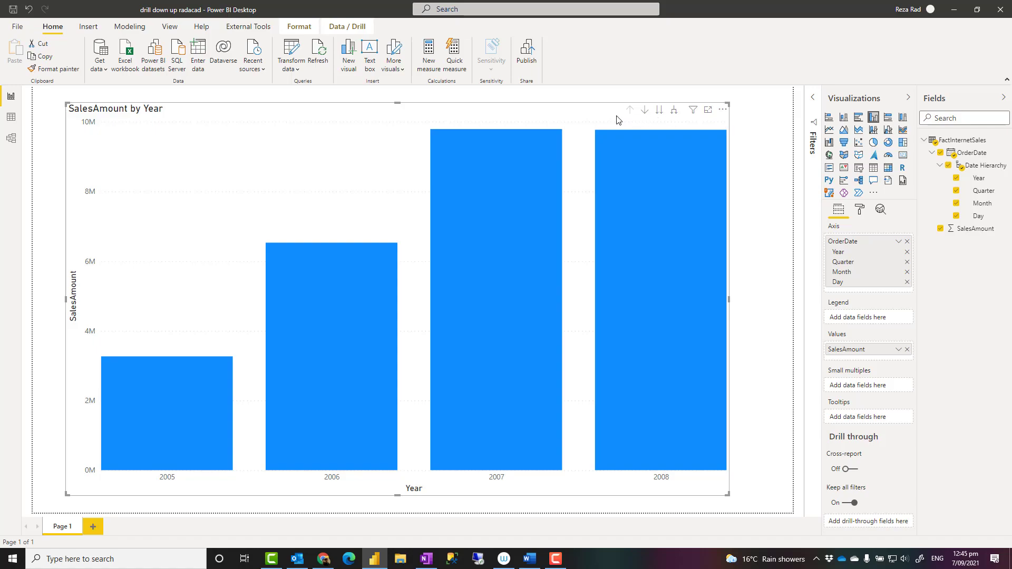
mouse_move(603, 118)
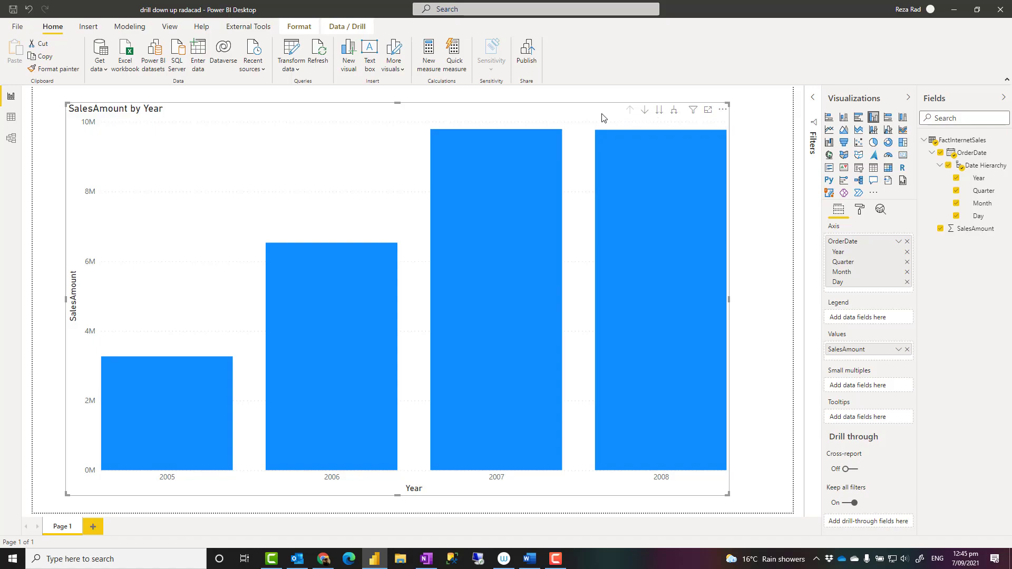
mouse_move(683, 115)
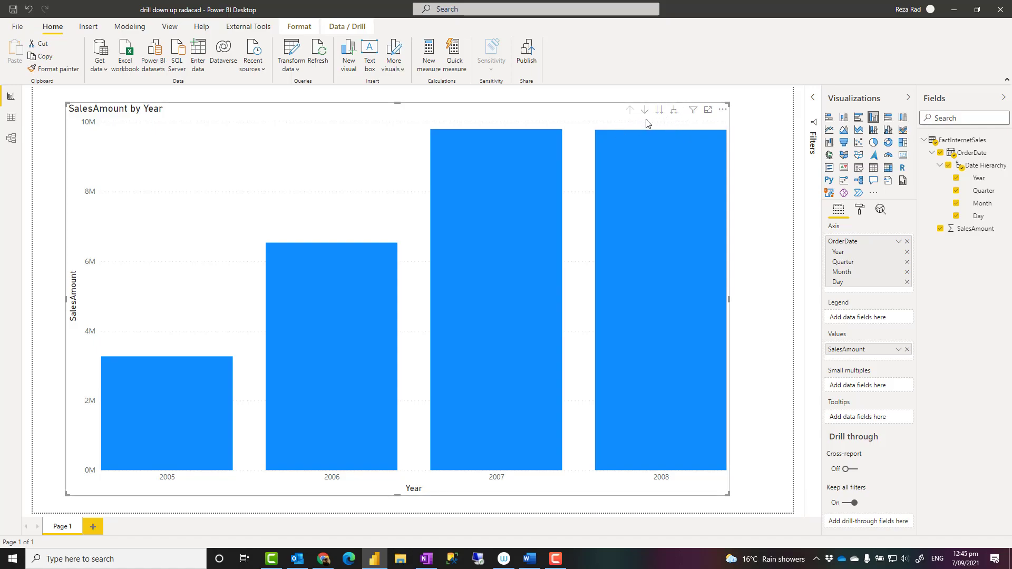
mouse_move(511, 226)
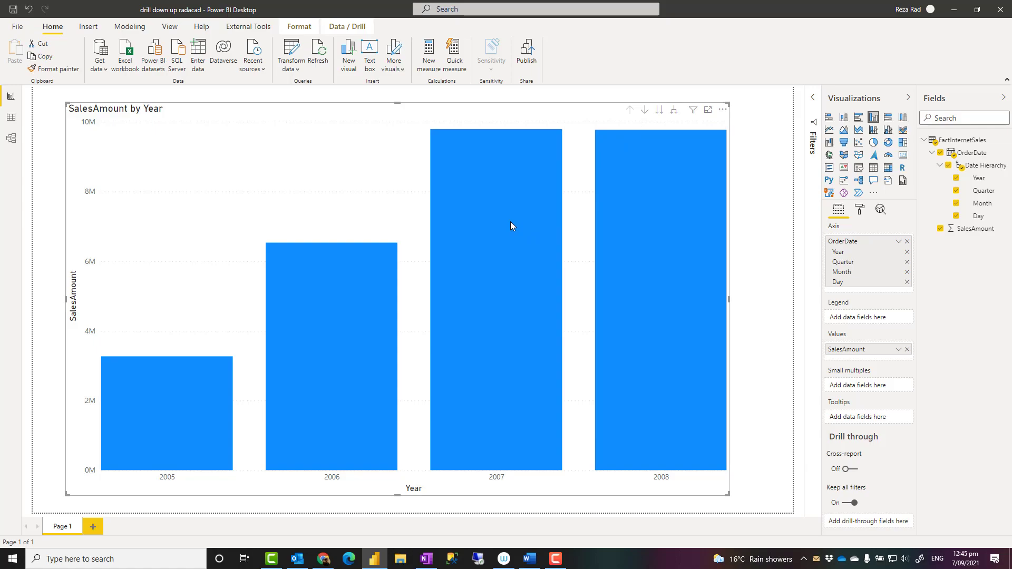
right_click(510, 226)
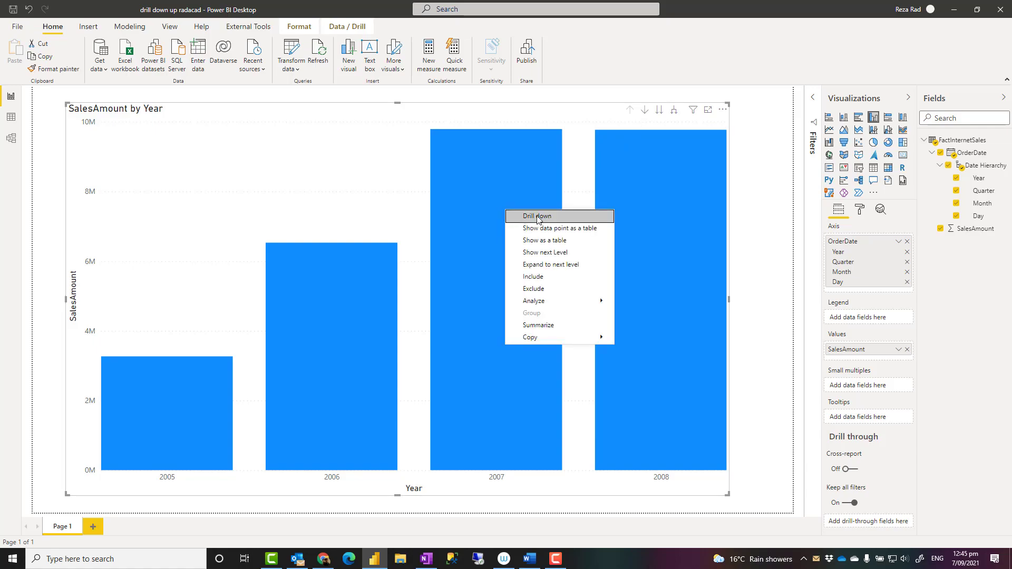
mouse_move(550, 265)
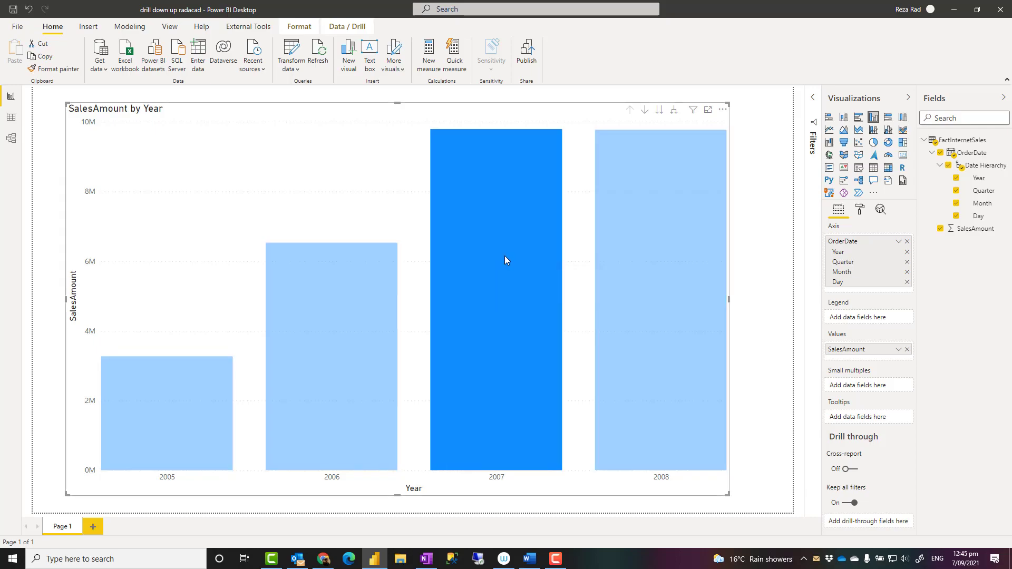
left_click(674, 109)
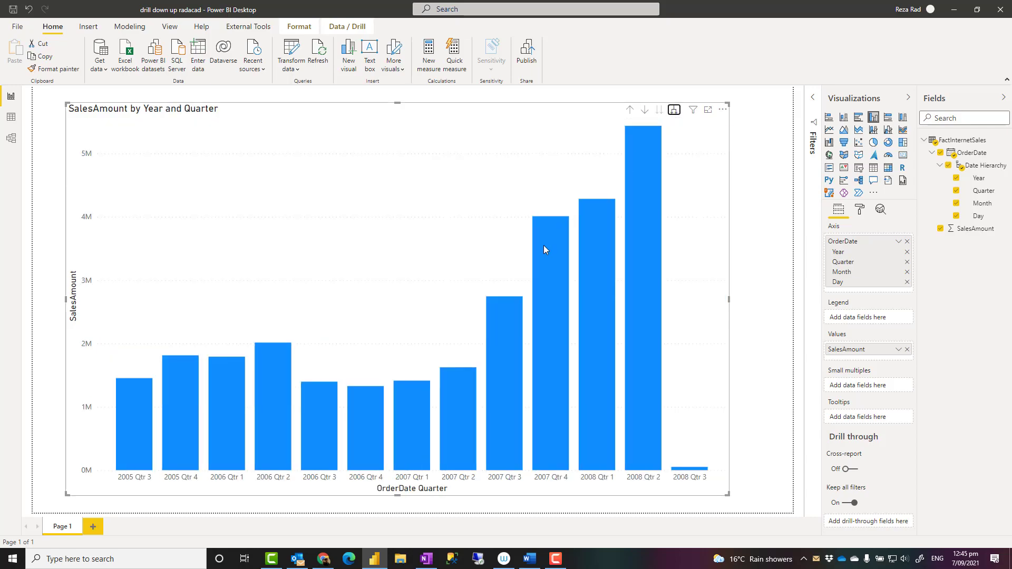
right_click(546, 250)
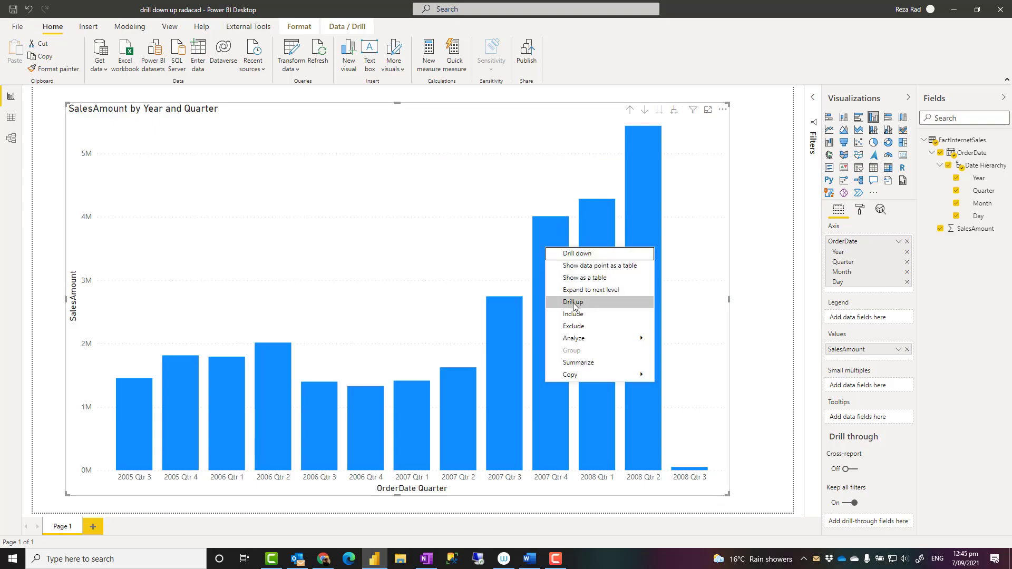
left_click(573, 302)
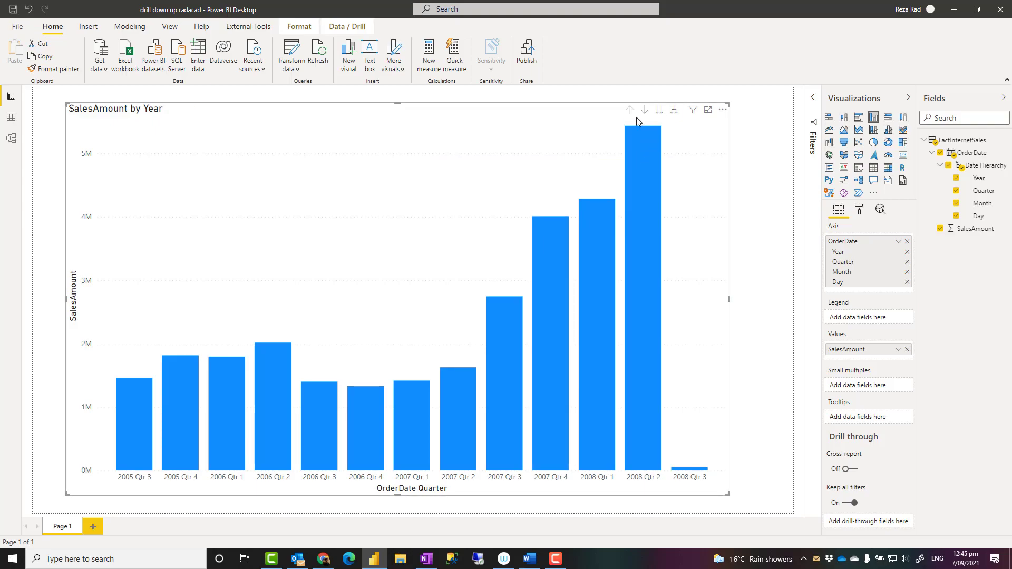
left_click(630, 109)
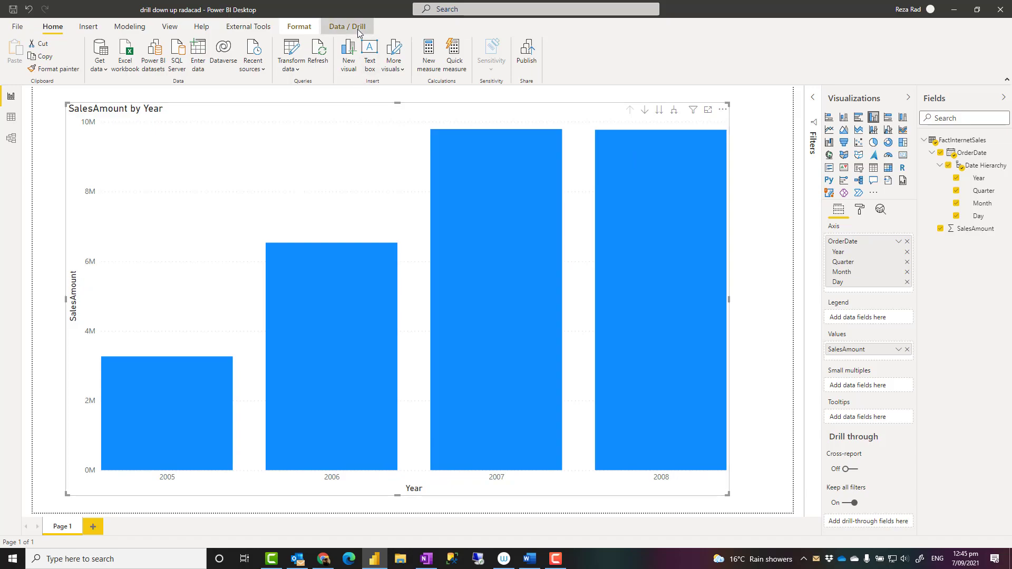
left_click(348, 25)
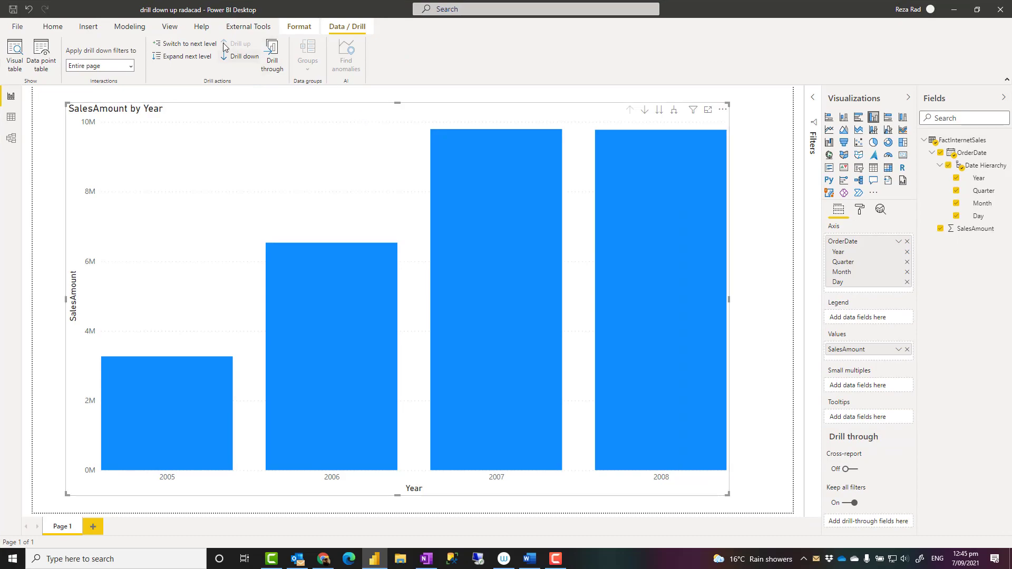
left_click(53, 26)
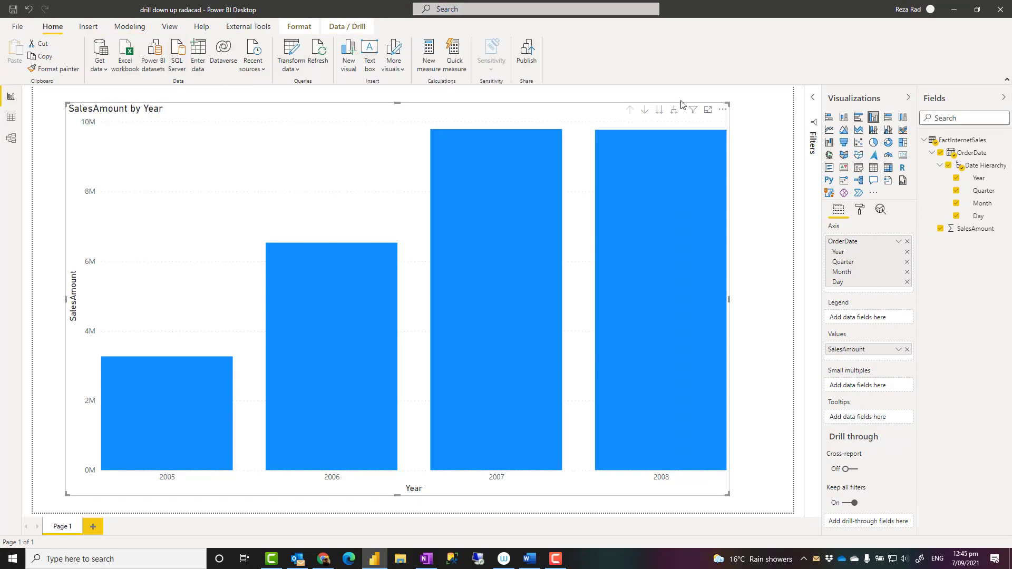
mouse_move(561, 126)
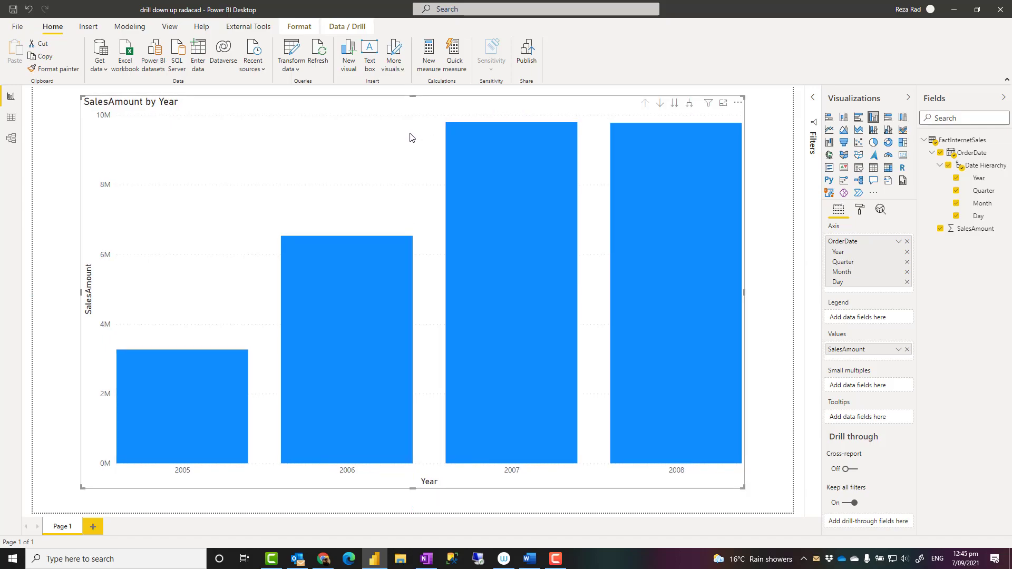
left_click(347, 26)
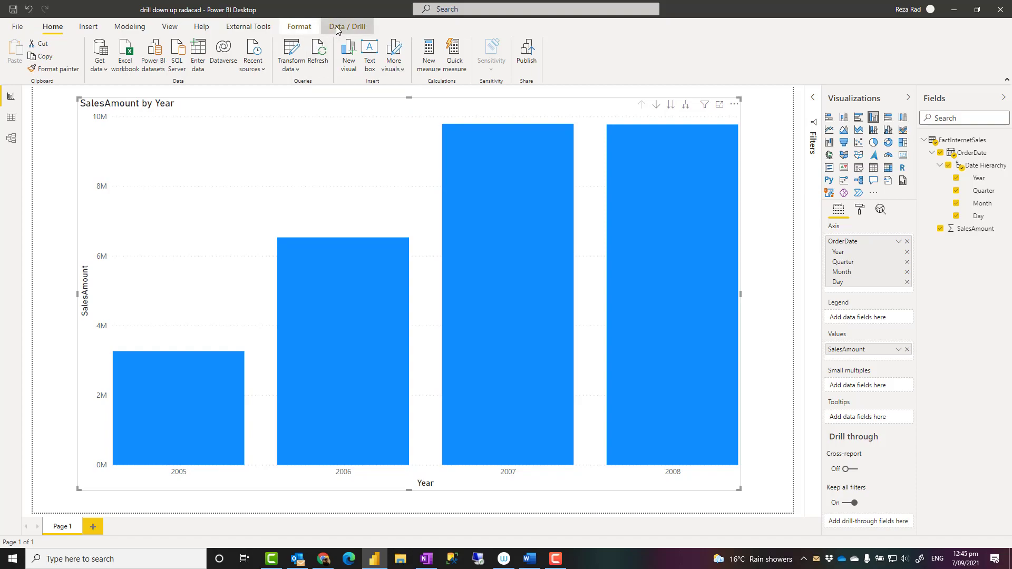
left_click(347, 27)
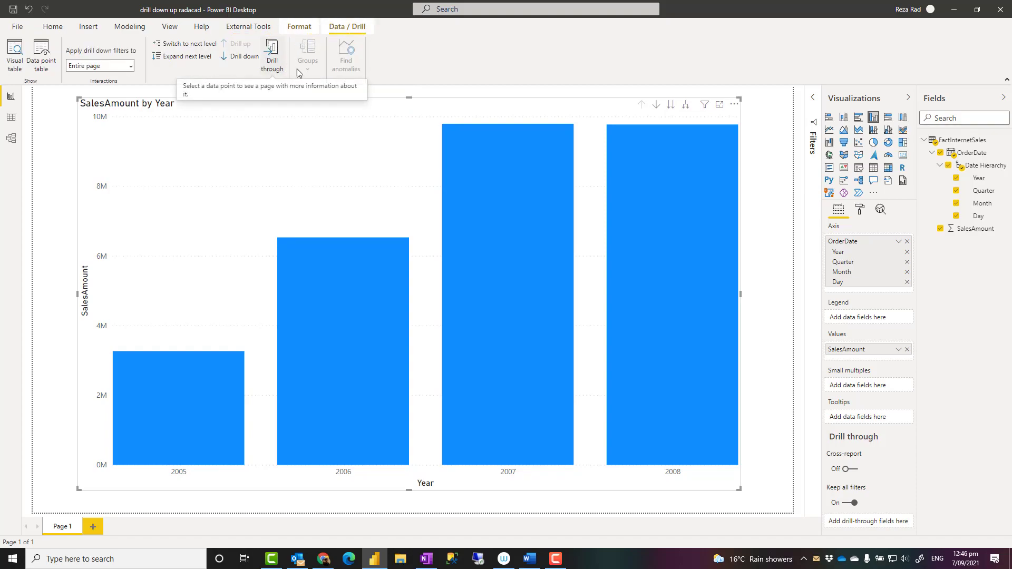
mouse_move(286, 131)
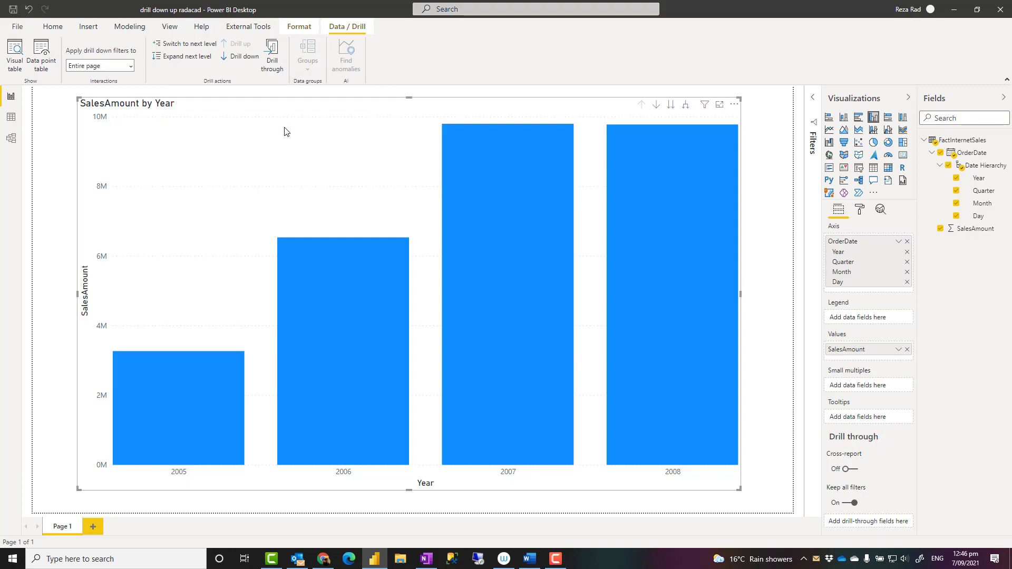
mouse_move(271, 94)
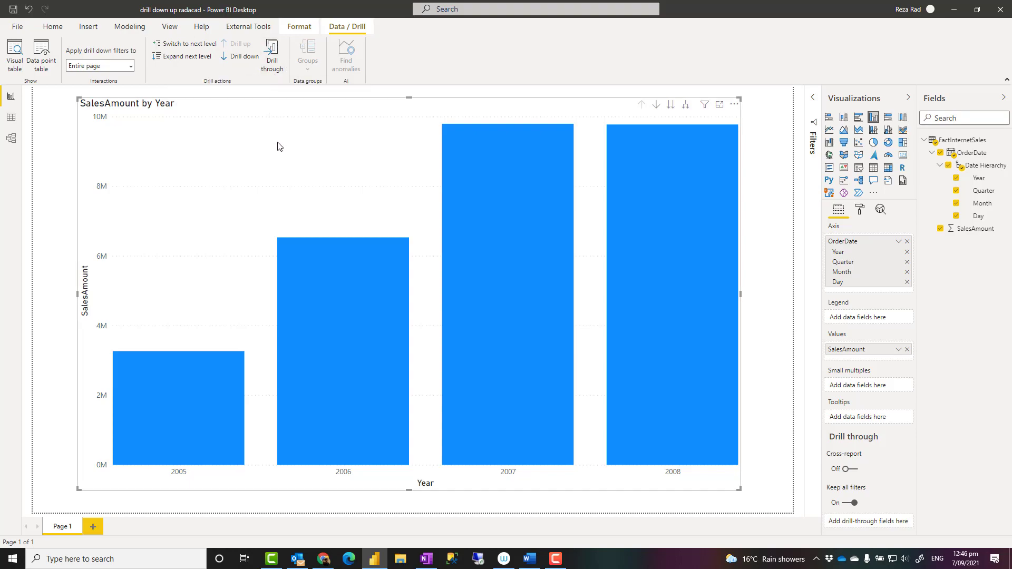
mouse_move(291, 142)
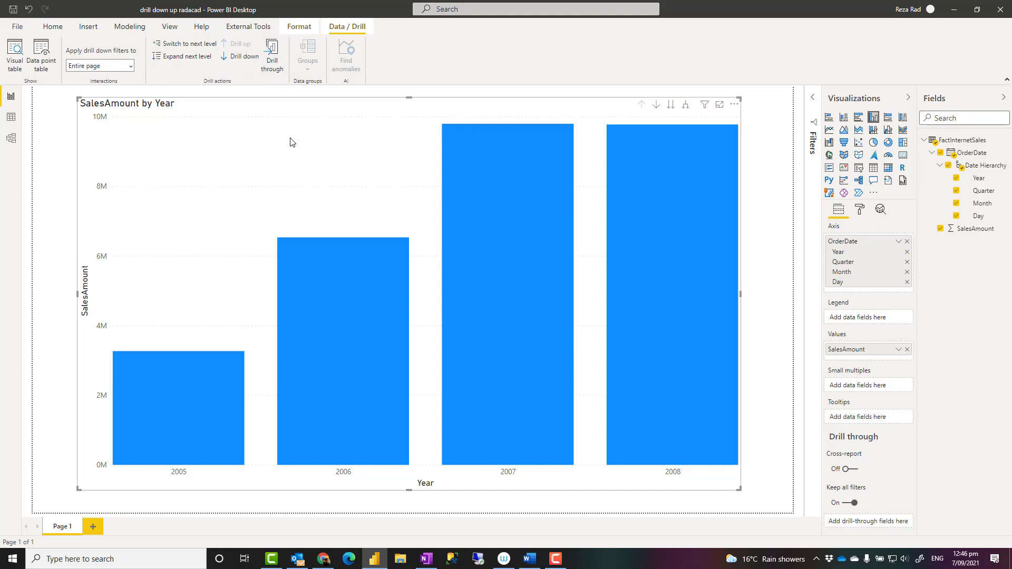
left_click(52, 26)
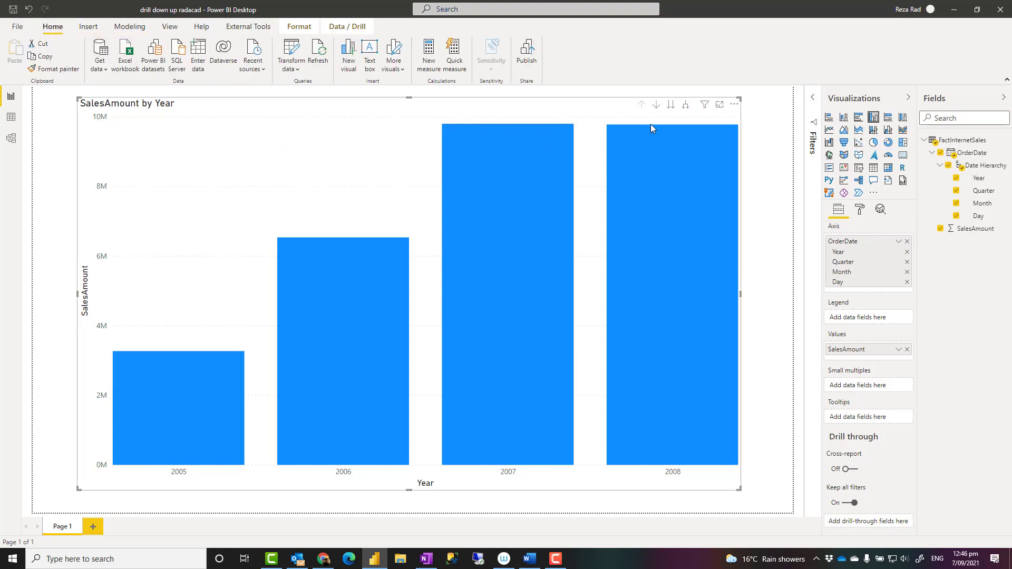
mouse_move(683, 118)
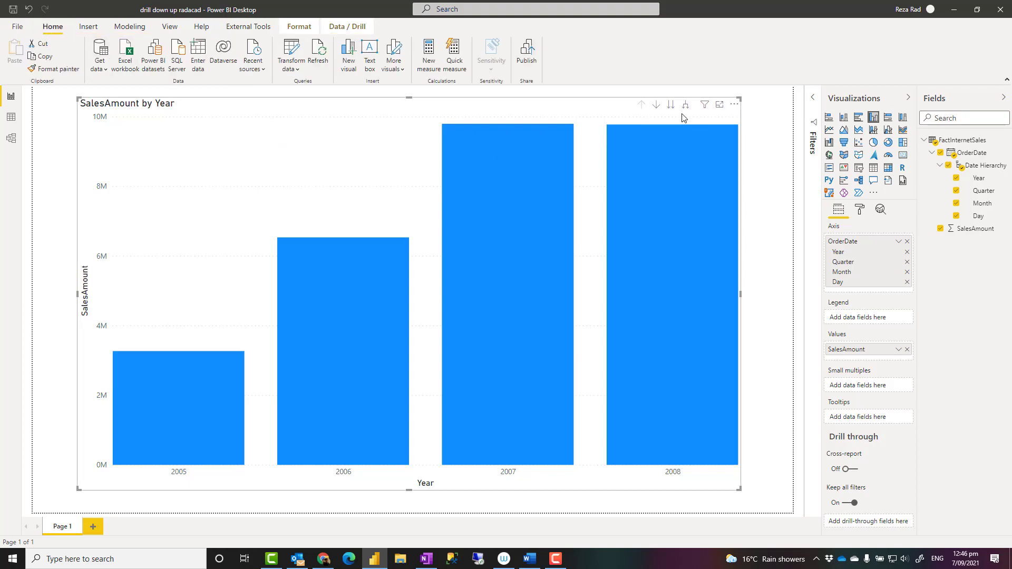
mouse_move(678, 118)
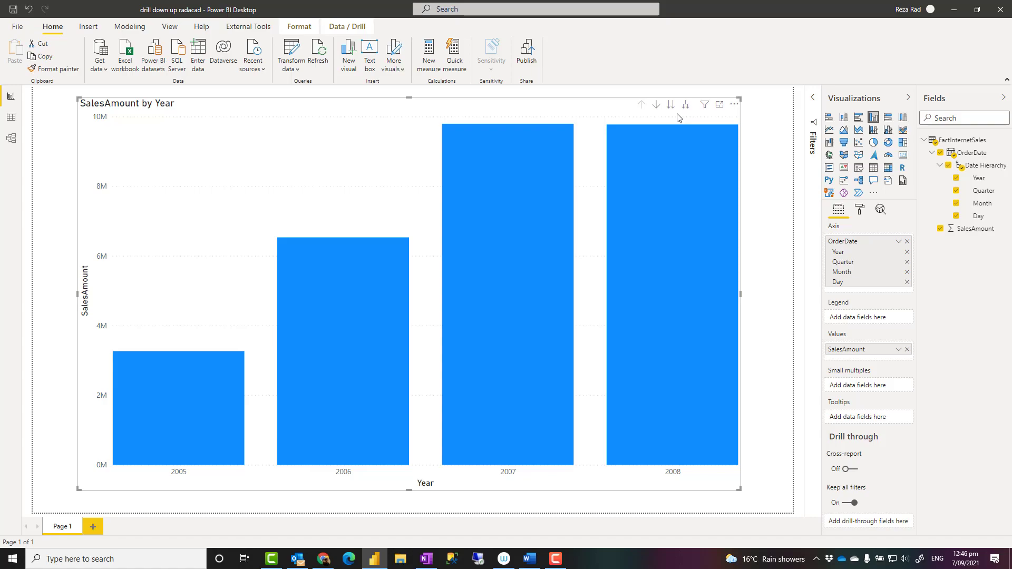